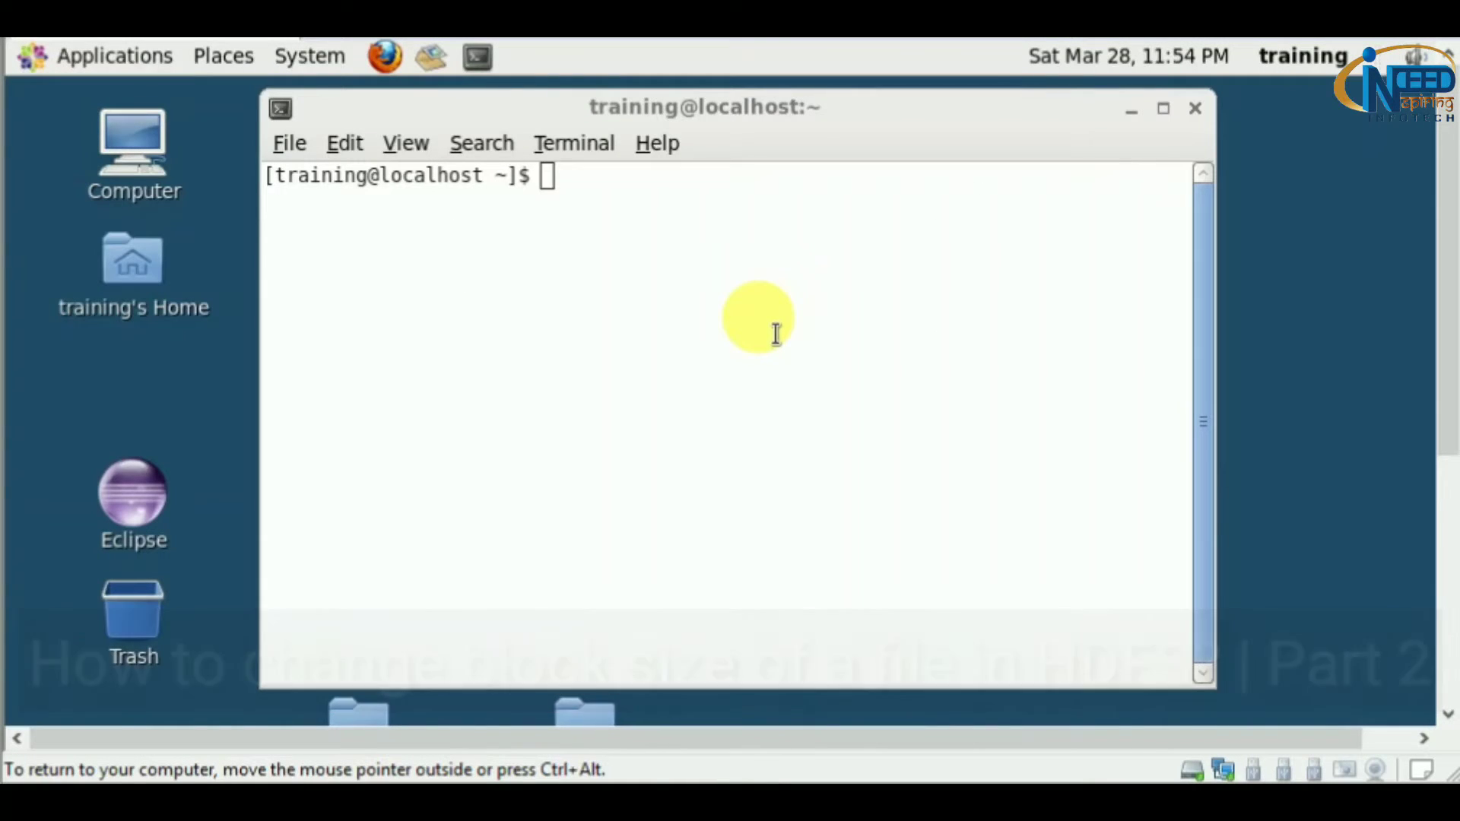
# Step: Become root with sudo, check daemons with jps, and open /etc/hadoop/conf/hdfs-site.xml in vim
pyautogui.write('sudo su')
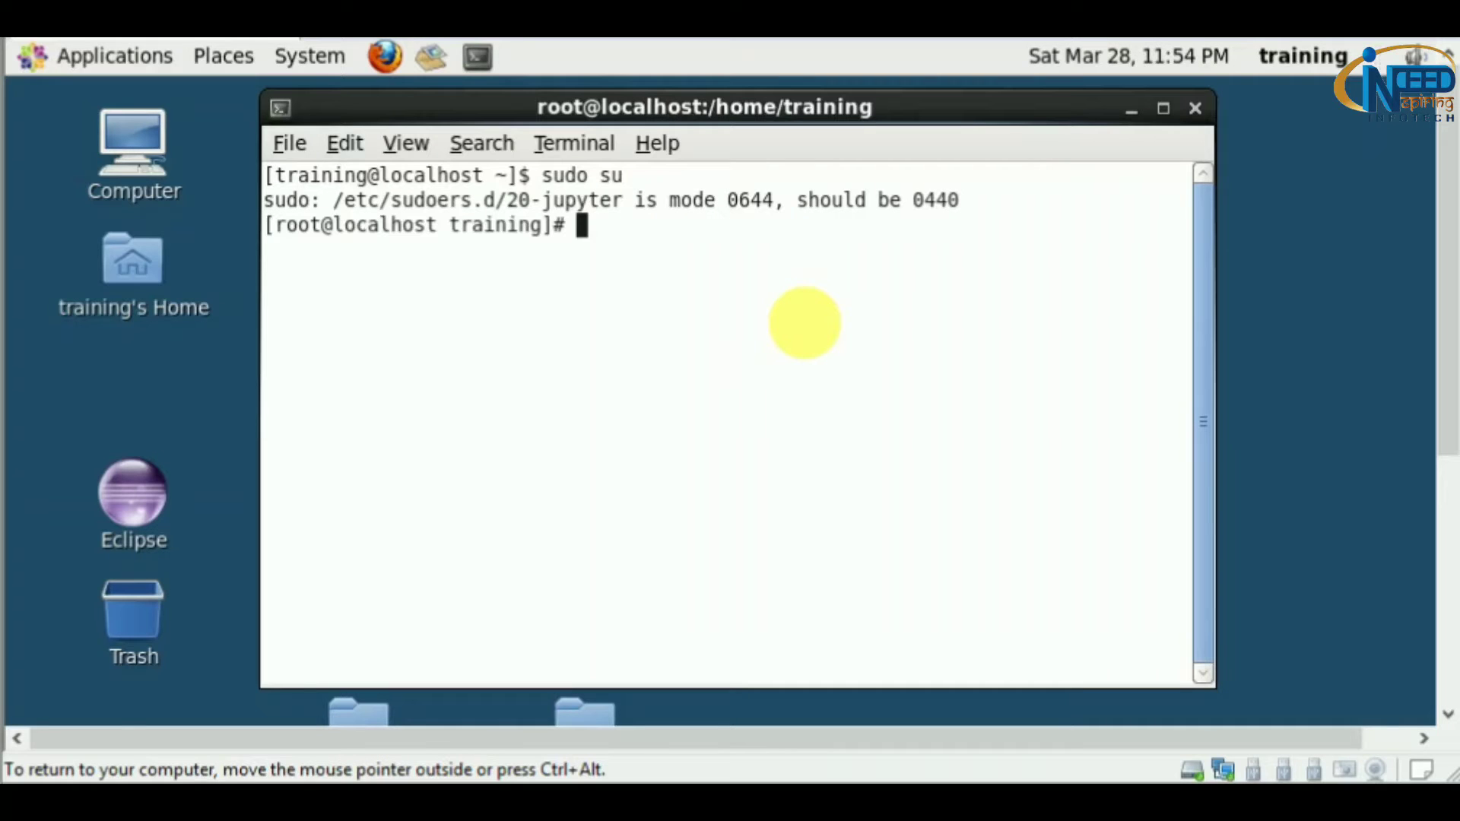
pyautogui.write('jps')
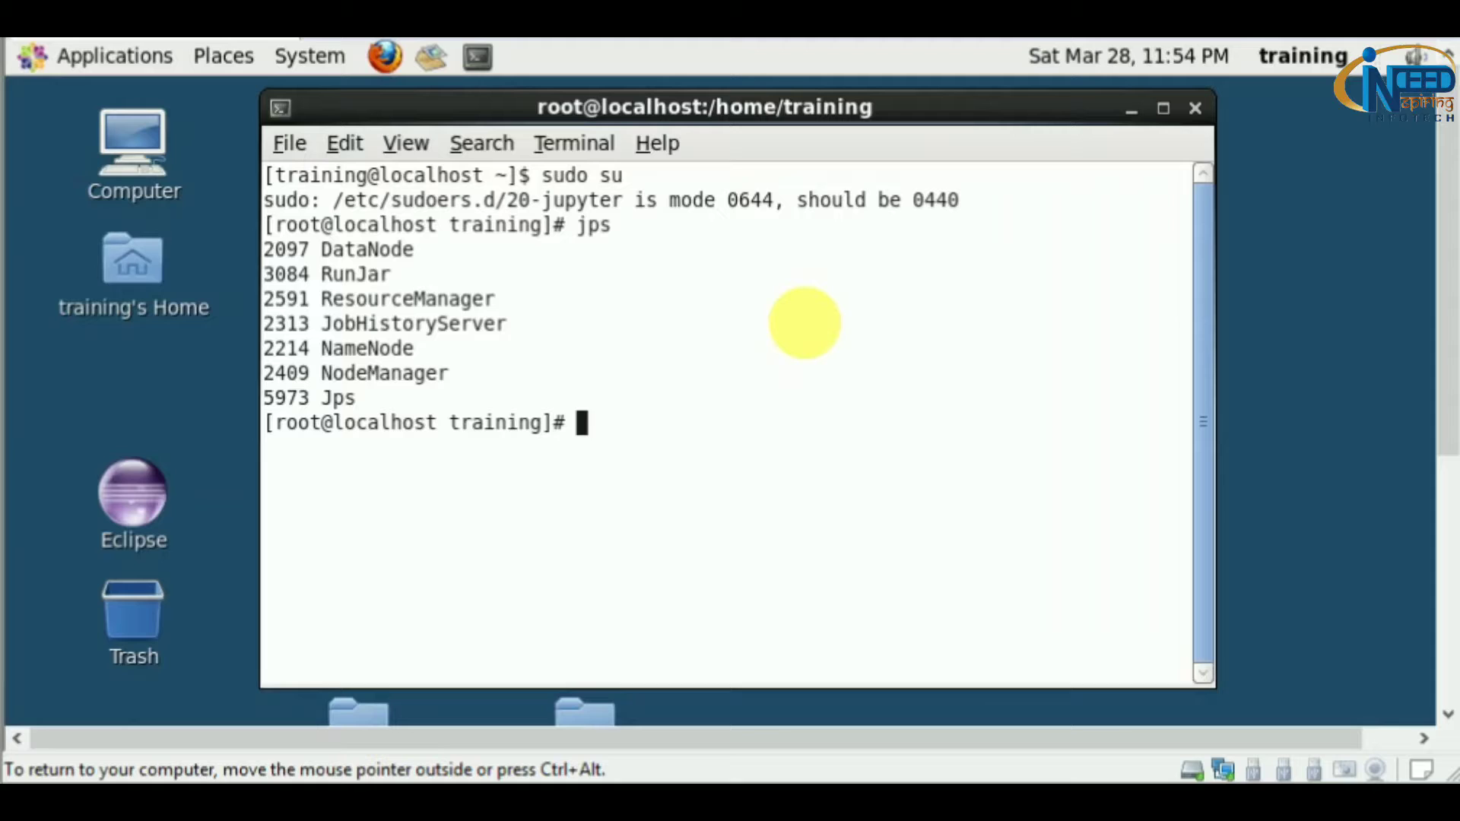
pyautogui.write('vim')
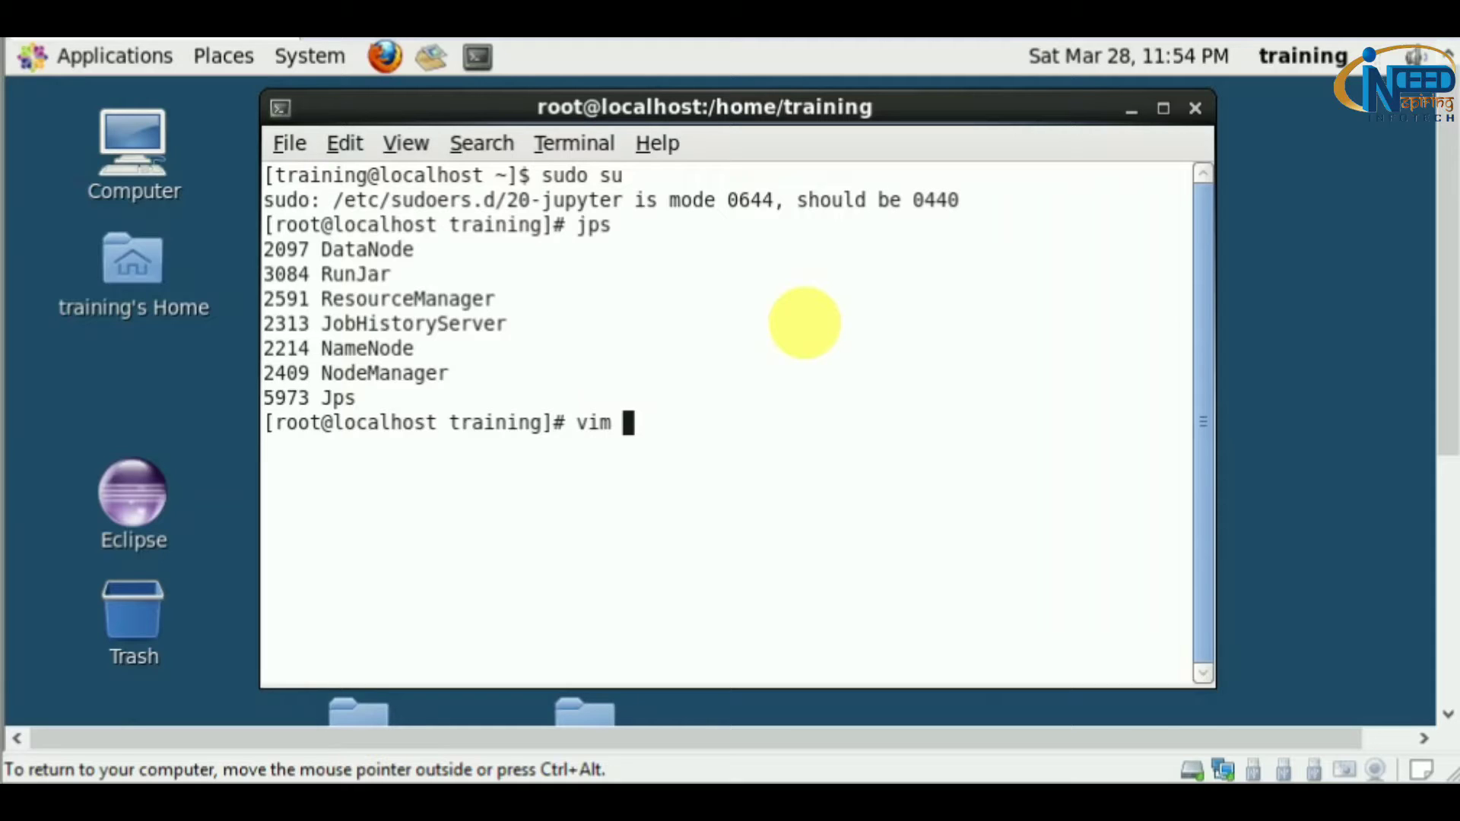
pyautogui.write('/etc/')
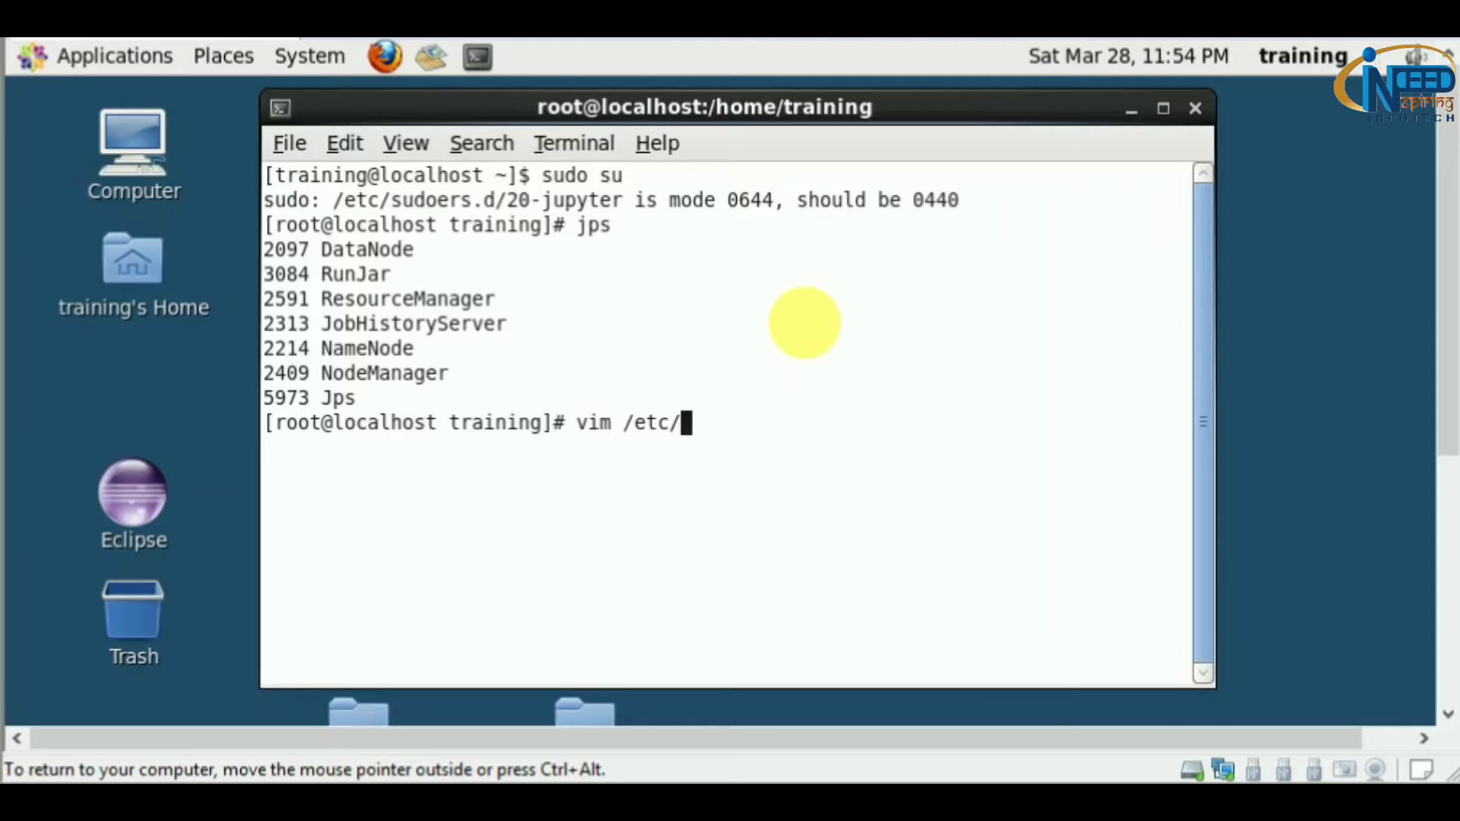
pyautogui.write('hadoop/')
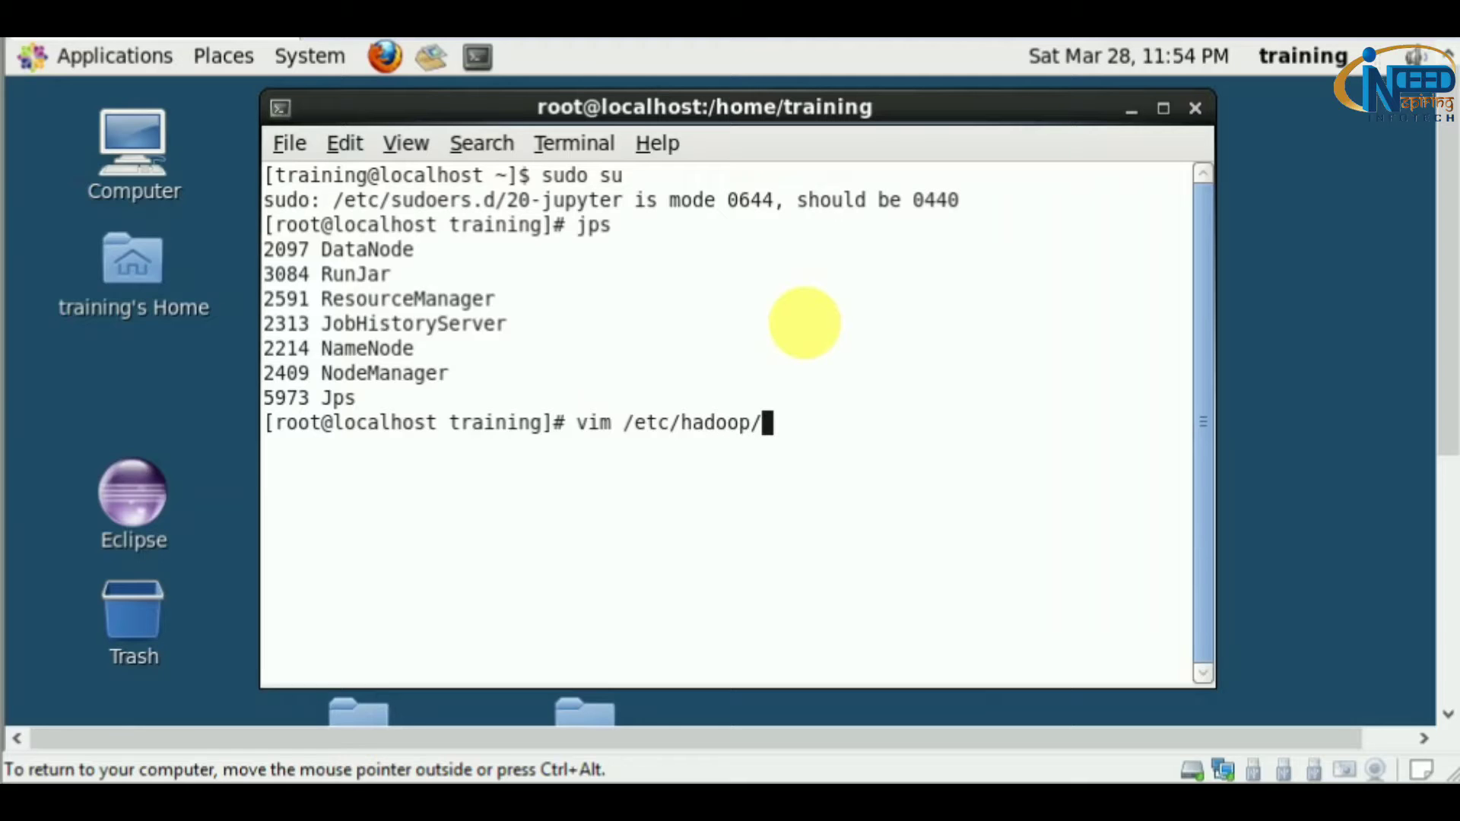
pyautogui.write('conf/hdfs-site.xml')
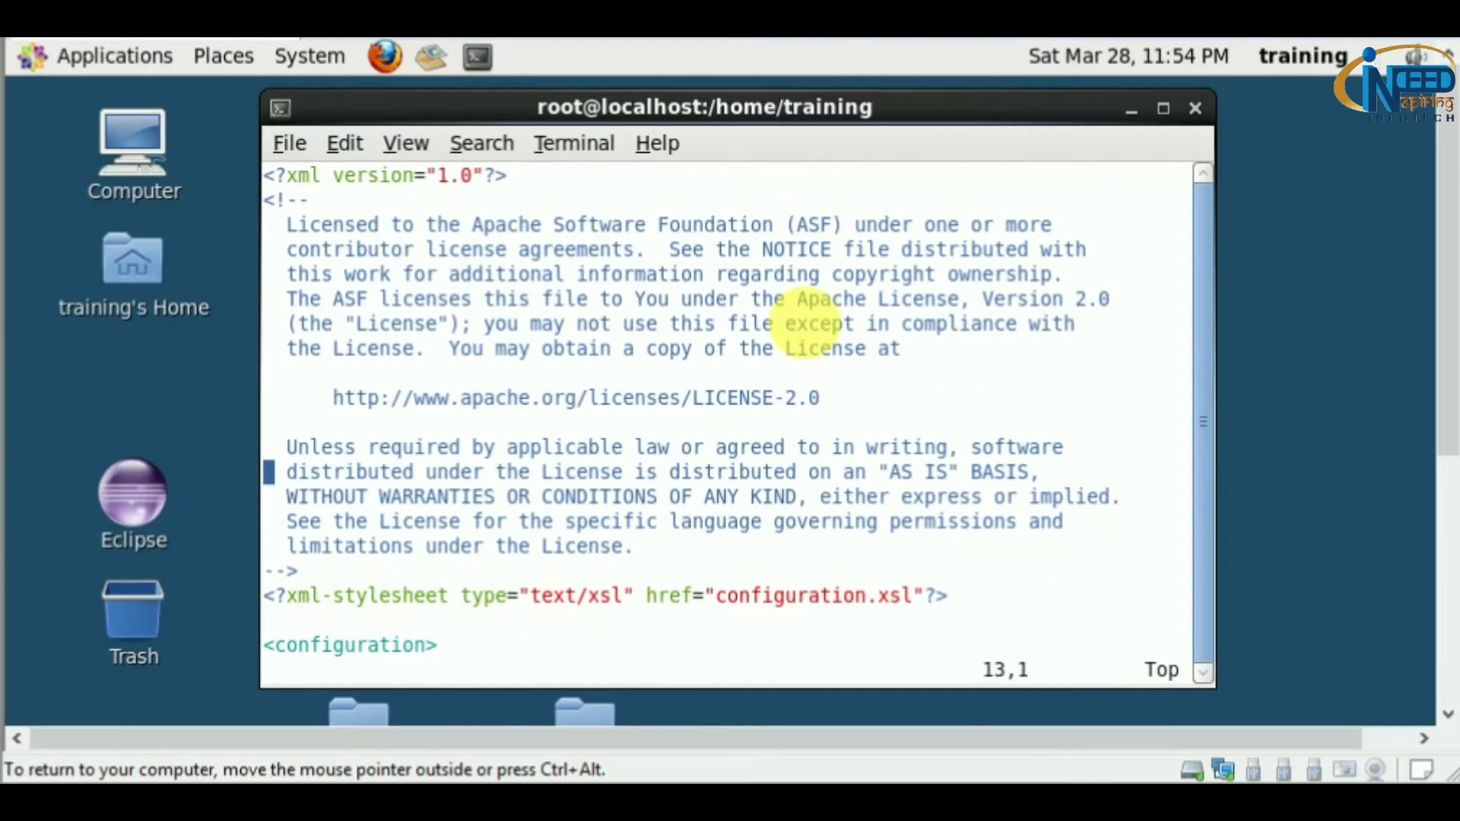
pyautogui.scroll(-3)
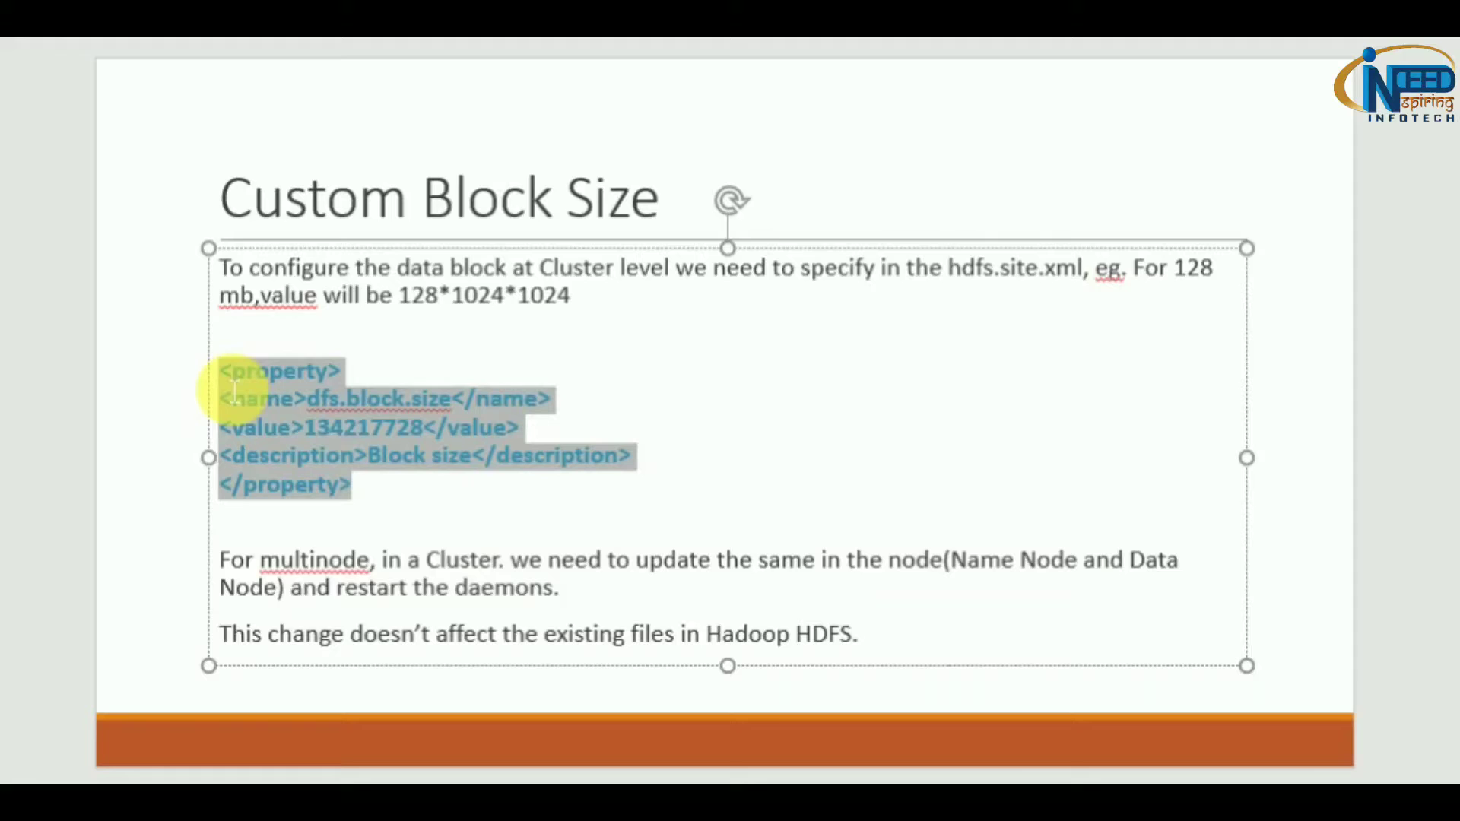
pyautogui.moveTo(357, 446)
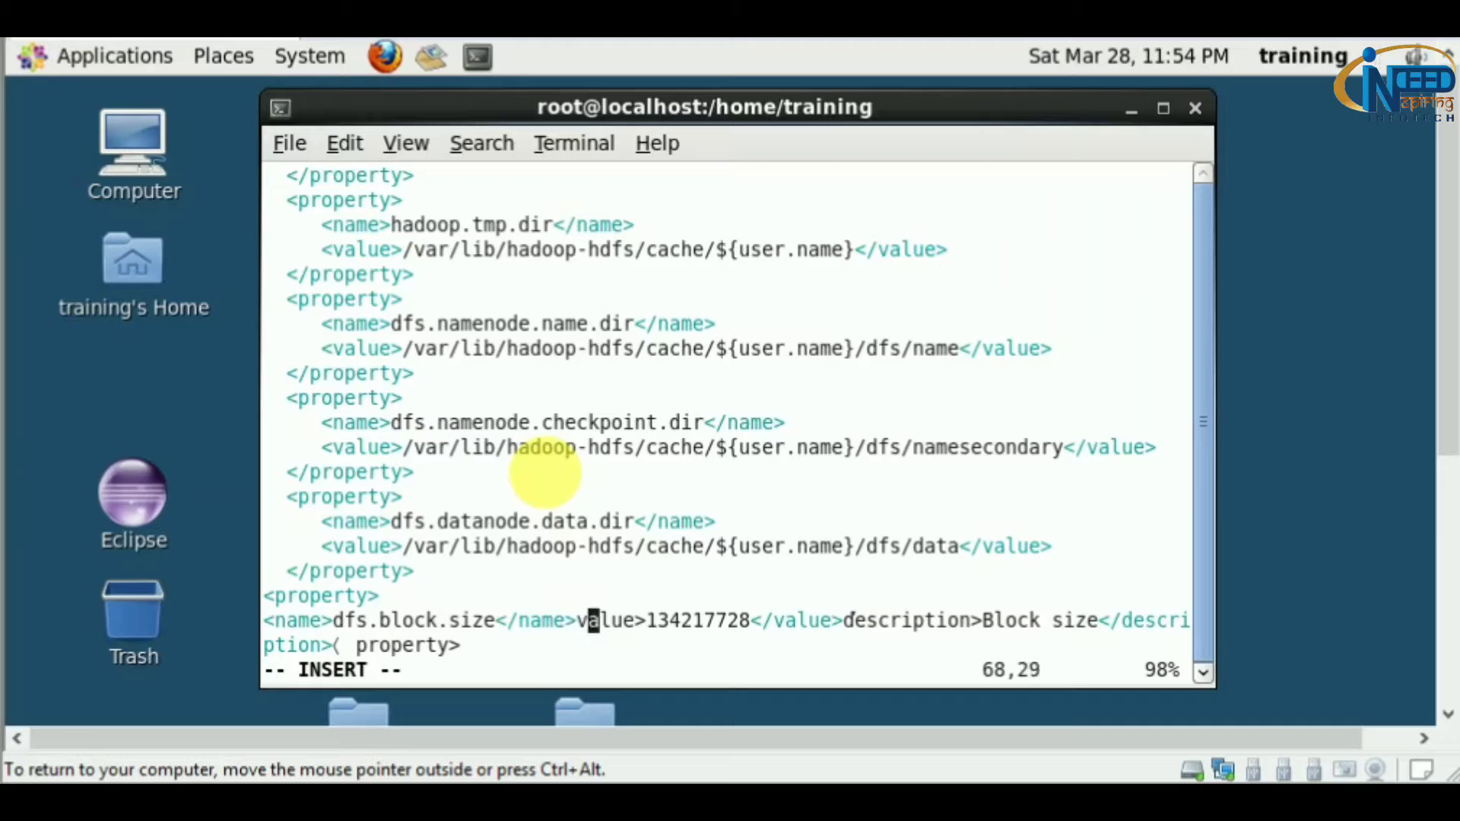
# Step: Put the pasted dfs.block.size 134217728 property on separate lines and exit insert mode
pyautogui.press('Enter')
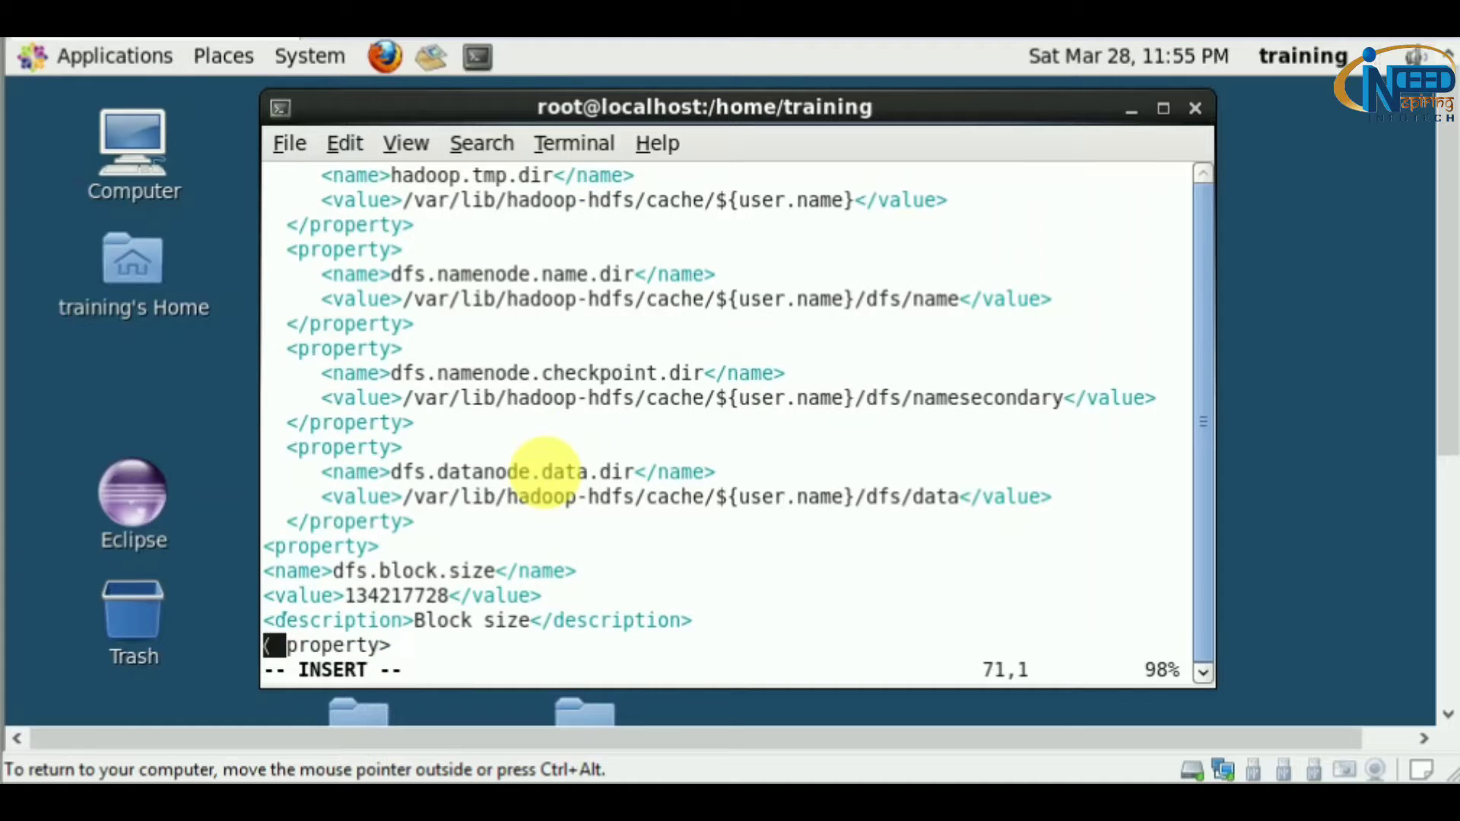
pyautogui.press('Right')
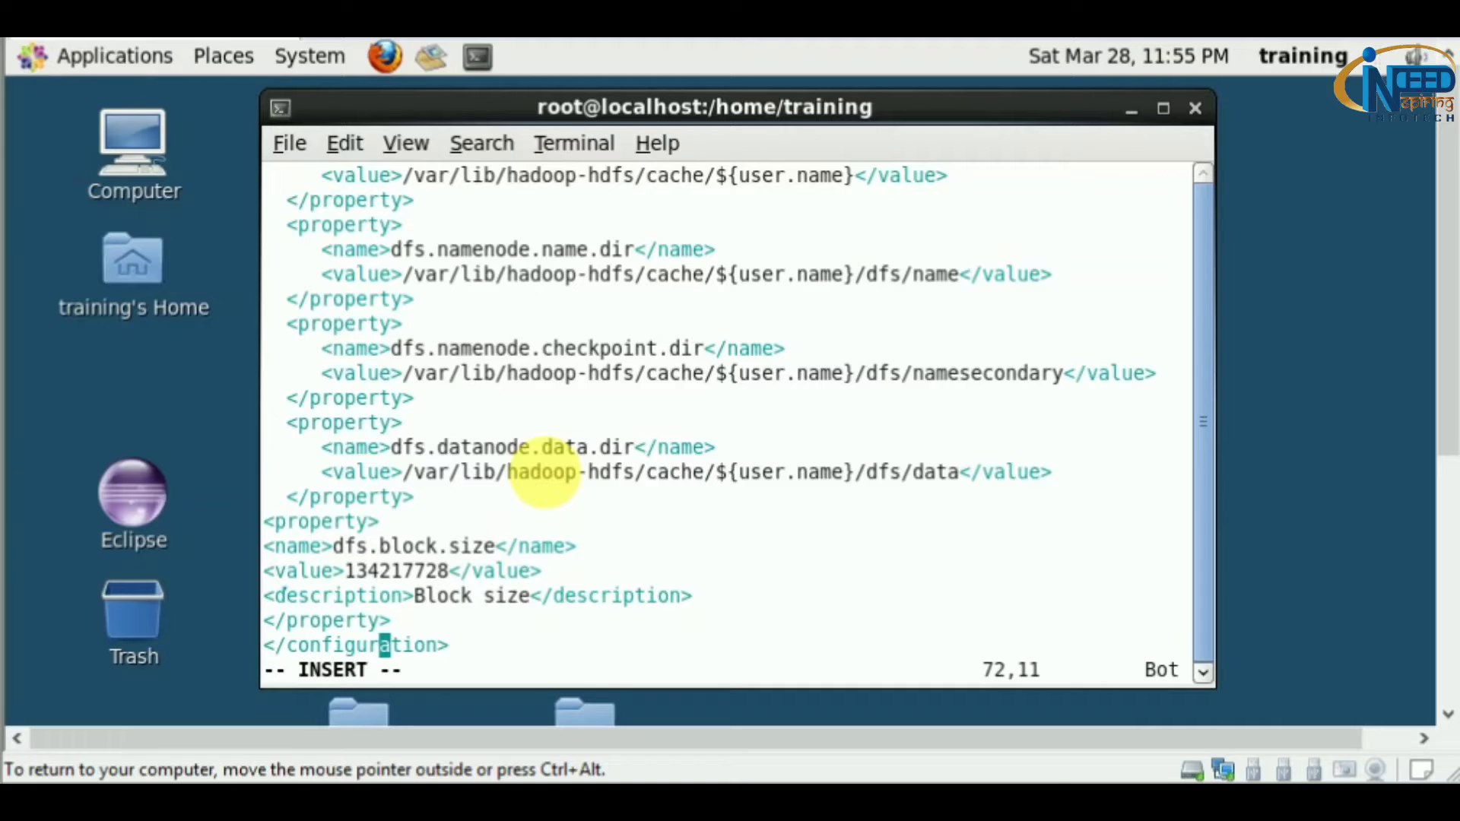
pyautogui.press('Escape')
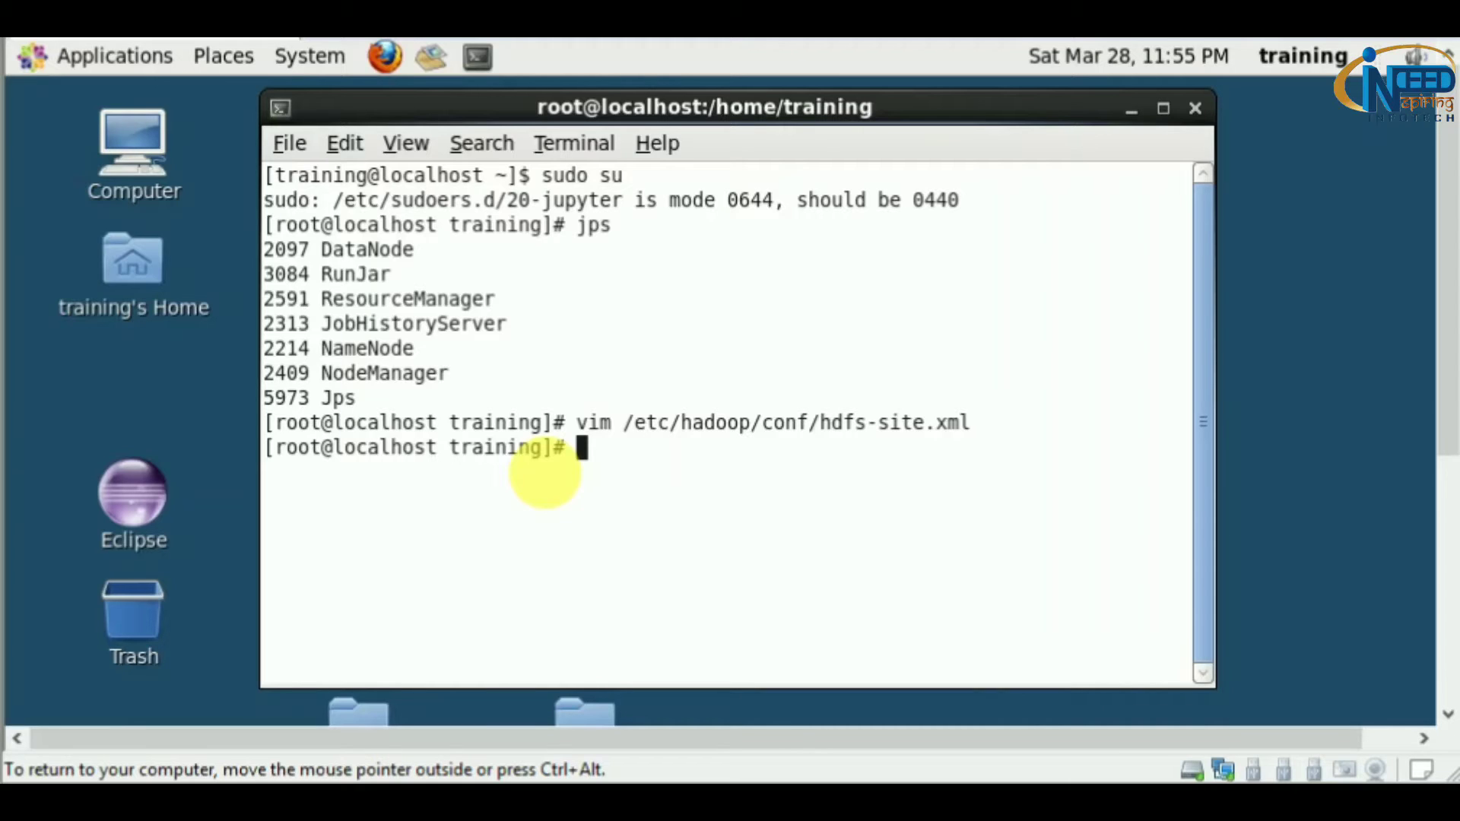
# Step: From /etc/init.d, run ./hadoop-hdfs-namenode restart again after fixing the config
pyautogui.write('cd /e')
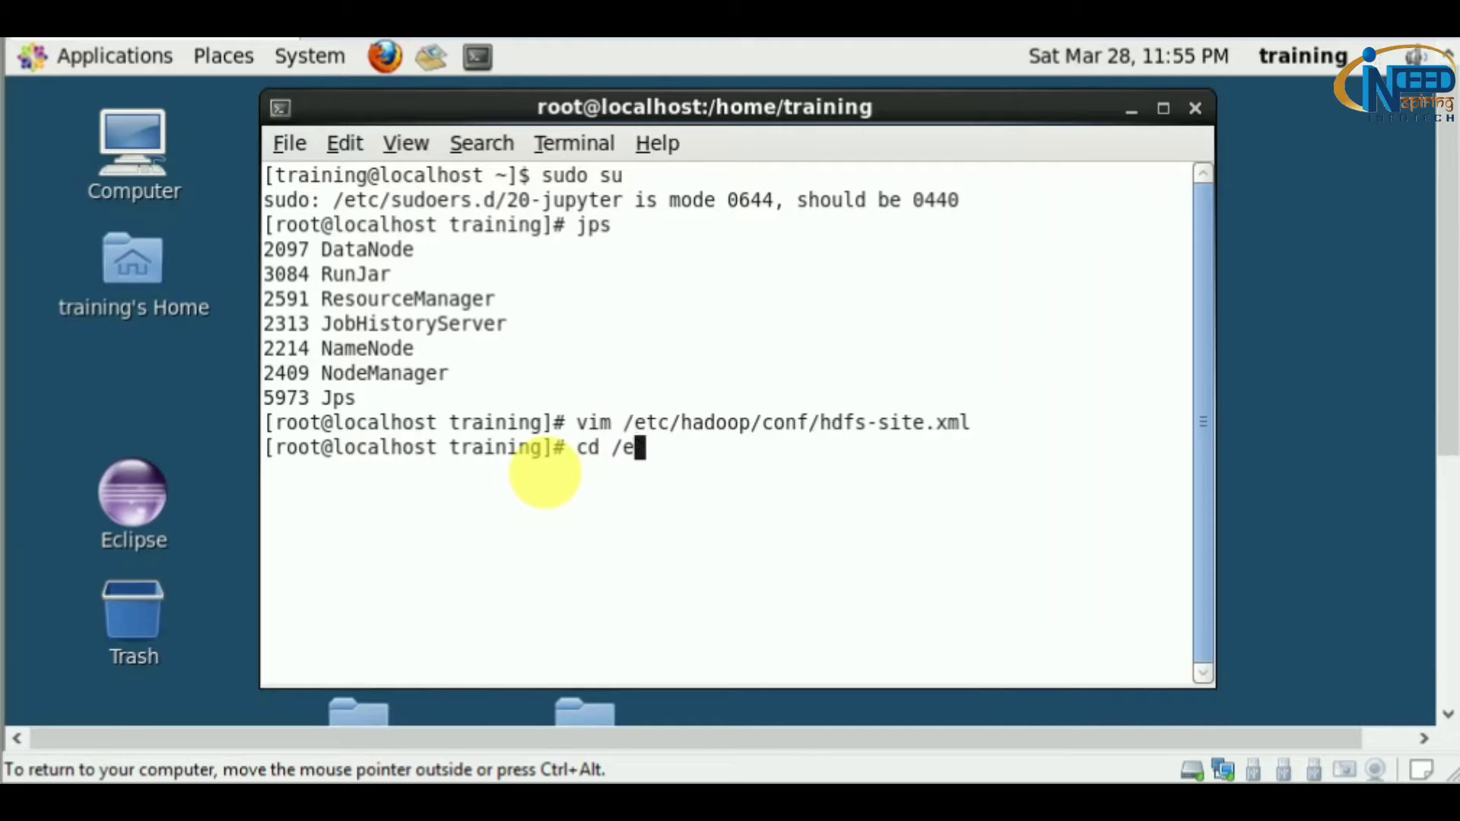
pyautogui.write('tc/init.d/')
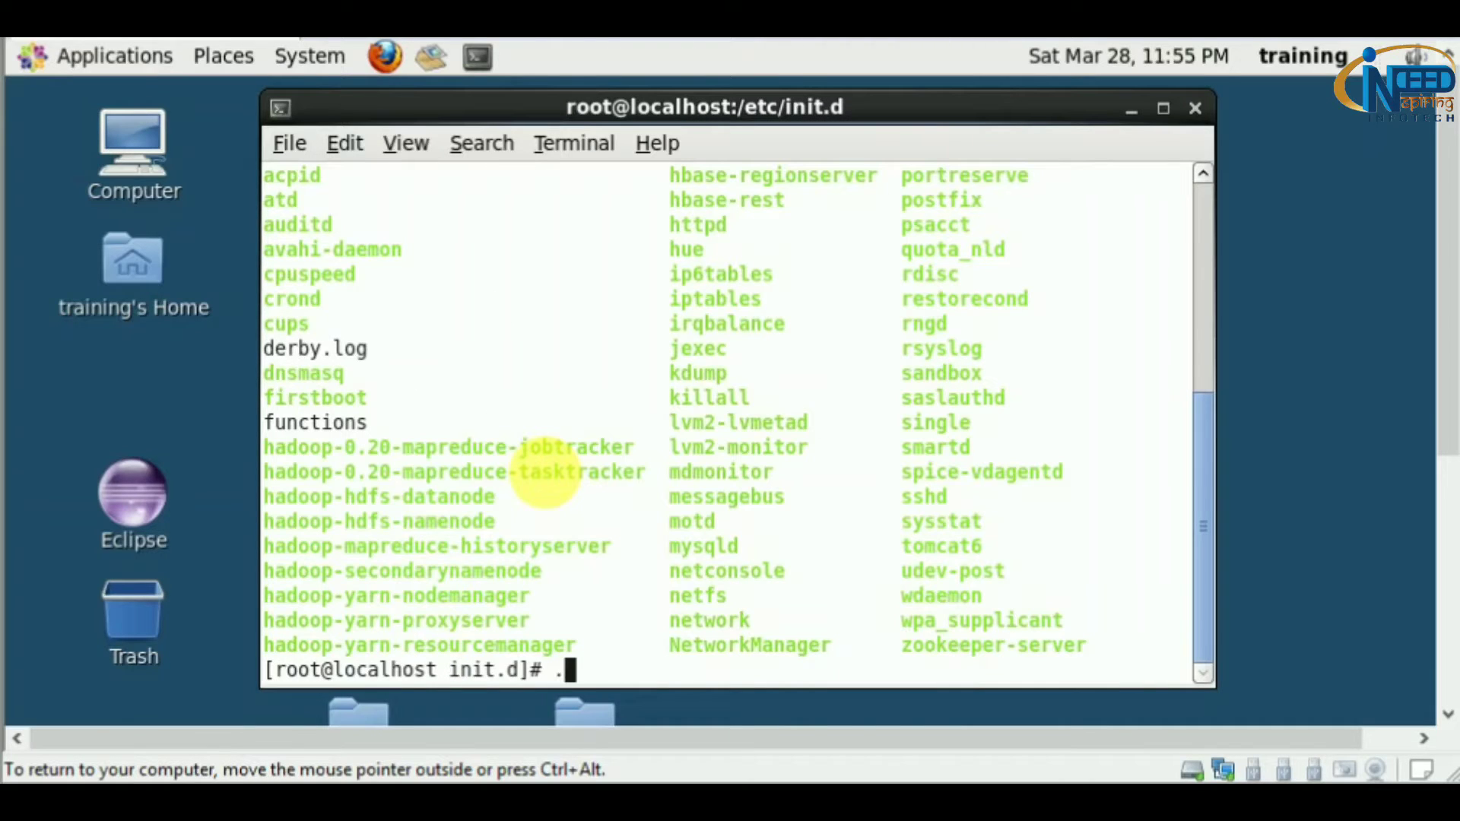
pyautogui.write('/hadoop-')
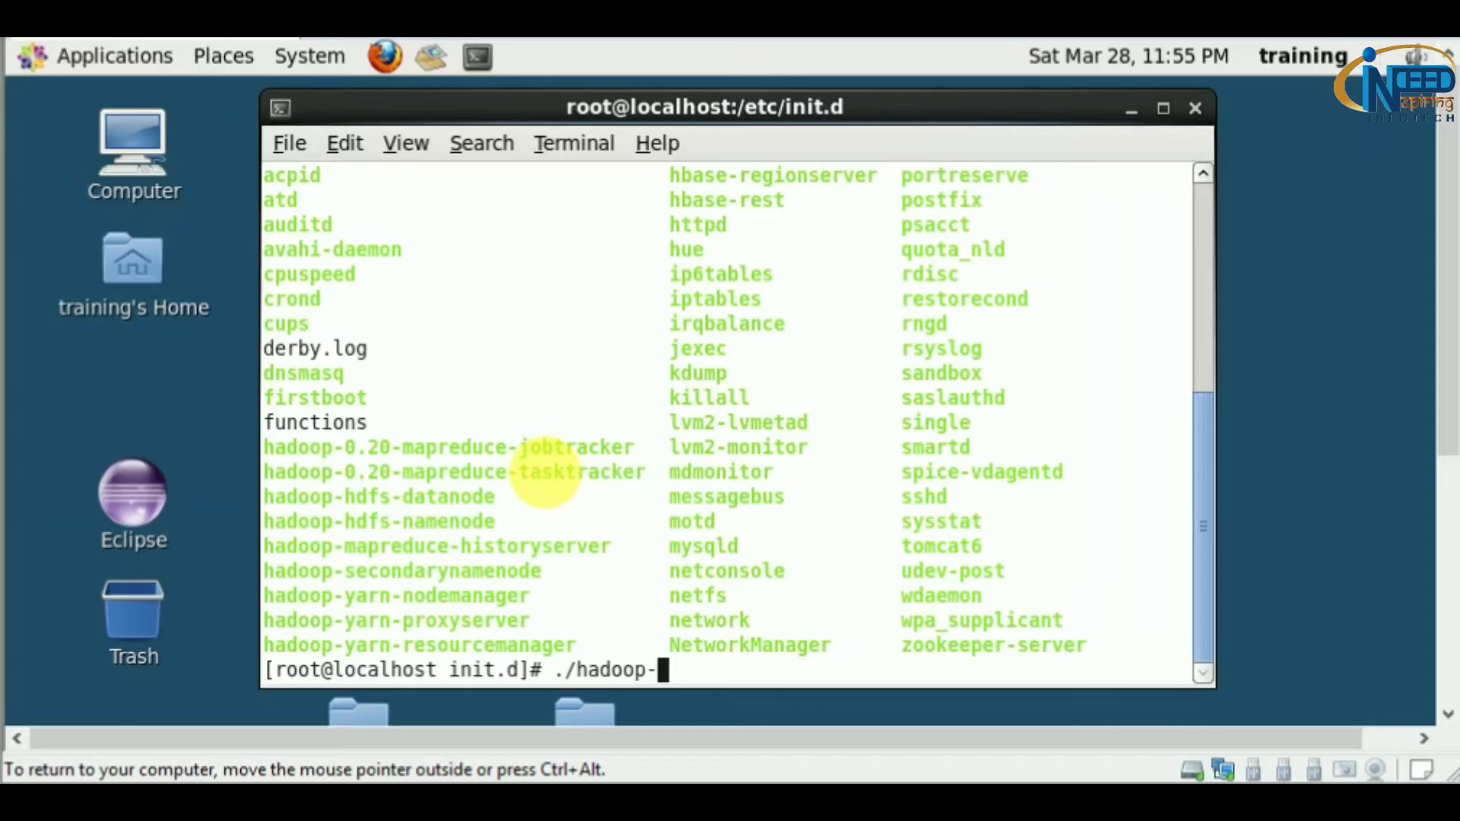
pyautogui.write('hdfs-namenode restart')
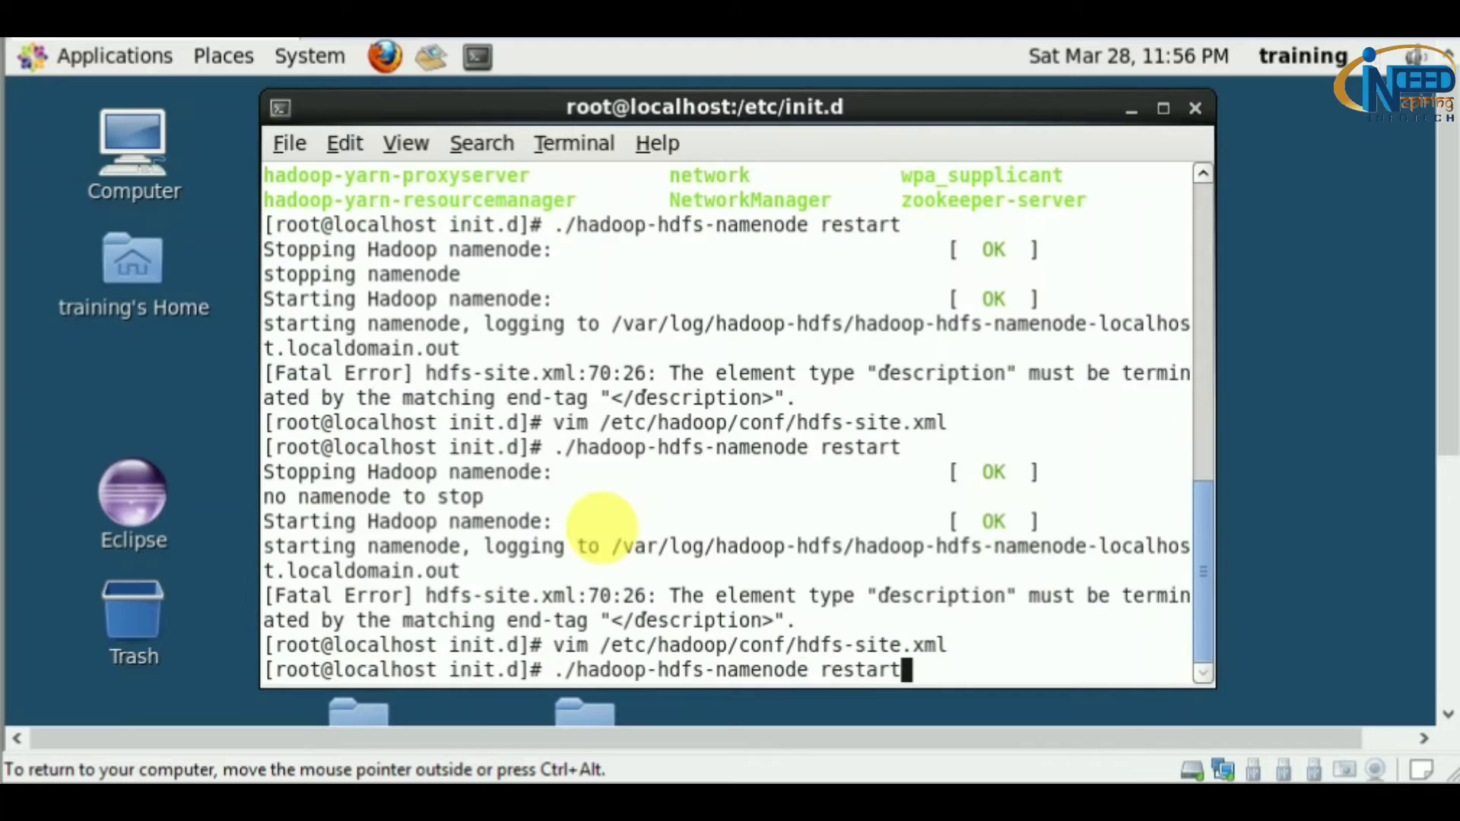
pyautogui.press('Return')
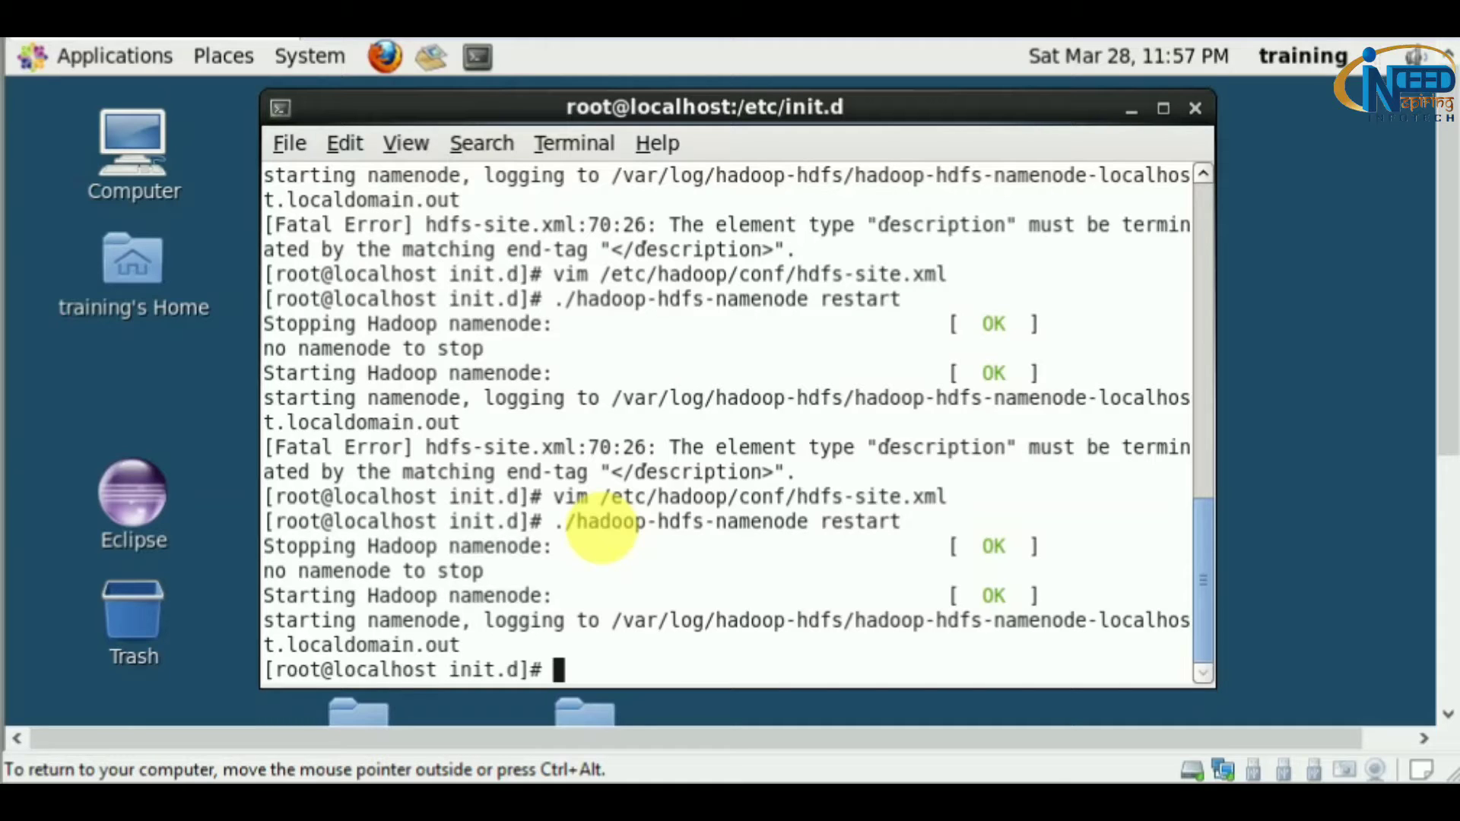
# Step: Restart the hadoop-hdfs-datanode service and list the running daemons with jps
pyautogui.write('./h')
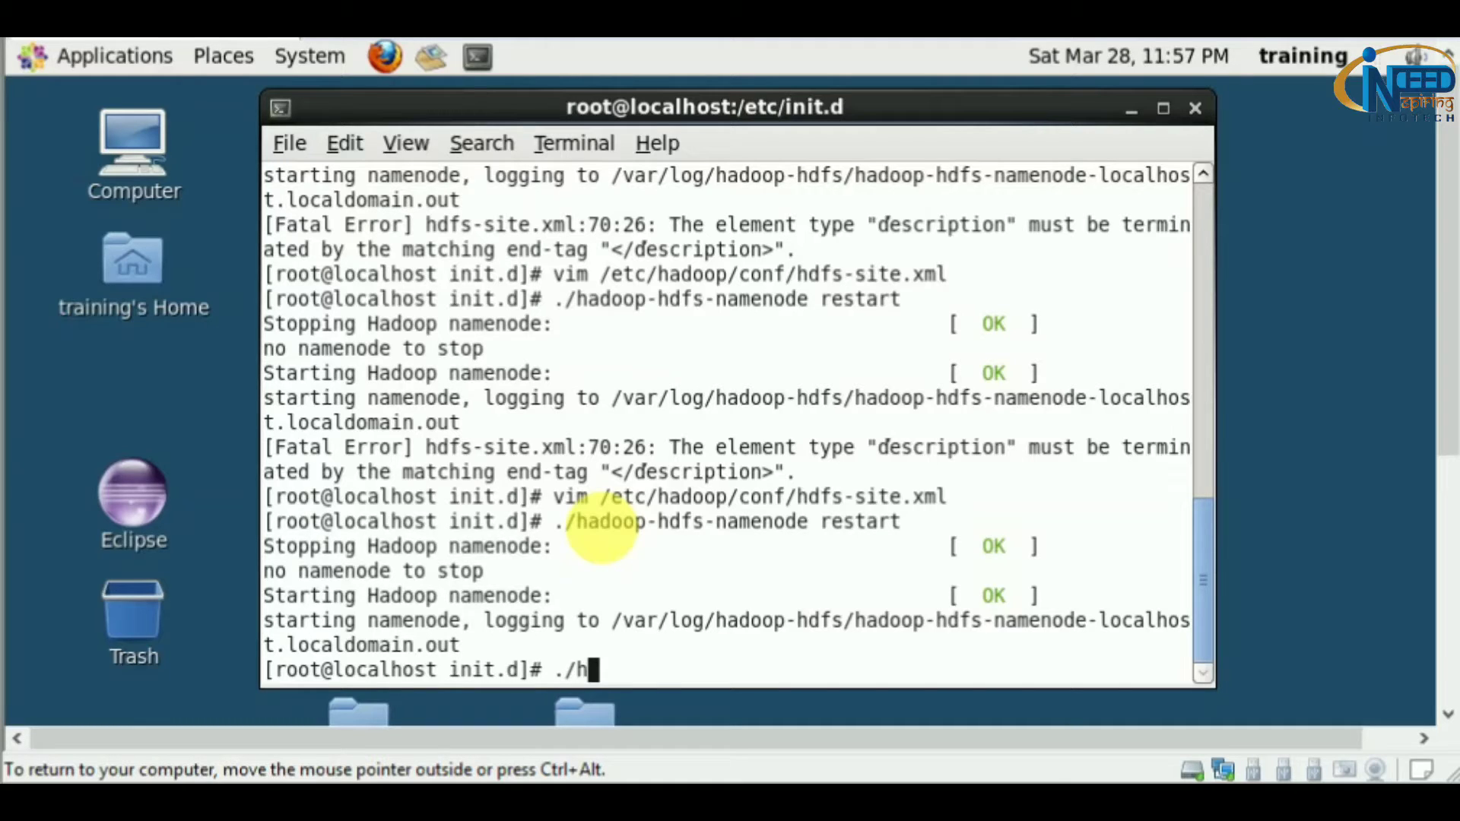
pyautogui.write('adoop-hds')
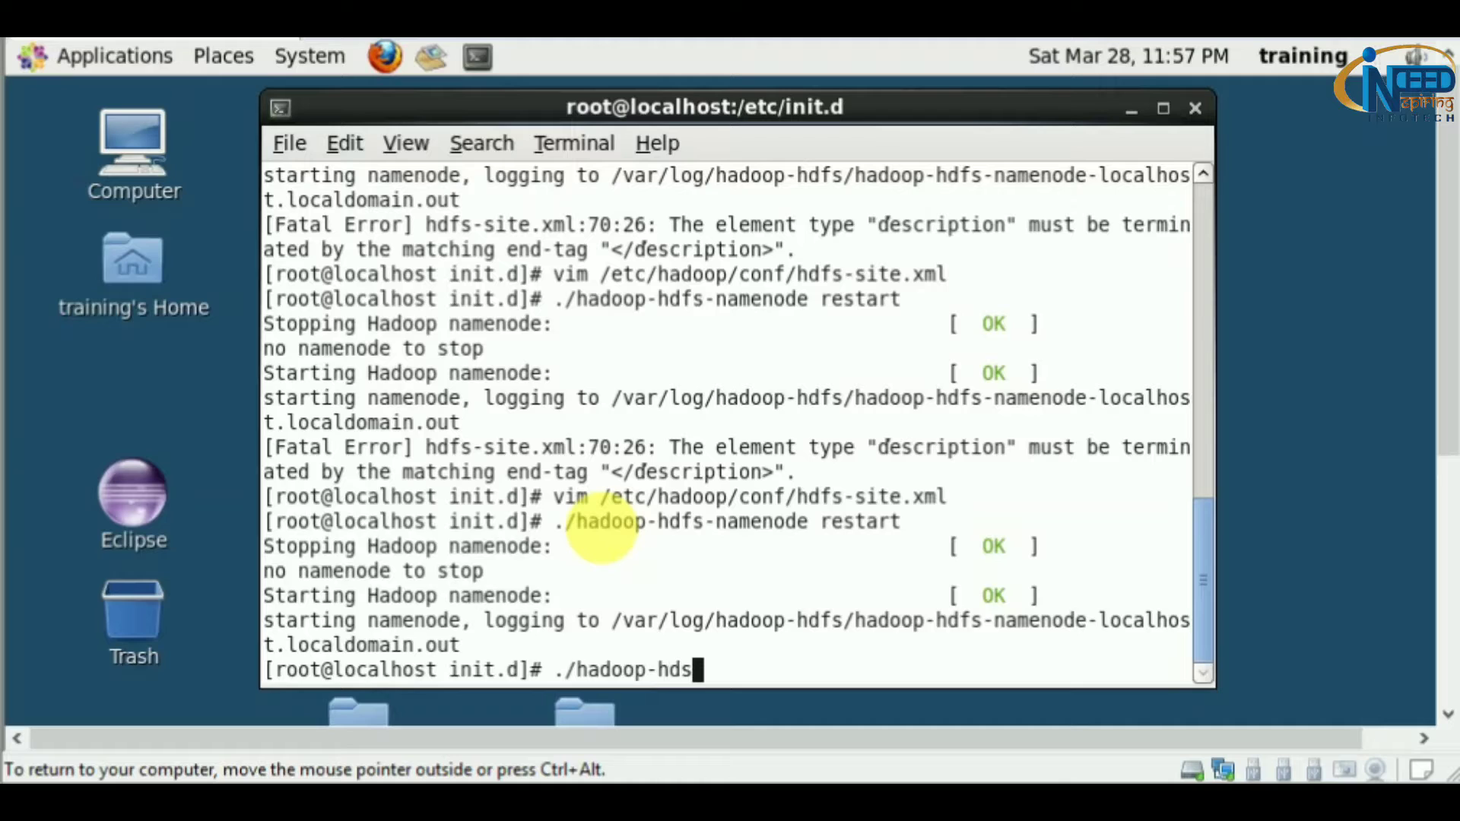
pyautogui.write('fs-datanode restart')
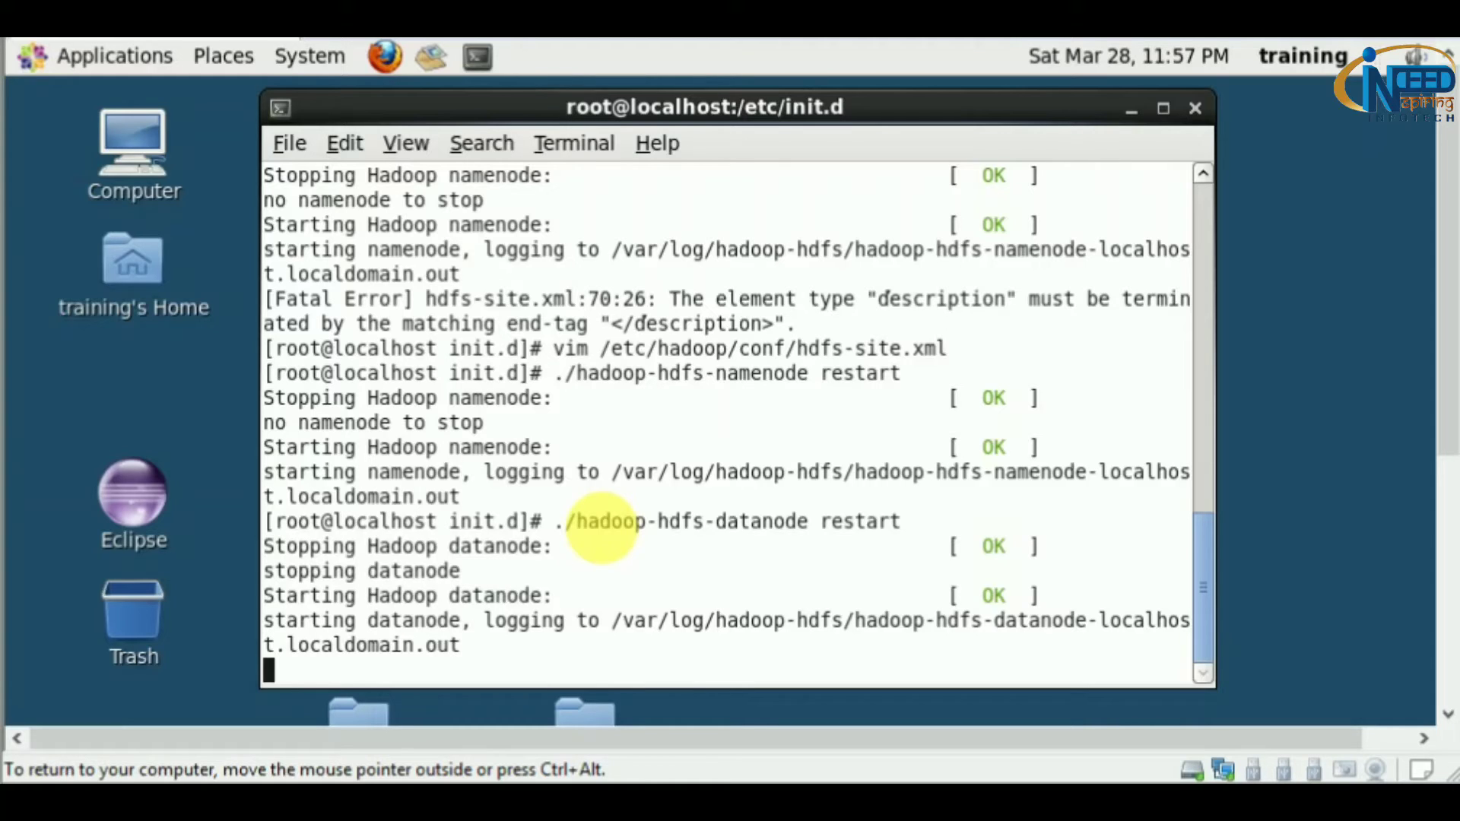
pyautogui.write('js')
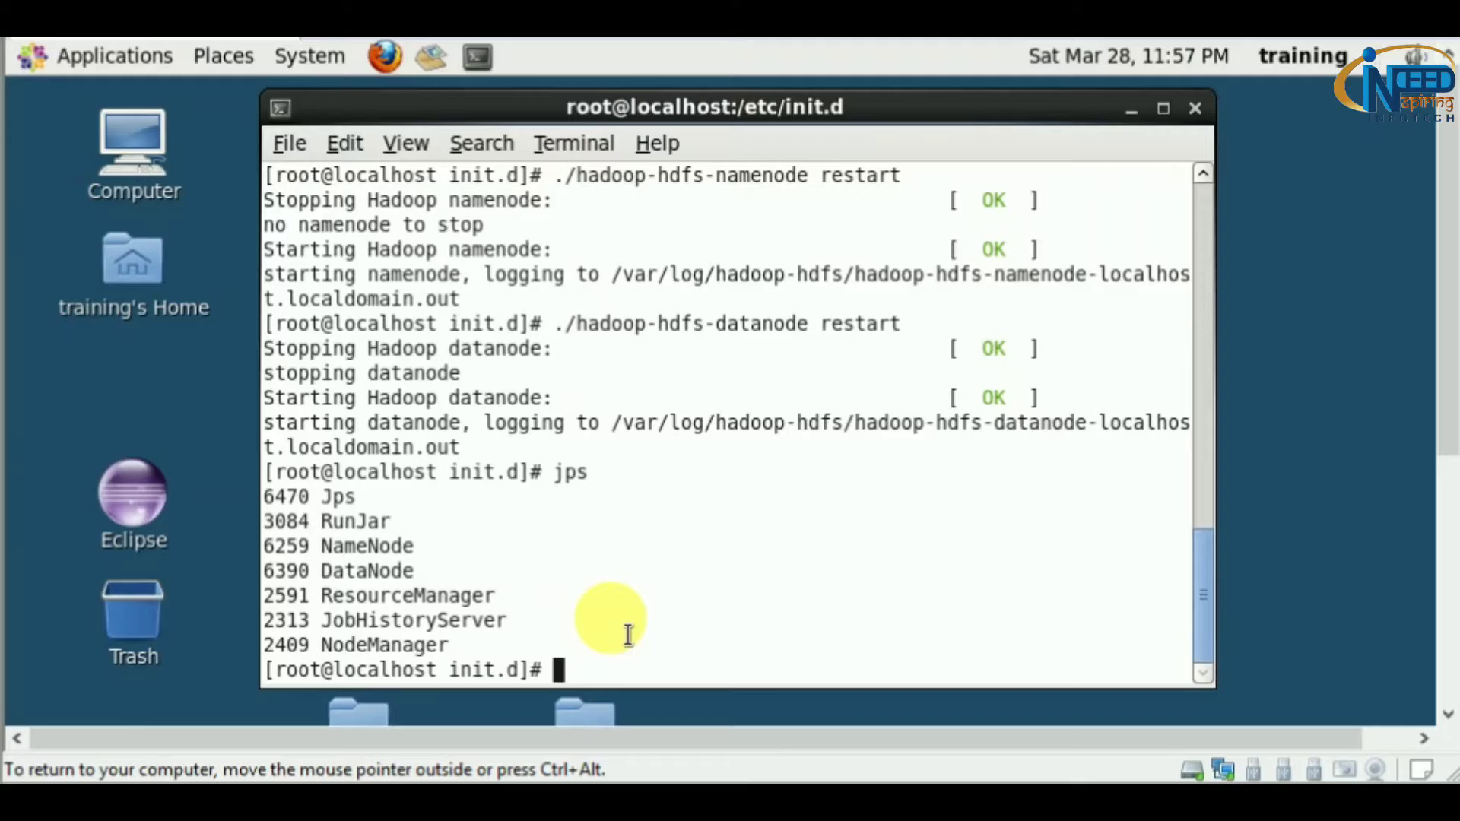
pyautogui.moveTo(385, 57)
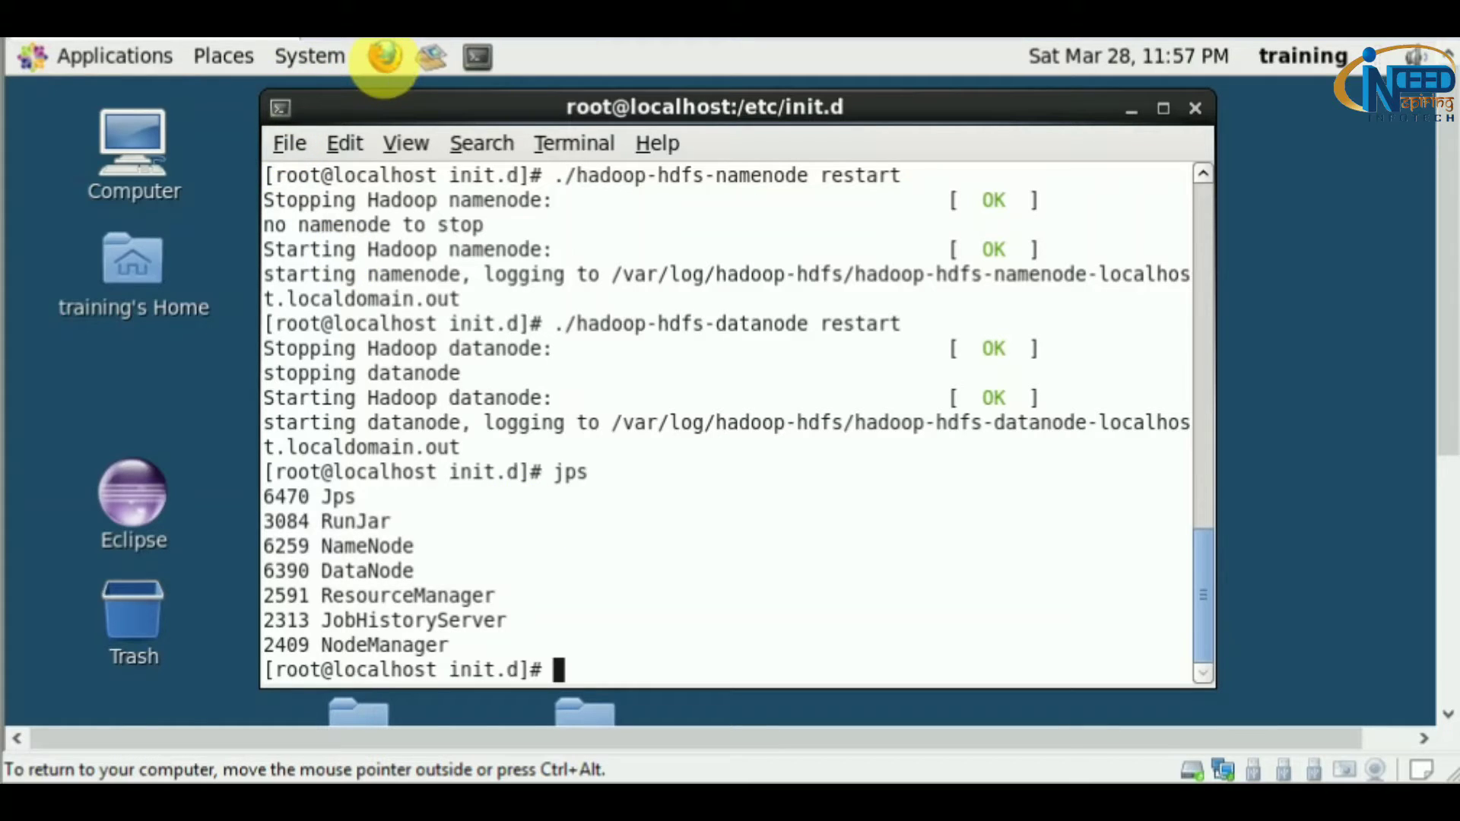
# Step: In Firefox's NameNode file browser, find the pig log file's 64 MB block size
pyautogui.click(393, 56)
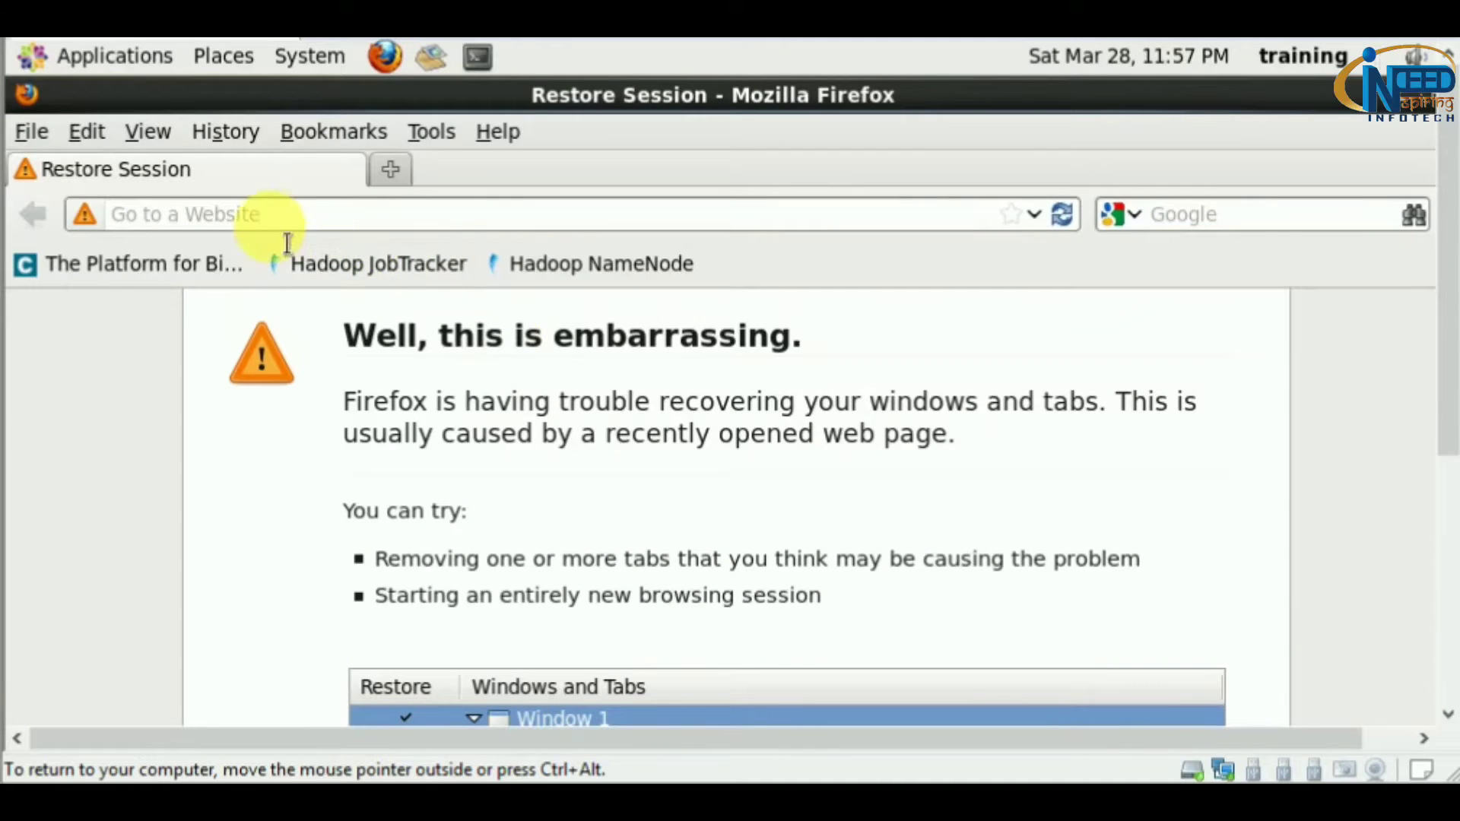
pyautogui.click(594, 263)
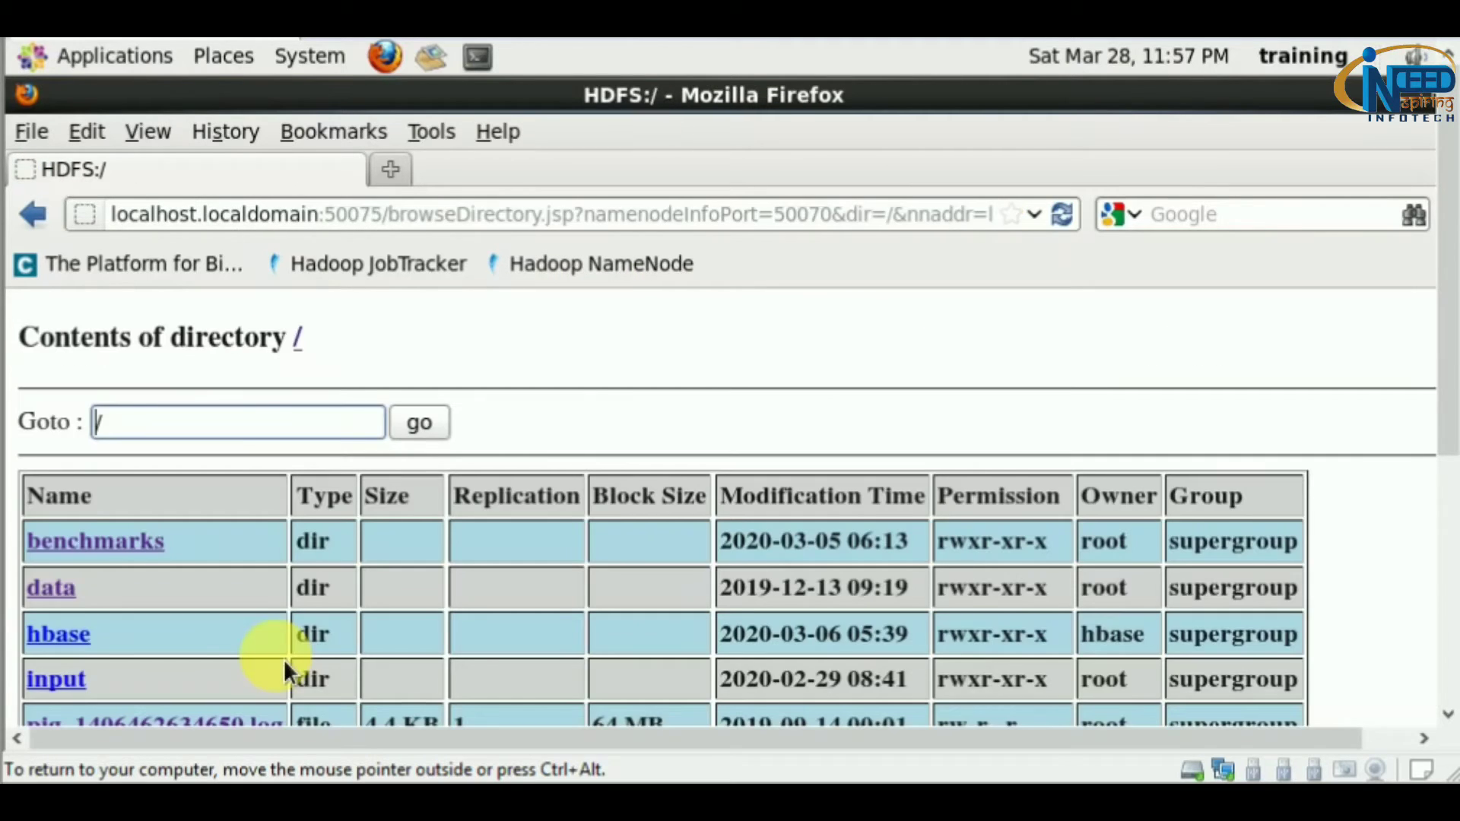
pyautogui.scroll(-3)
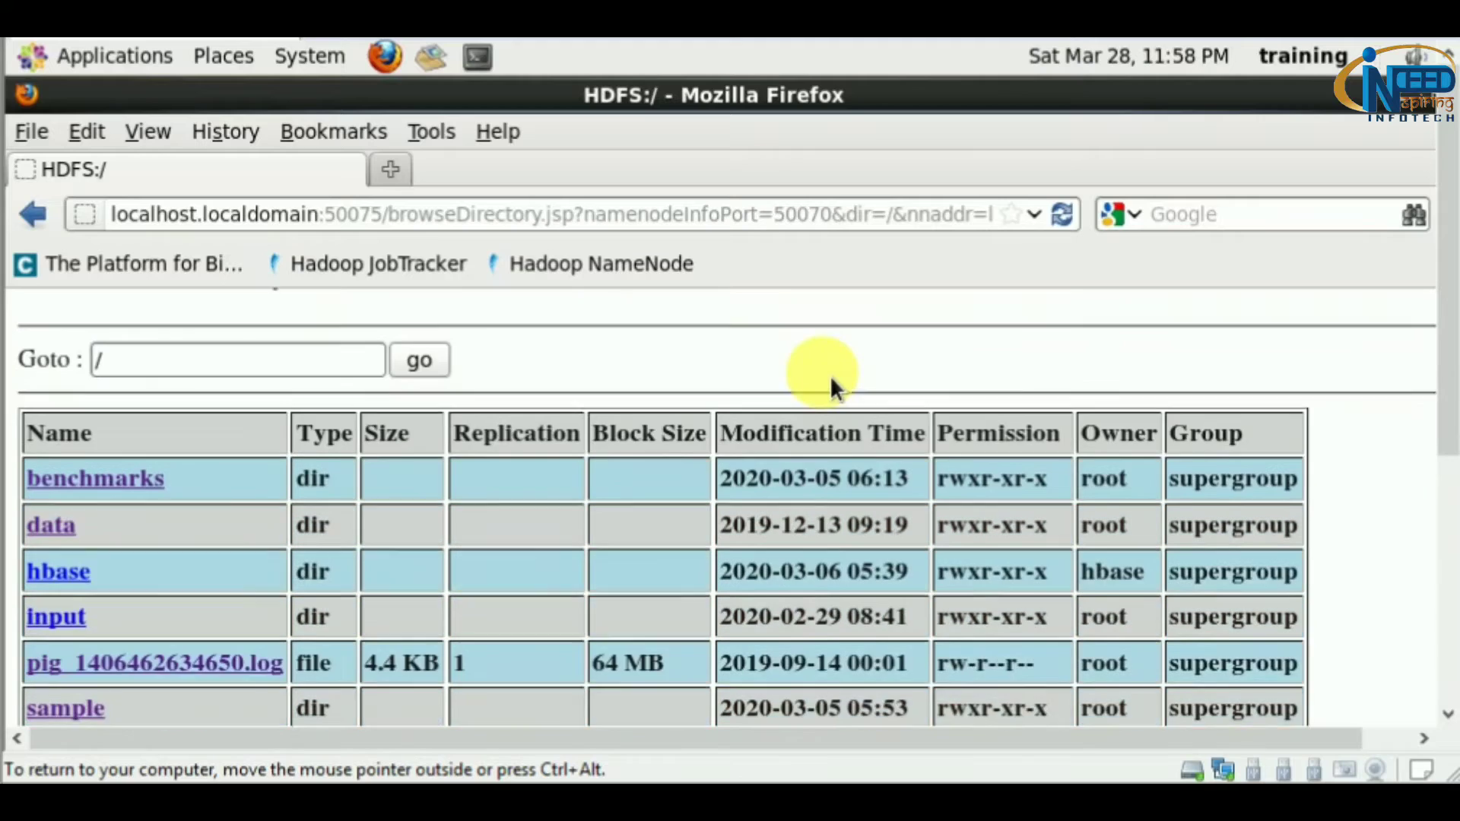
pyautogui.scroll(-3)
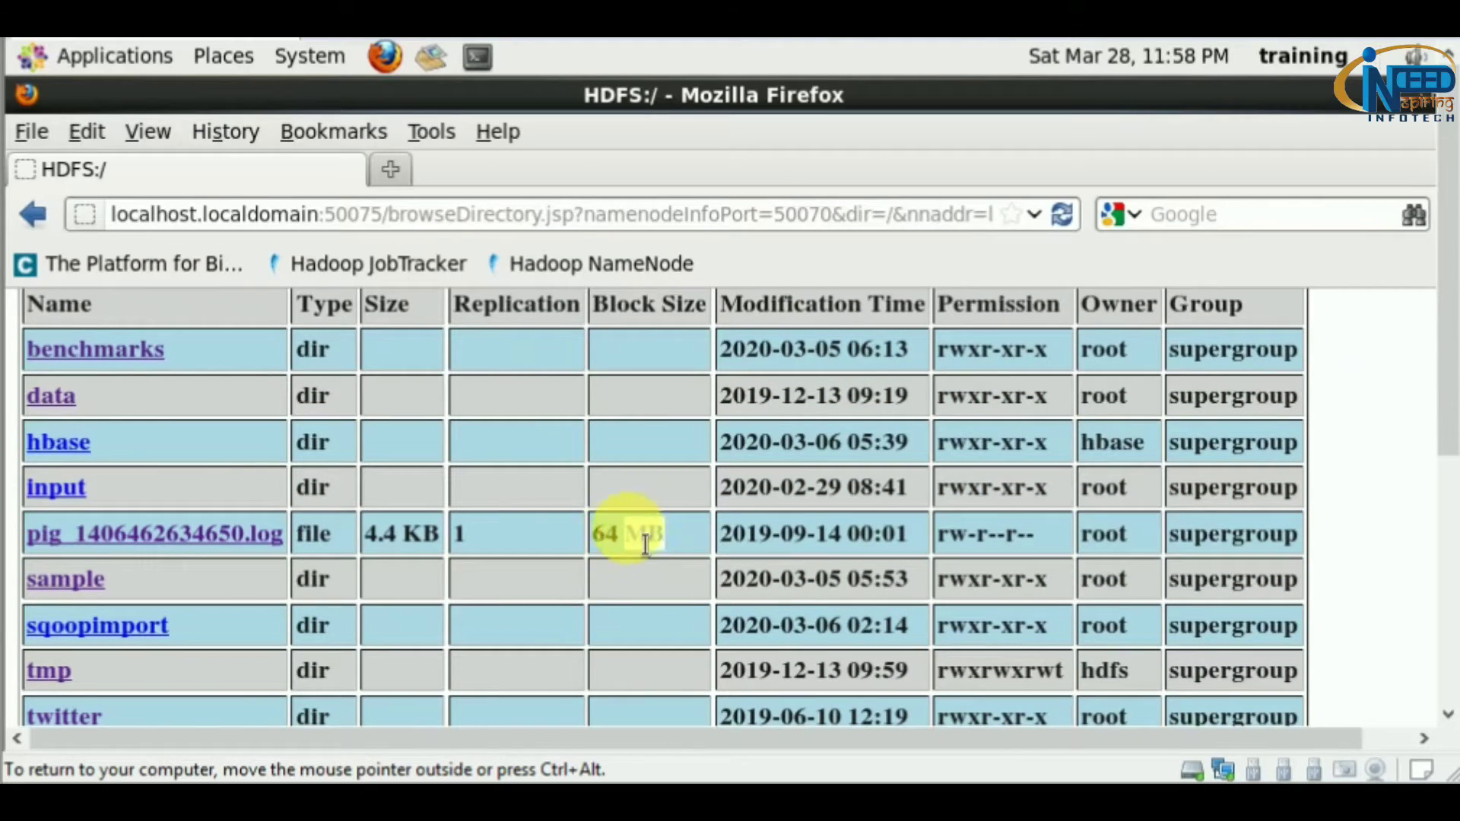
pyautogui.moveTo(665, 554)
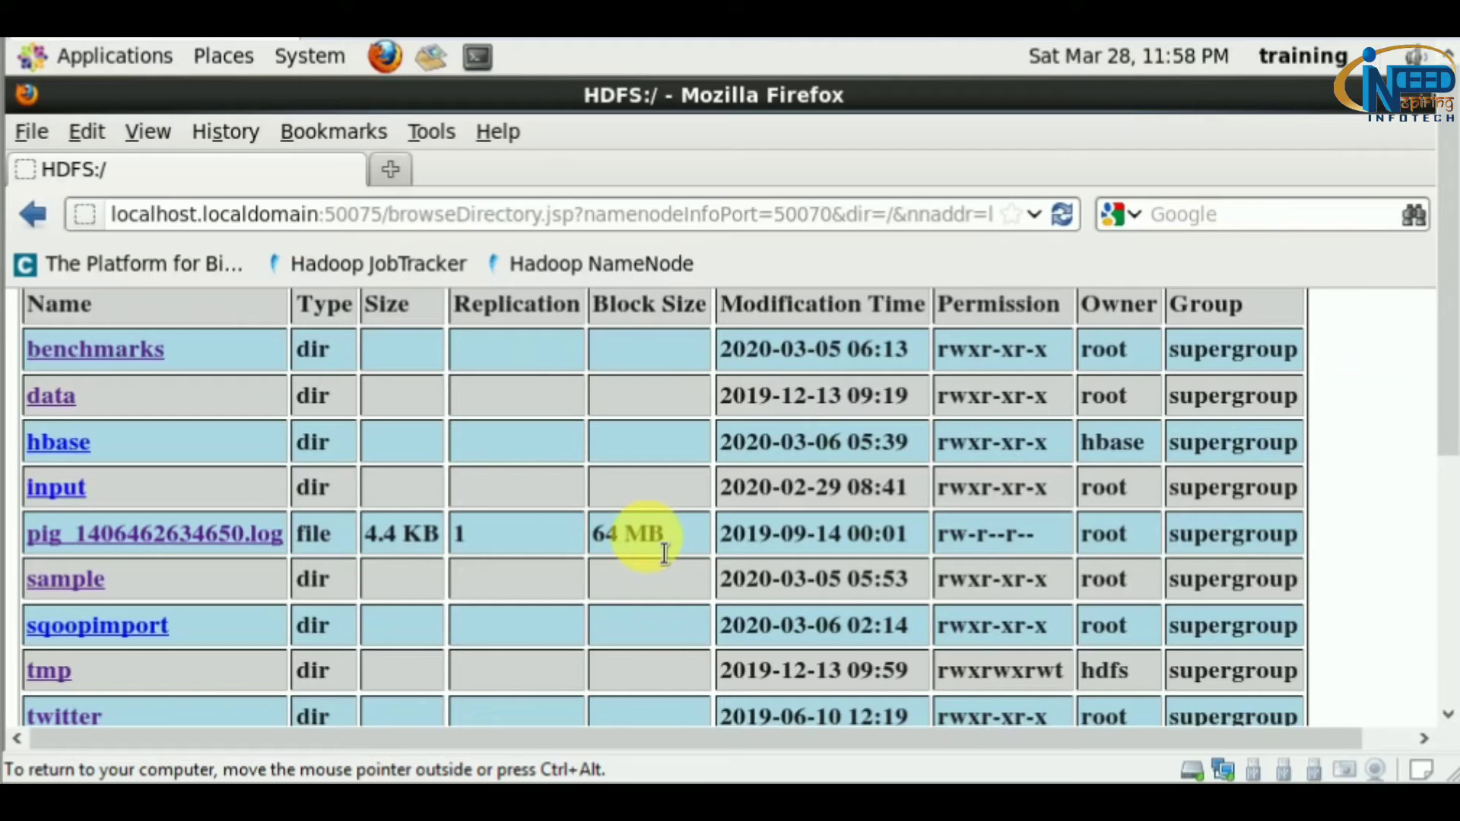
pyautogui.moveTo(430, 555)
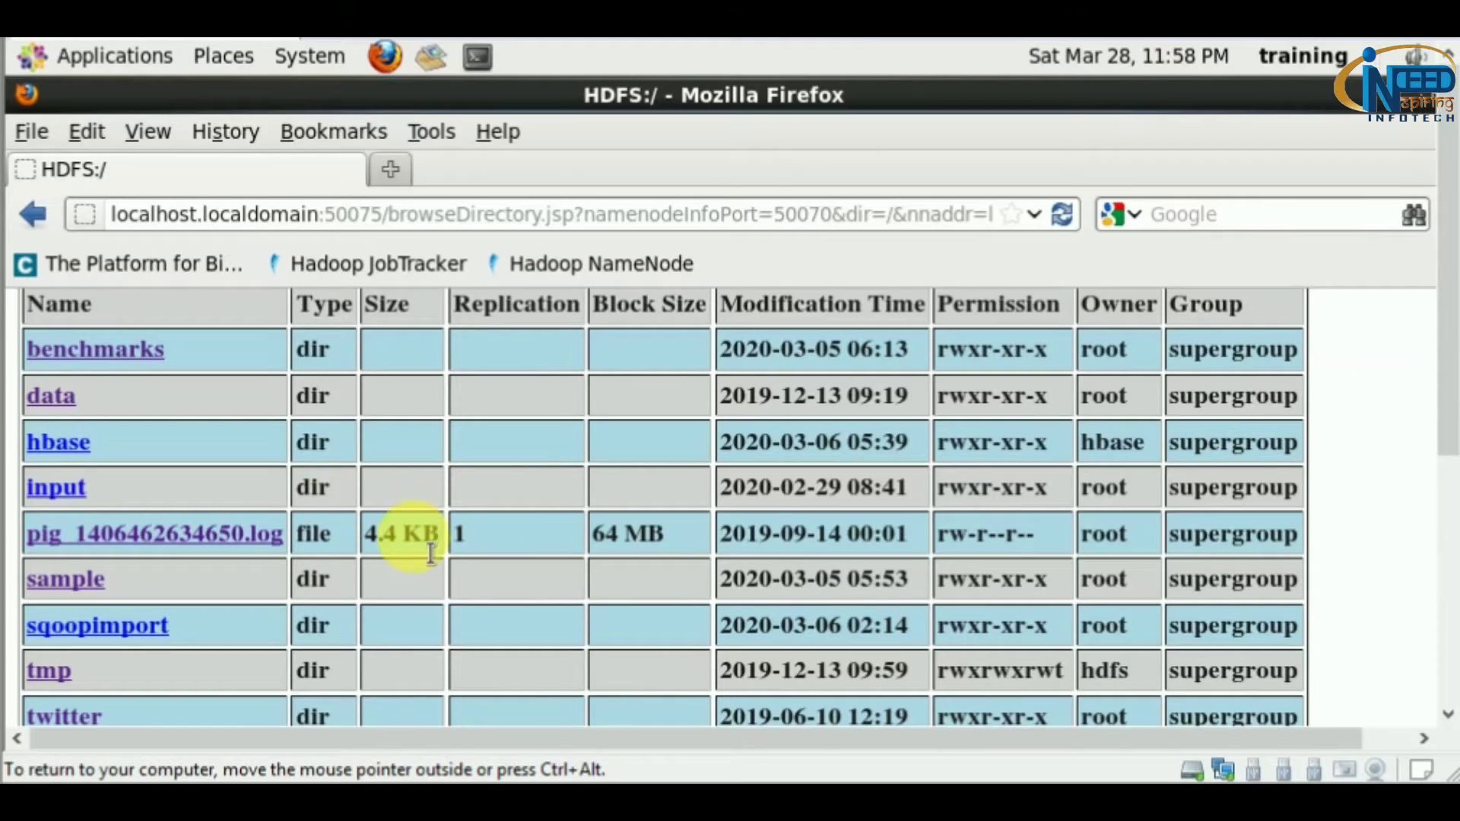
pyautogui.doubleClick(400, 534)
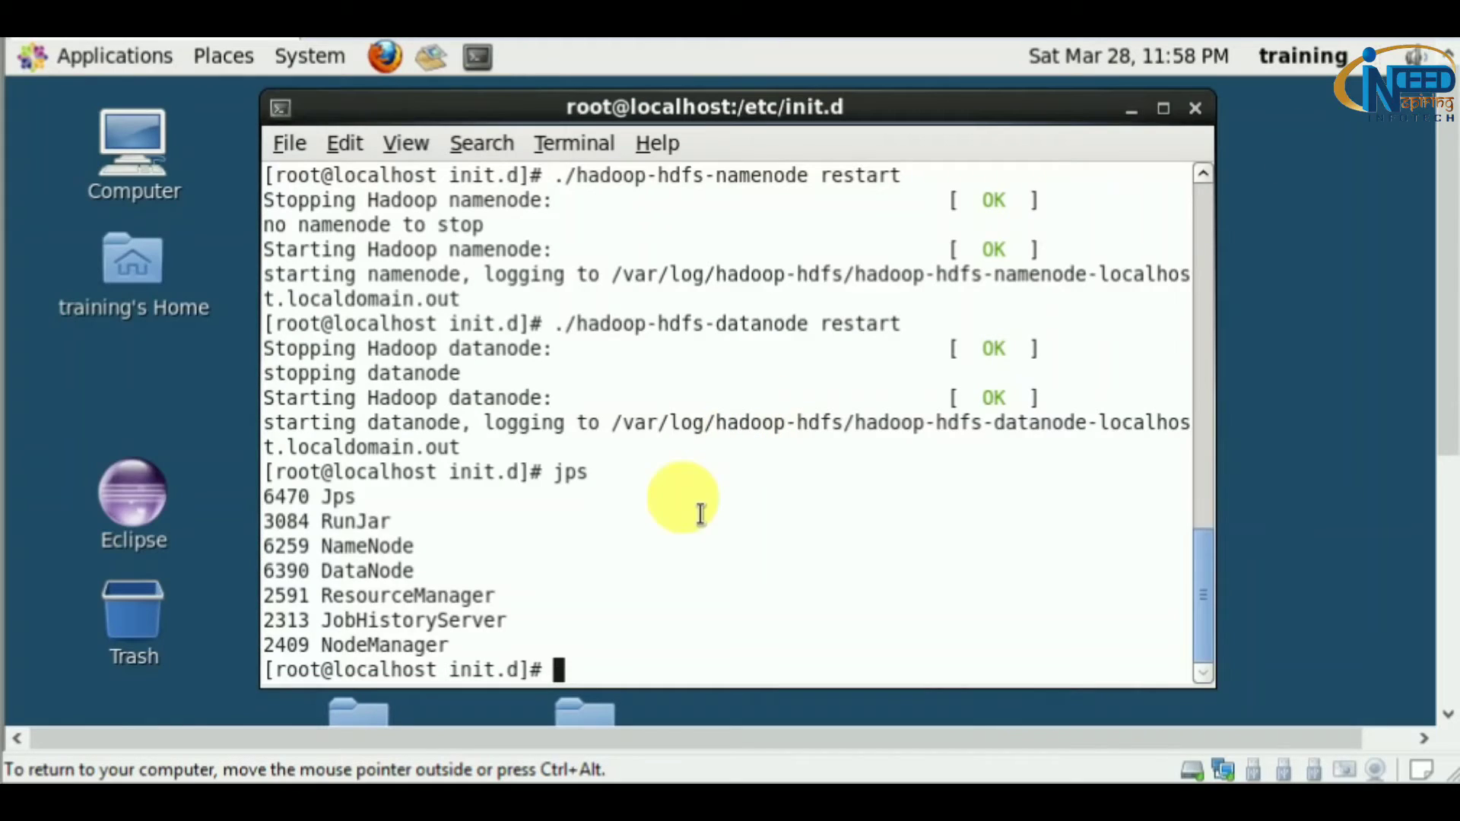
# Step: From /home/training/Desktop, upload Running Sqoop.pdf to the HDFS root with hdfs dfs -put
pyautogui.write('cd')
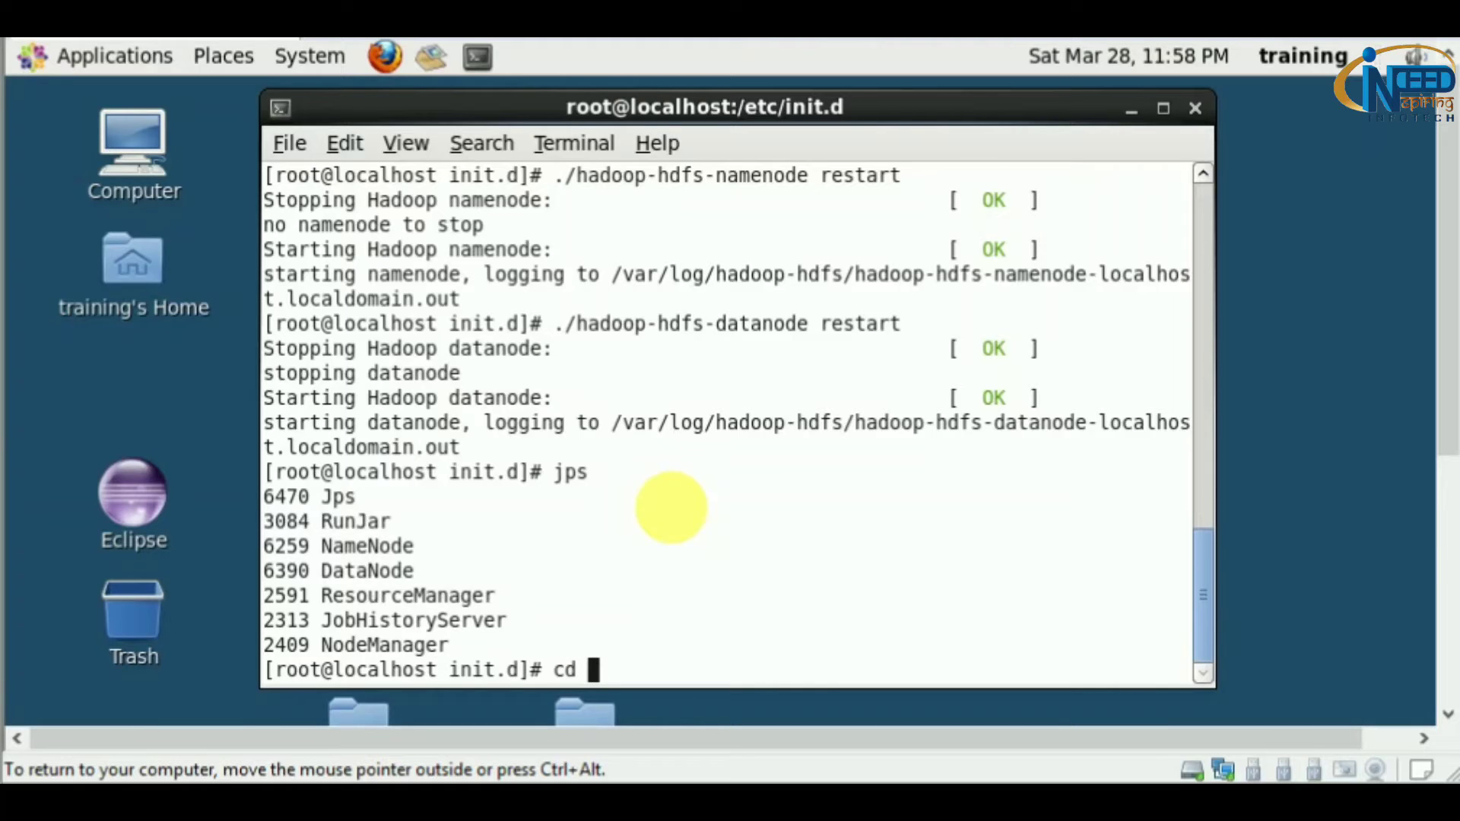
pyautogui.write('/home/')
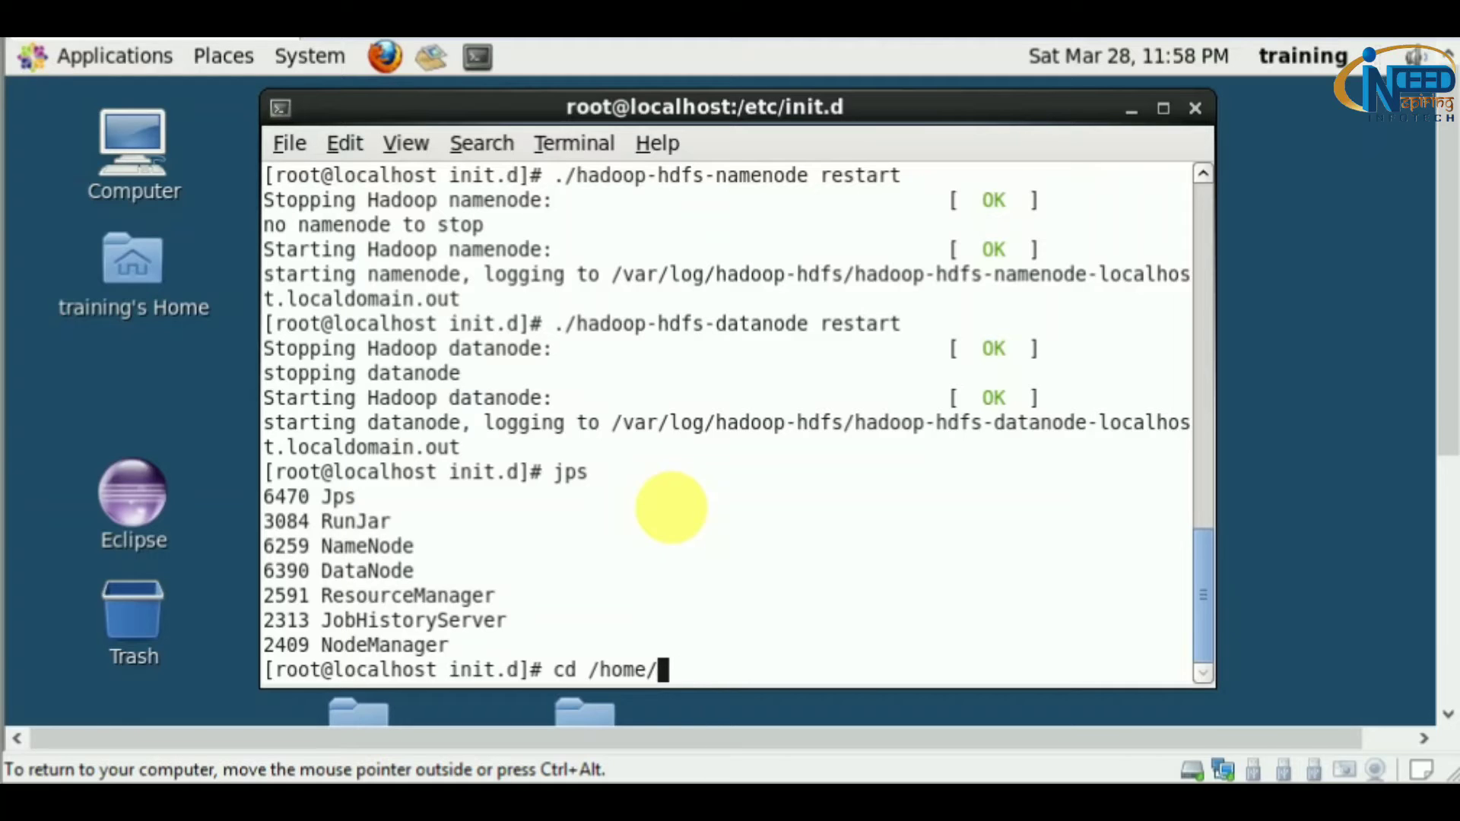
pyautogui.write('training/Desktop/')
pyautogui.write('ls')
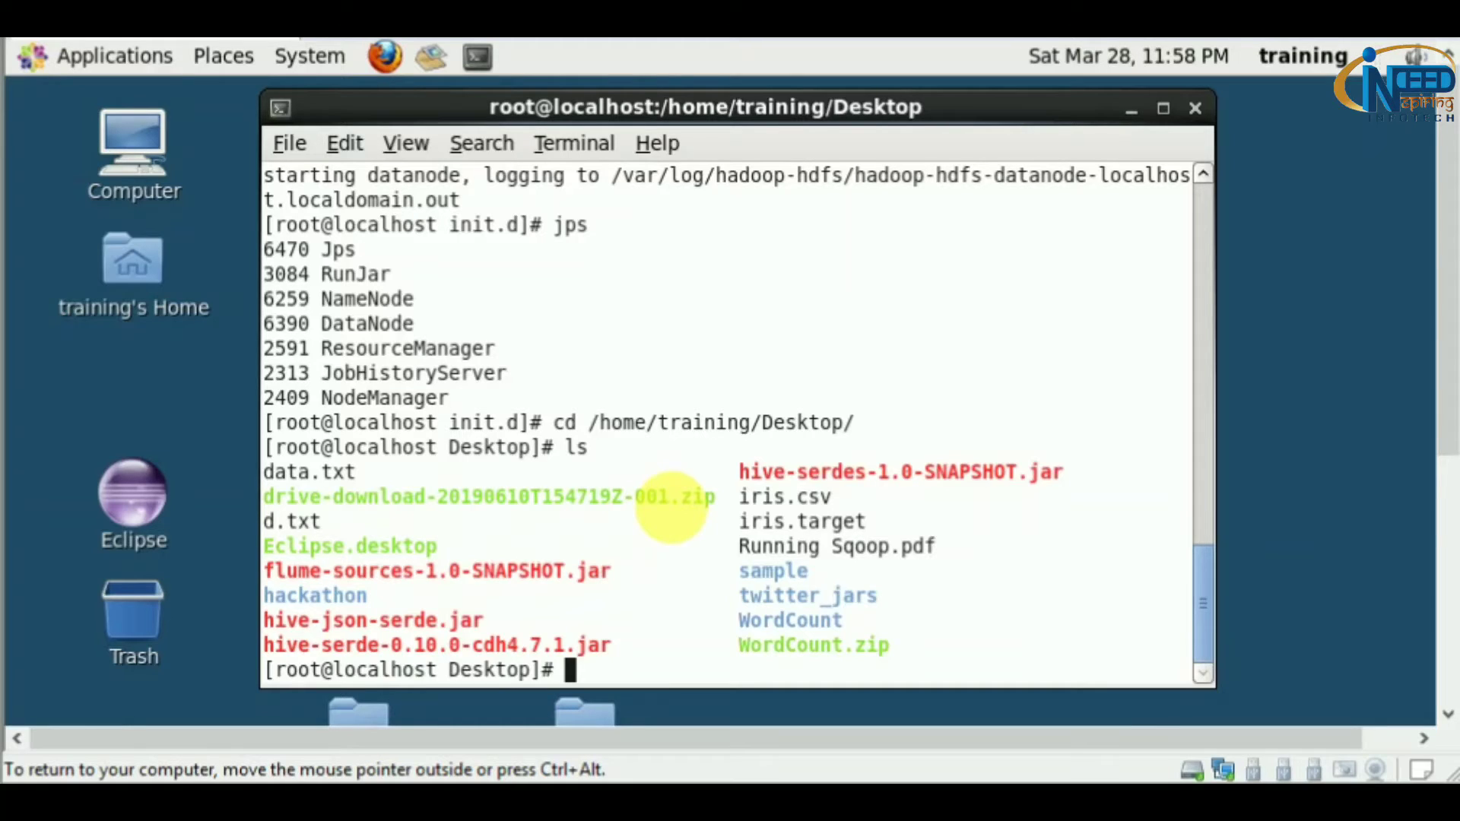
pyautogui.write('hdfs dfs -')
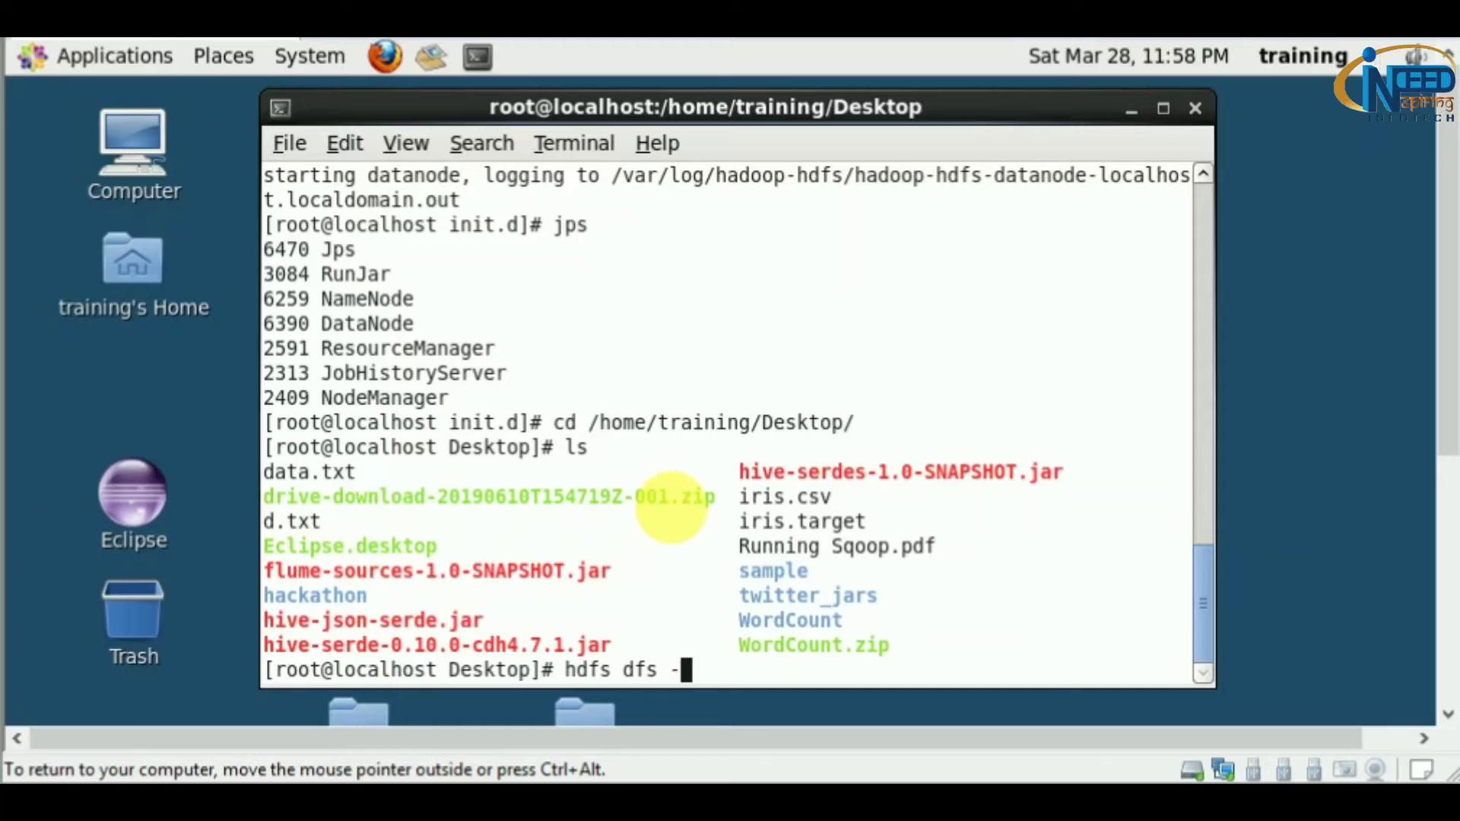
pyautogui.write('put')
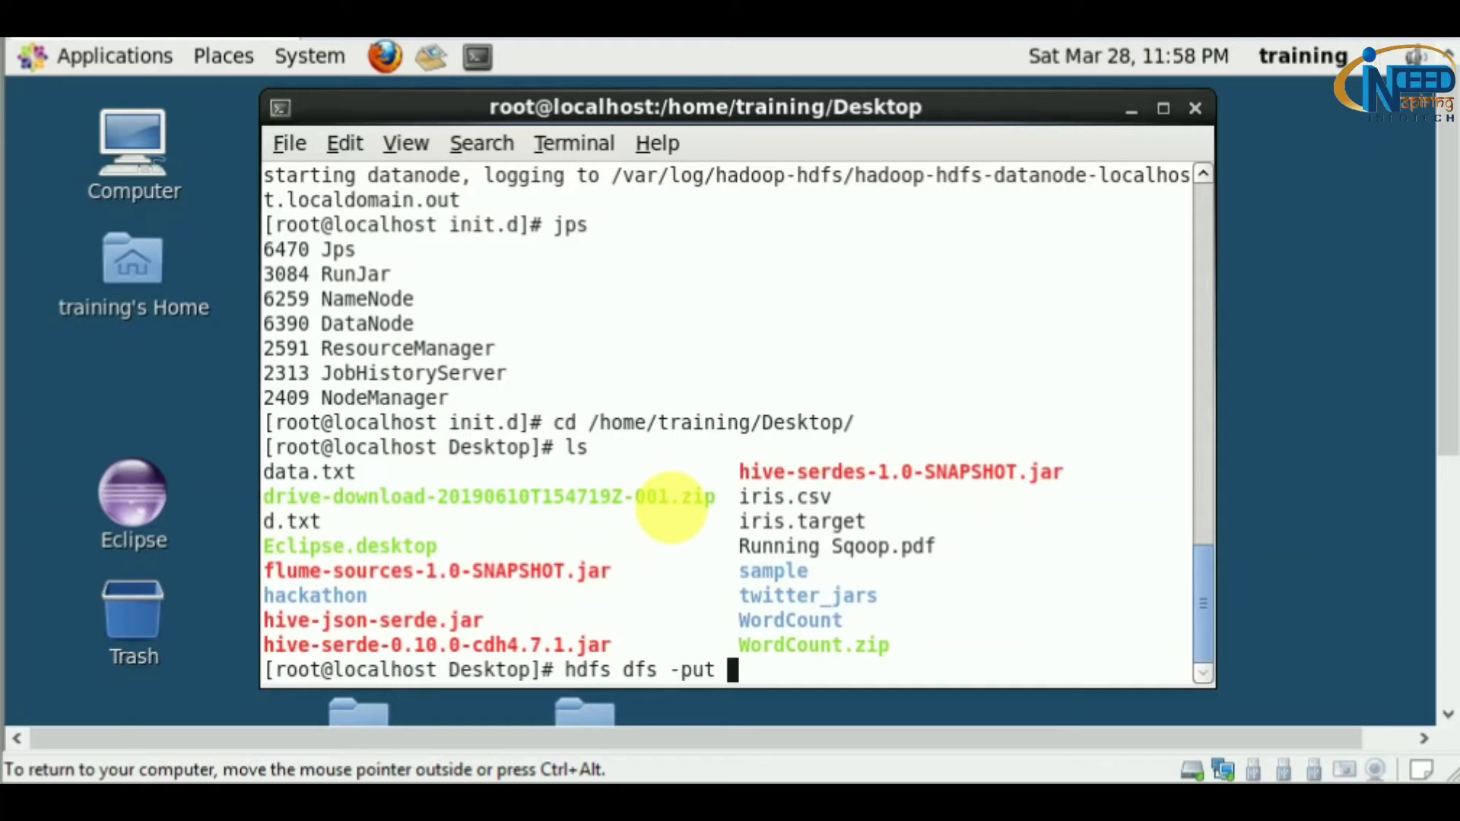
pyautogui.write('Running\\ Sqoop.pdf /')
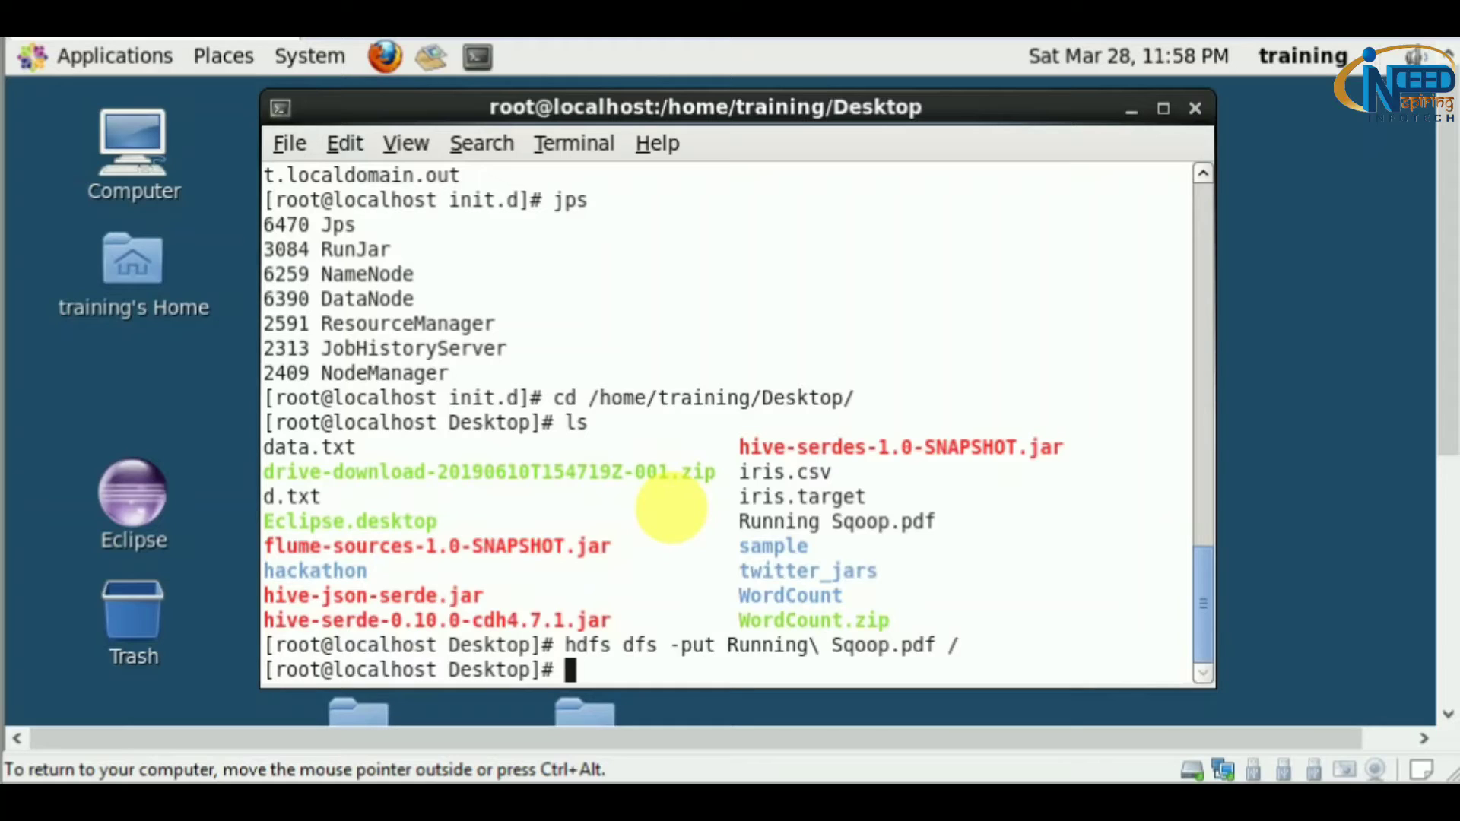
# Step: List the HDFS root contents with hdfs dfs -ls
pyautogui.write('hdfs')
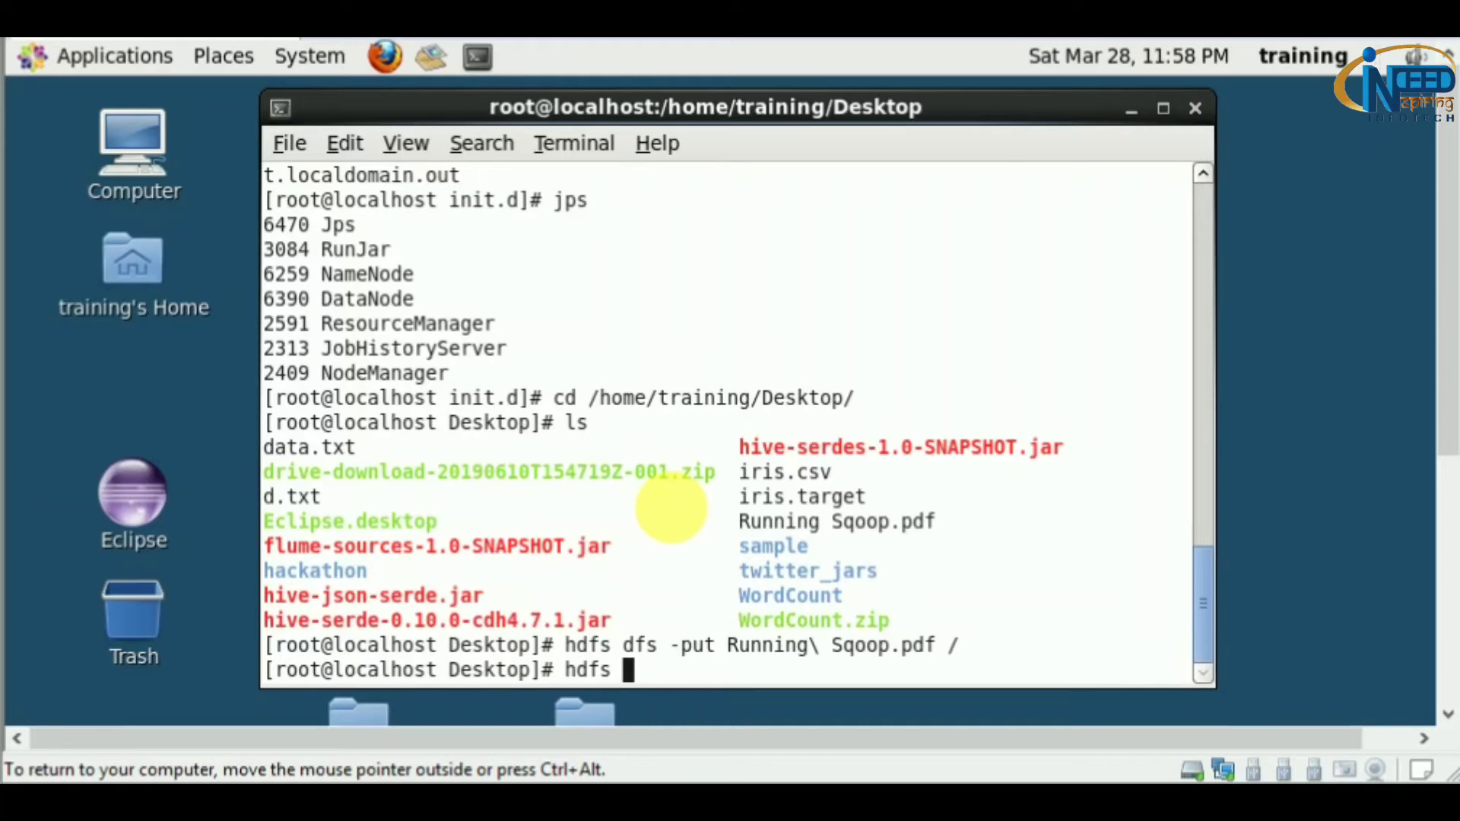
pyautogui.write('dfs -ls /')
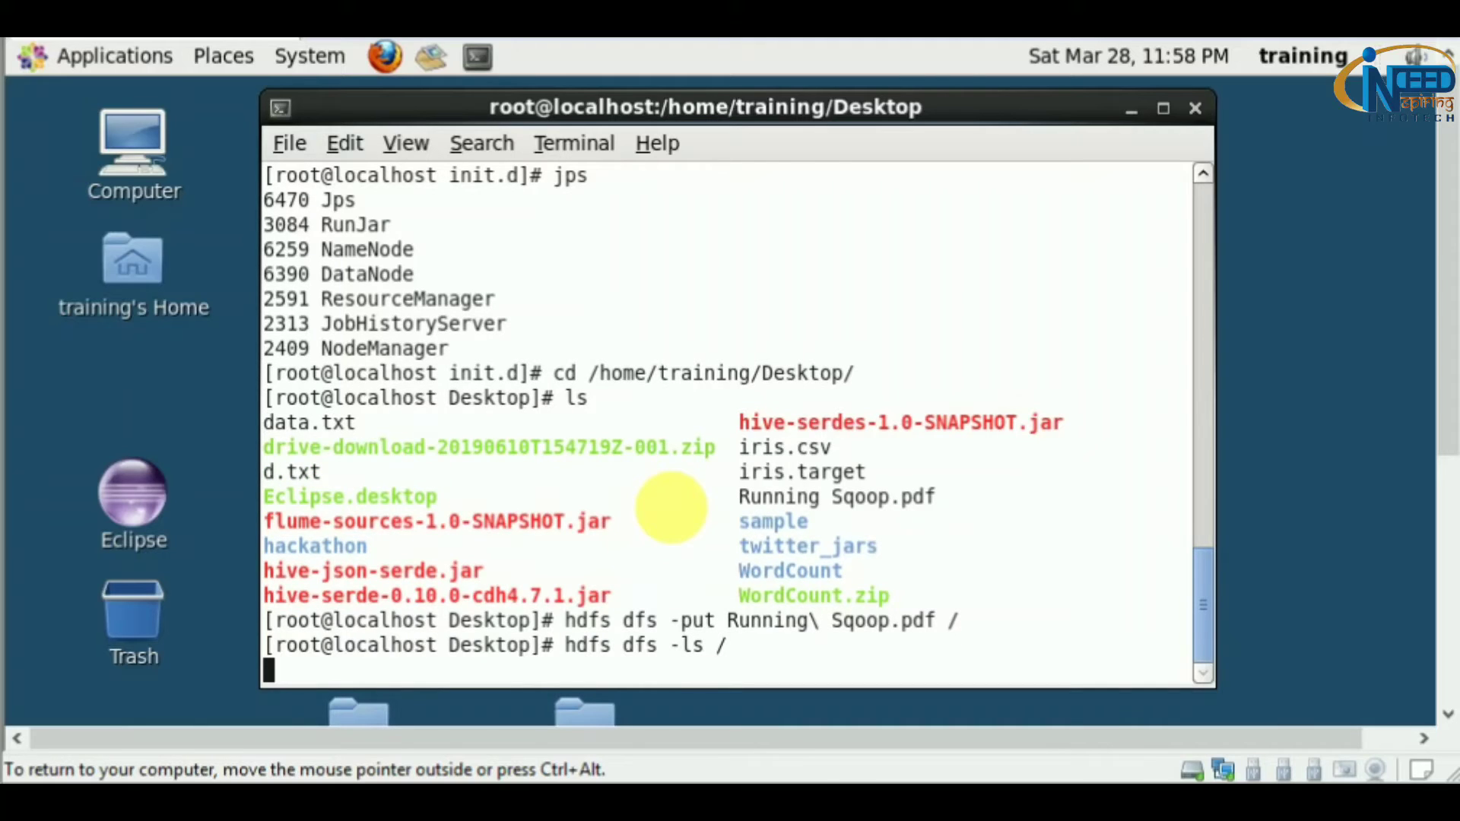
pyautogui.press('Return')
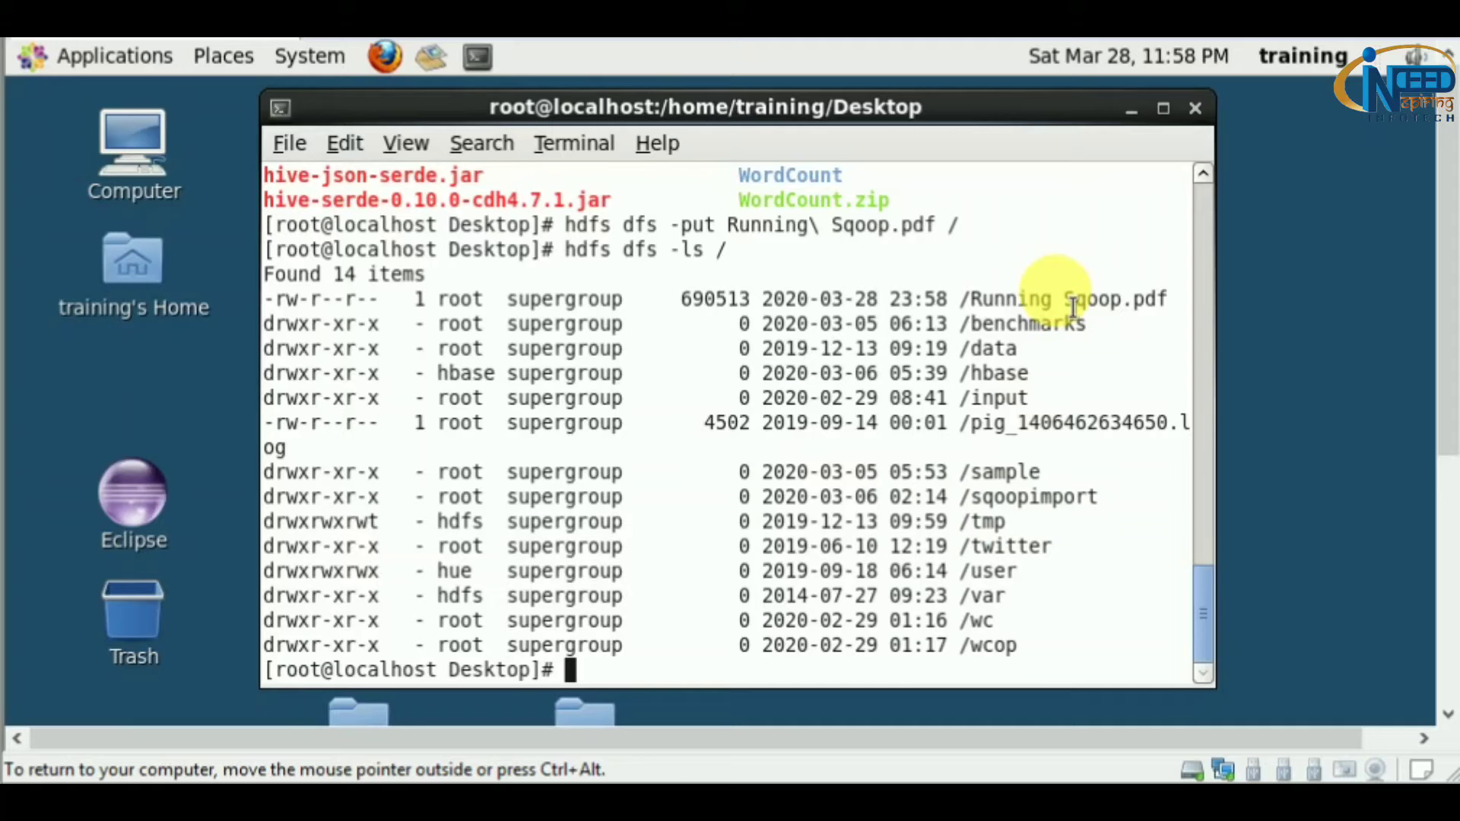
pyautogui.moveTo(1062, 314)
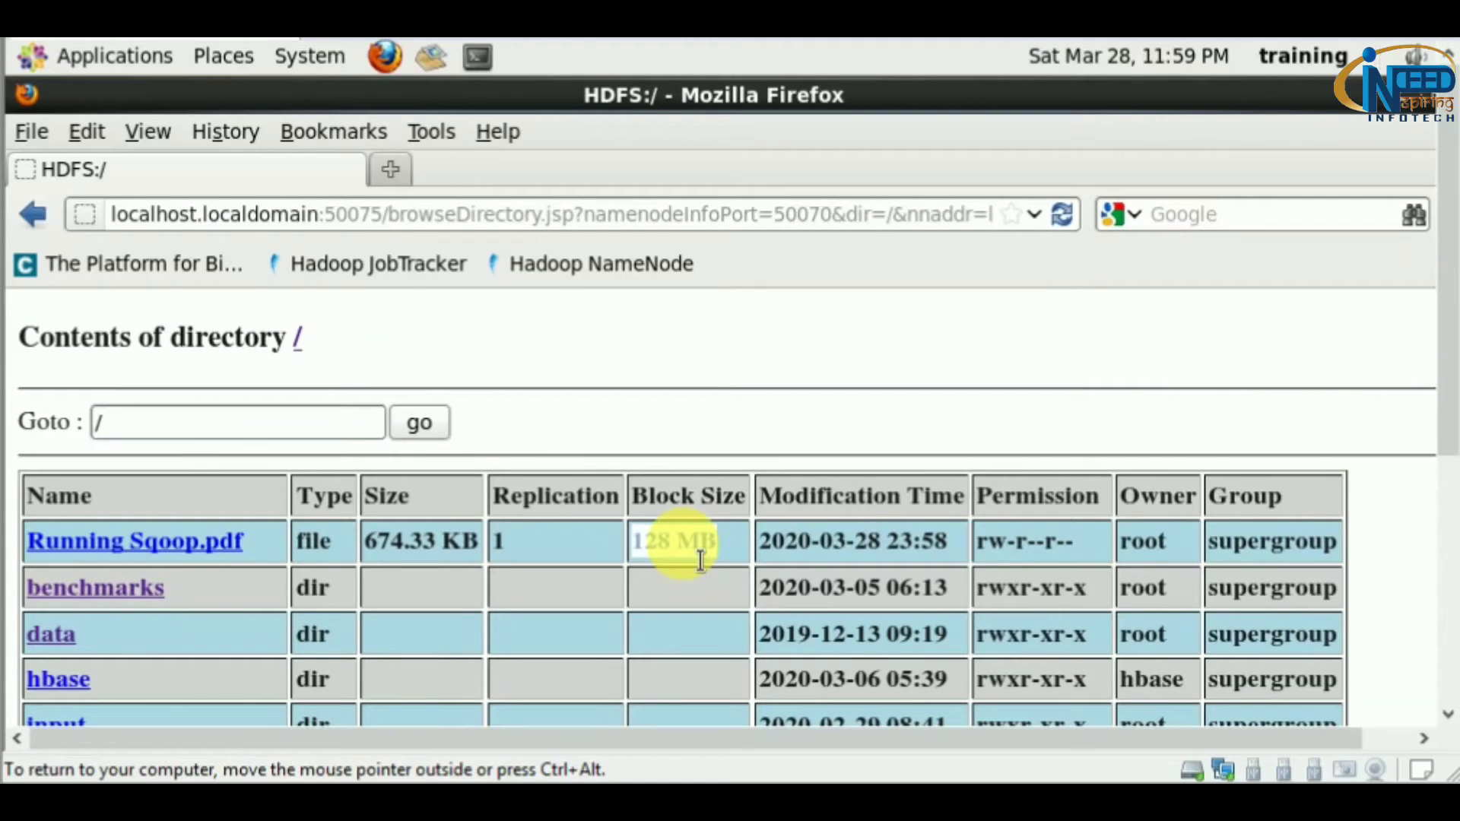
pyautogui.moveTo(717, 566)
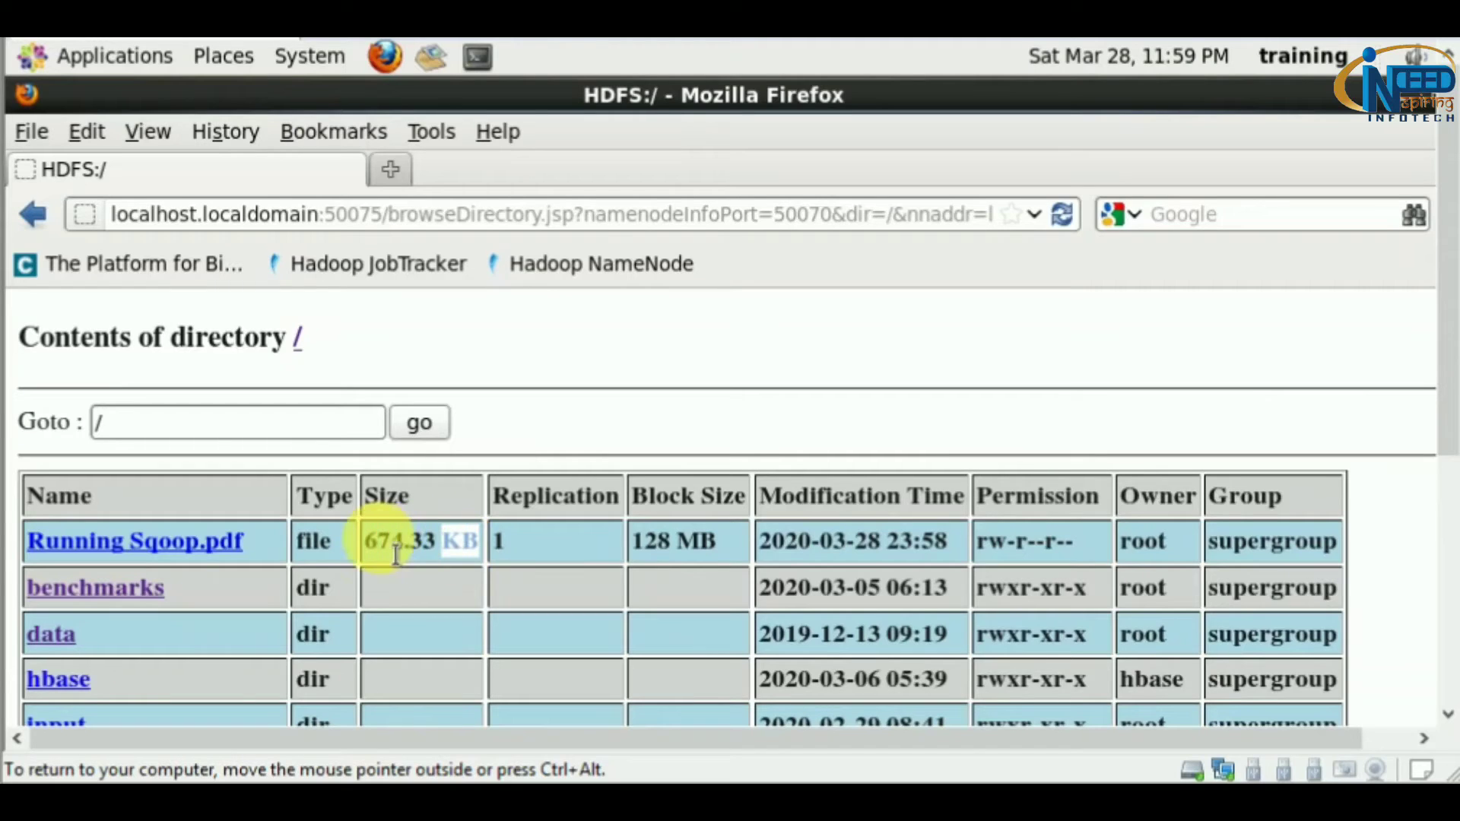
pyautogui.moveTo(451, 575)
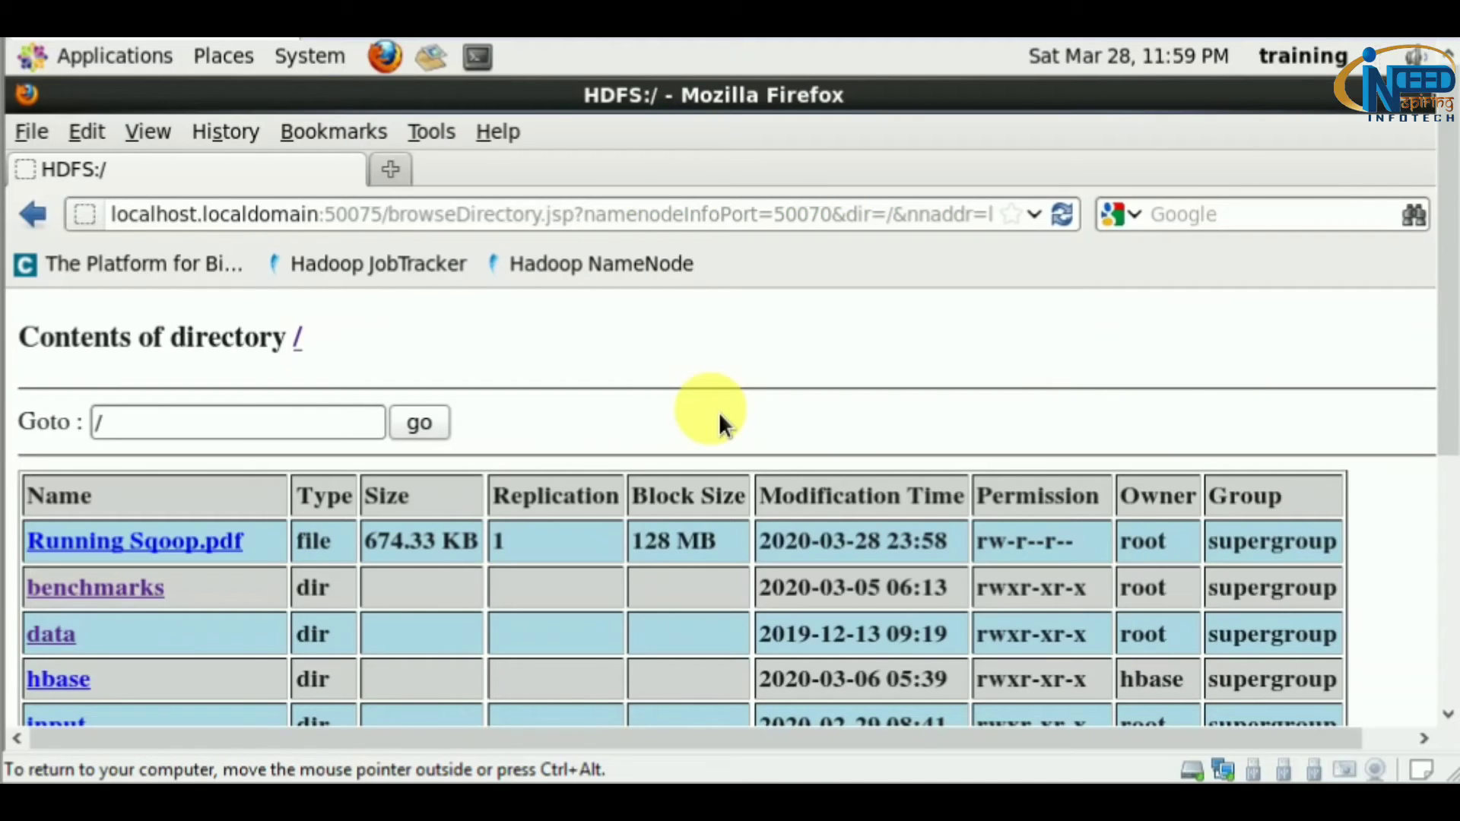
# Step: Scroll the HDFS root listing to see Running Sqoop.pdf's 128 MB block size
pyautogui.scroll(-3)
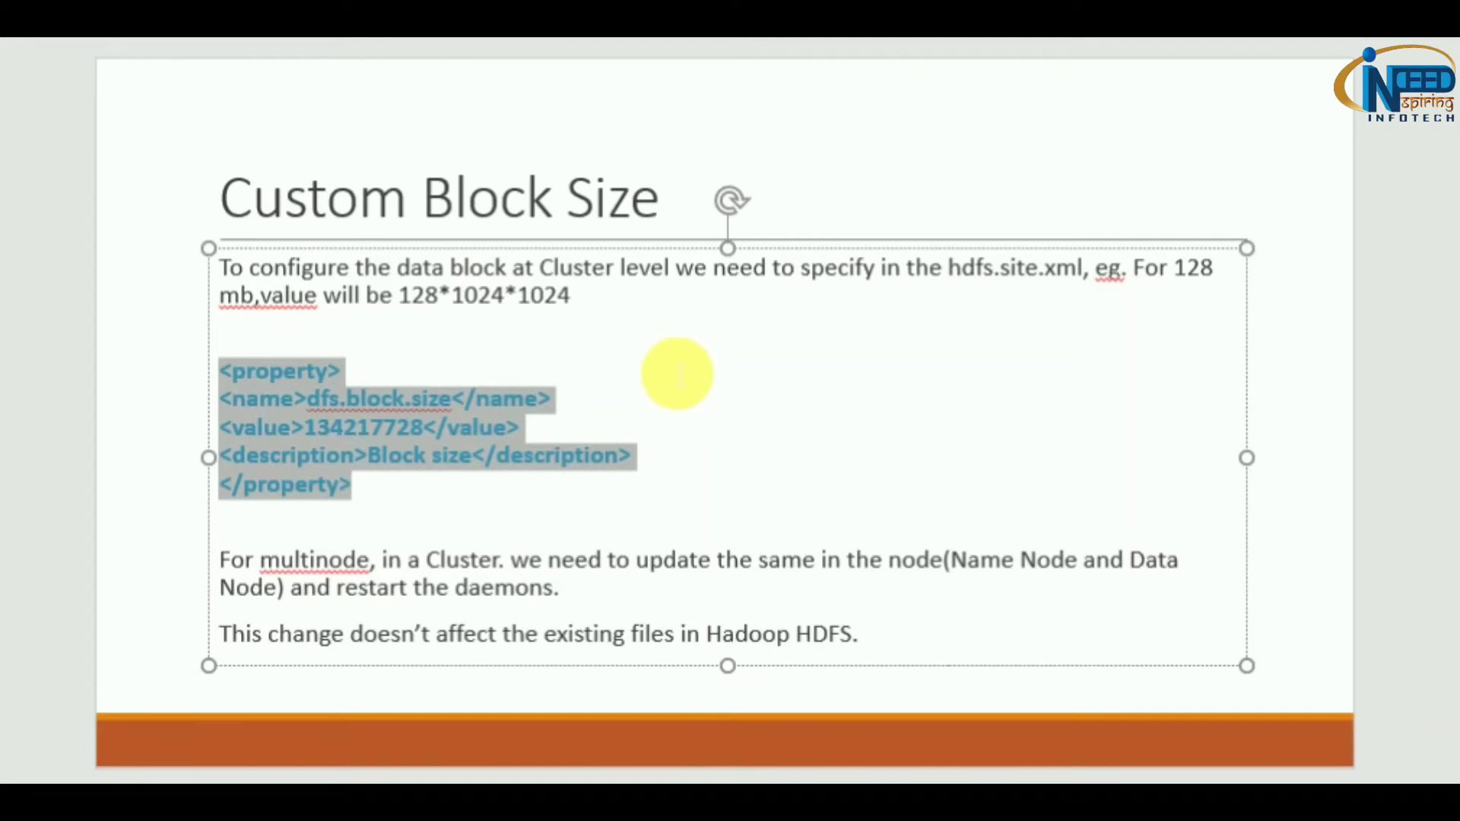
# Step: Type hadoop fs -Ddfs.blocksize=134217728 -put for test.text into /input in the terminal
pyautogui.click(114, 450)
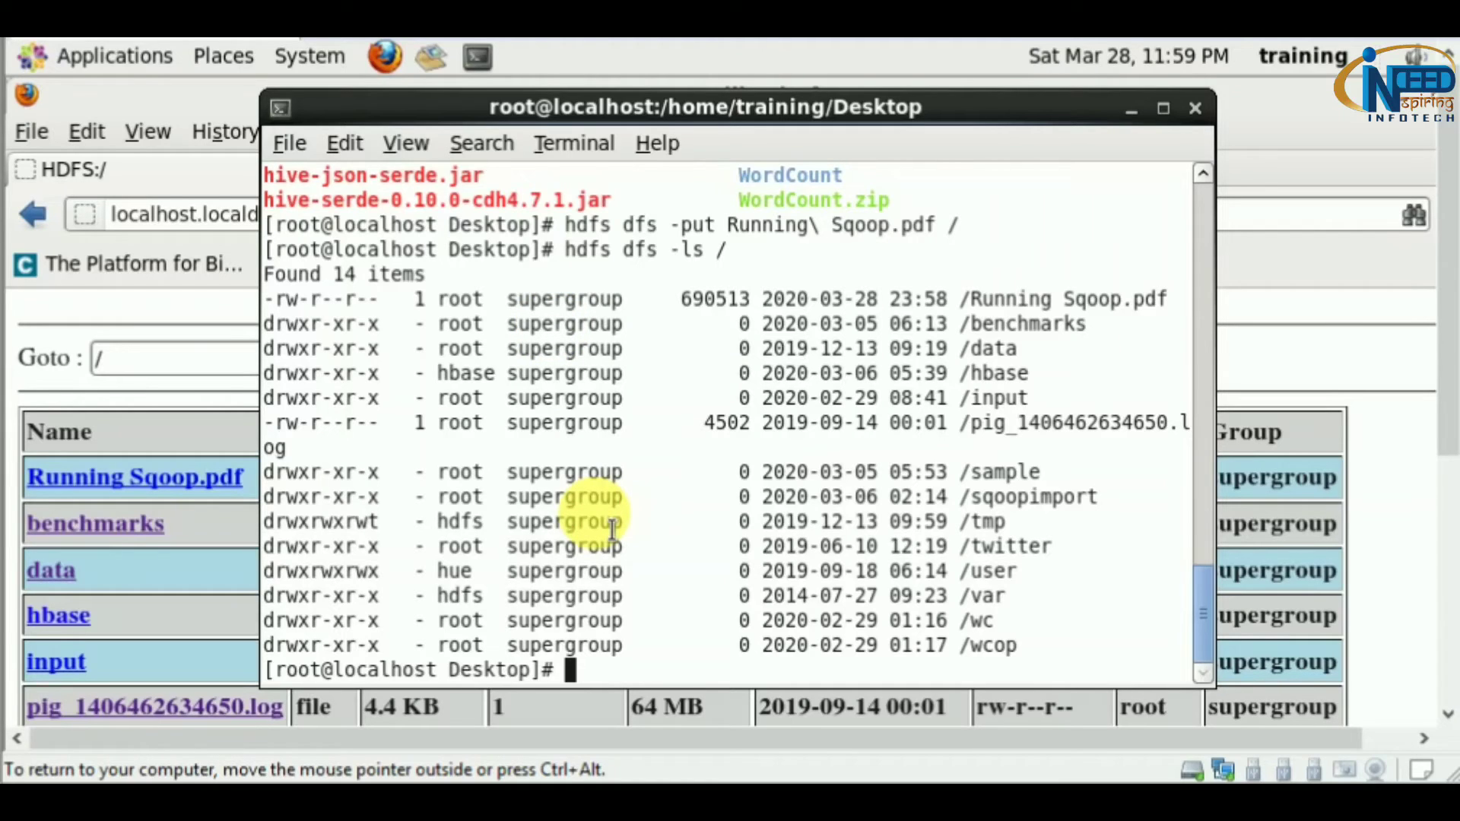
pyautogui.write('hadoop fs -Ddfs.blocksize=134217728 -put /home/hdadmin/mydata/test.text /input')
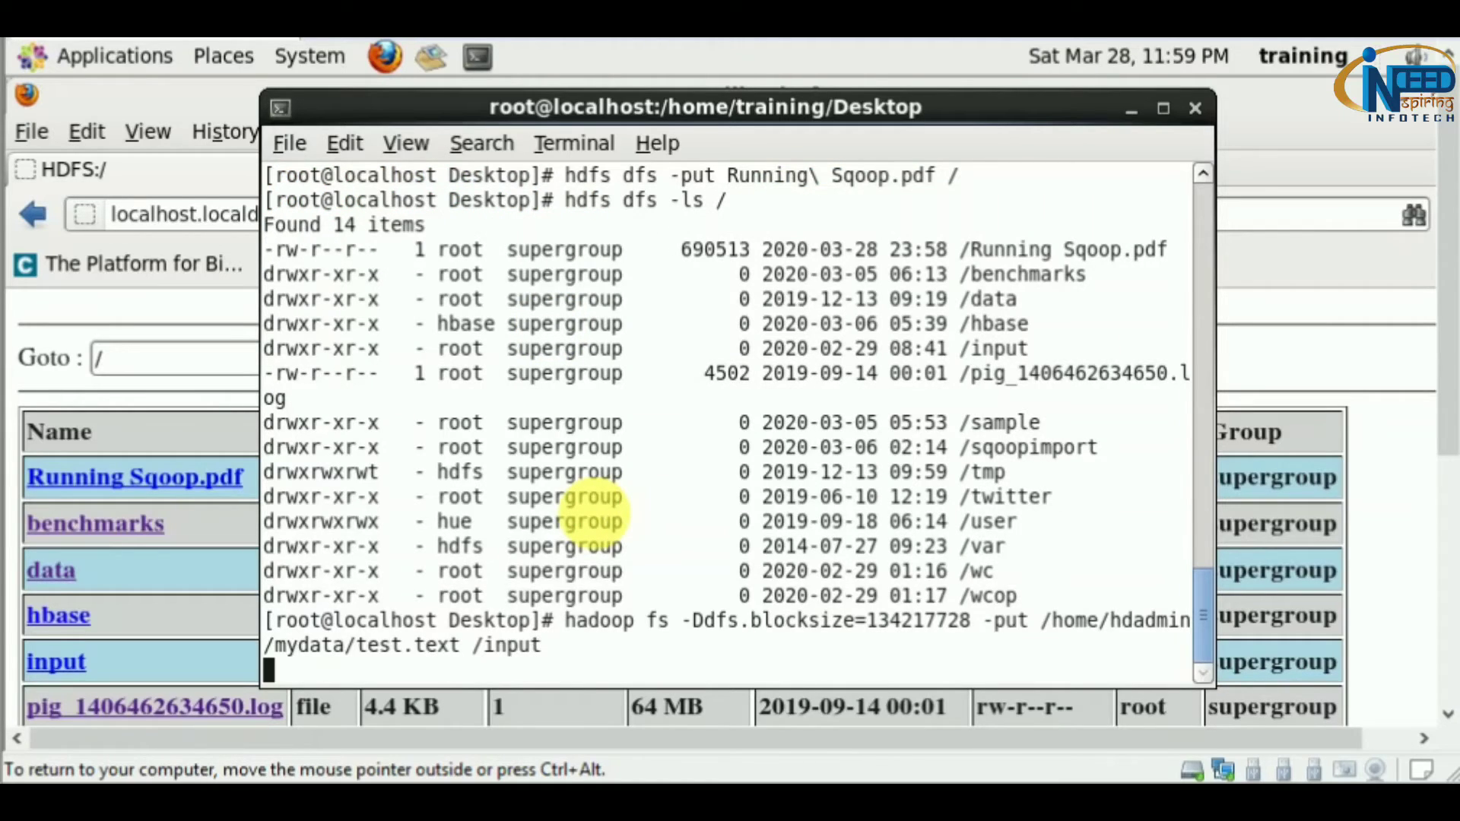
# Step: Run the per-file block-size upload, which fails because test.text does not exist
pyautogui.press('Return')
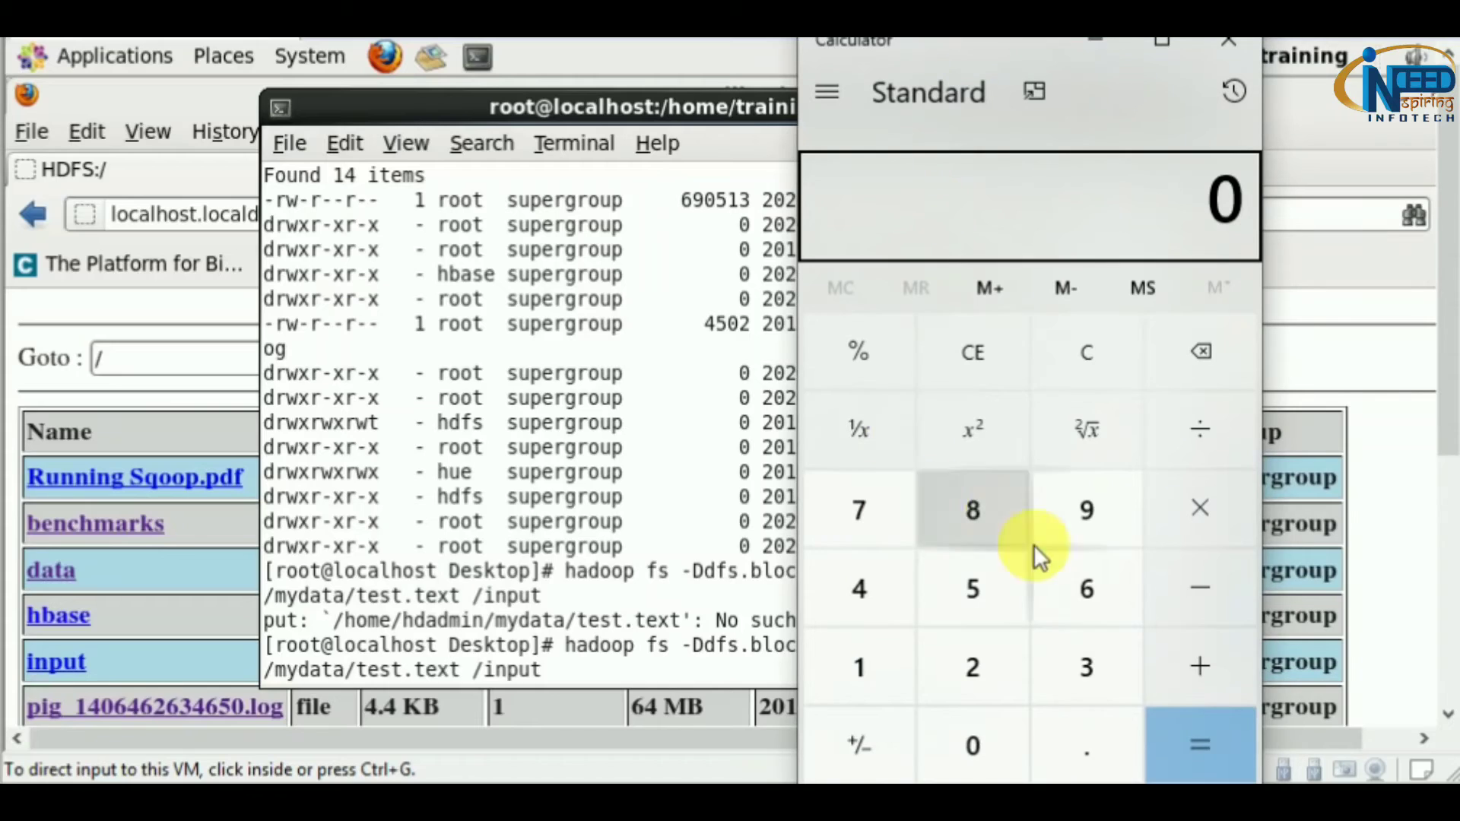
# Step: In Calculator, compute 64 × 3 = 192 and start multiplying by 1024
pyautogui.click(859, 590)
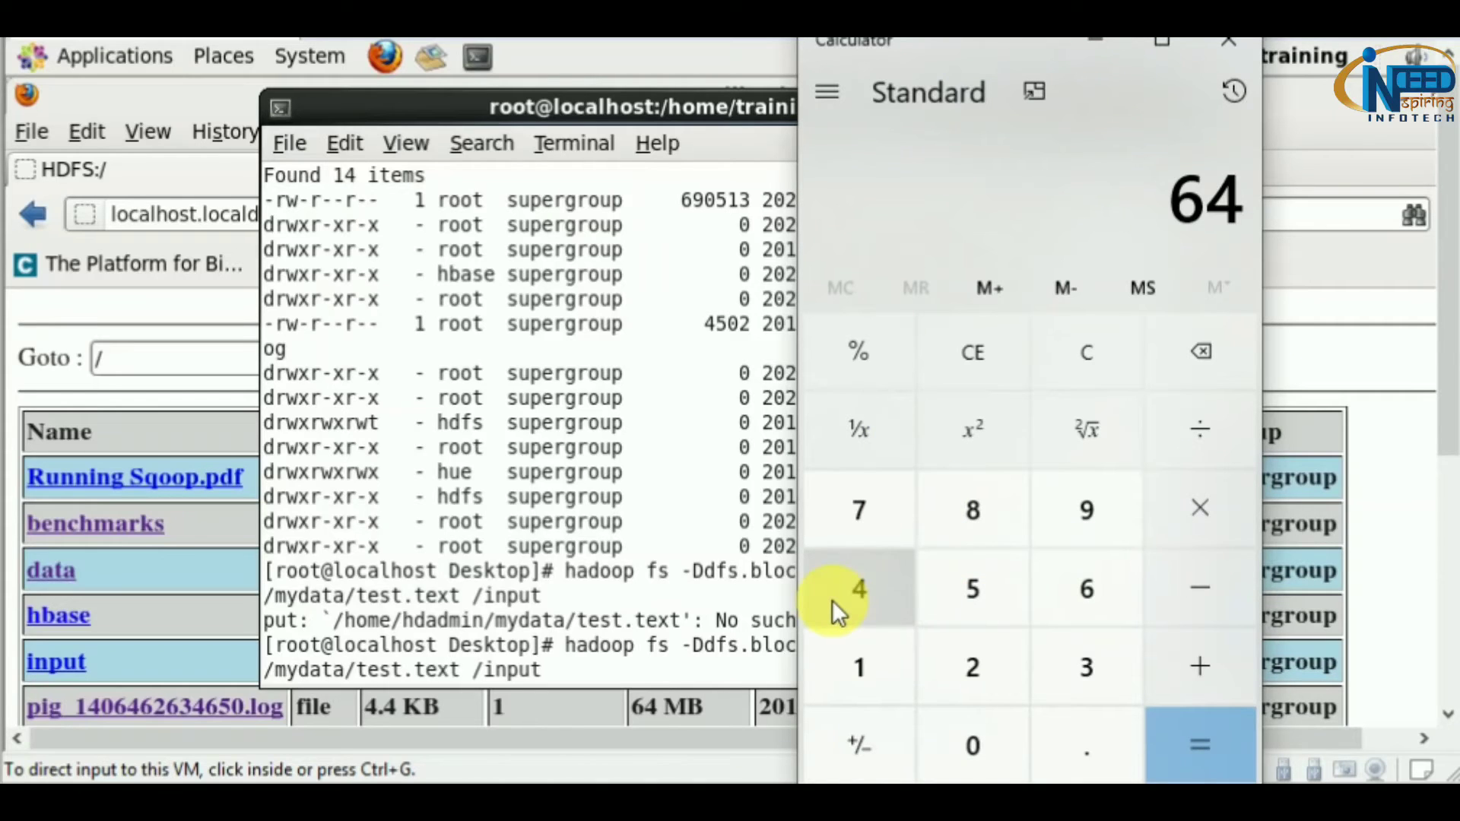
pyautogui.moveTo(1199, 508)
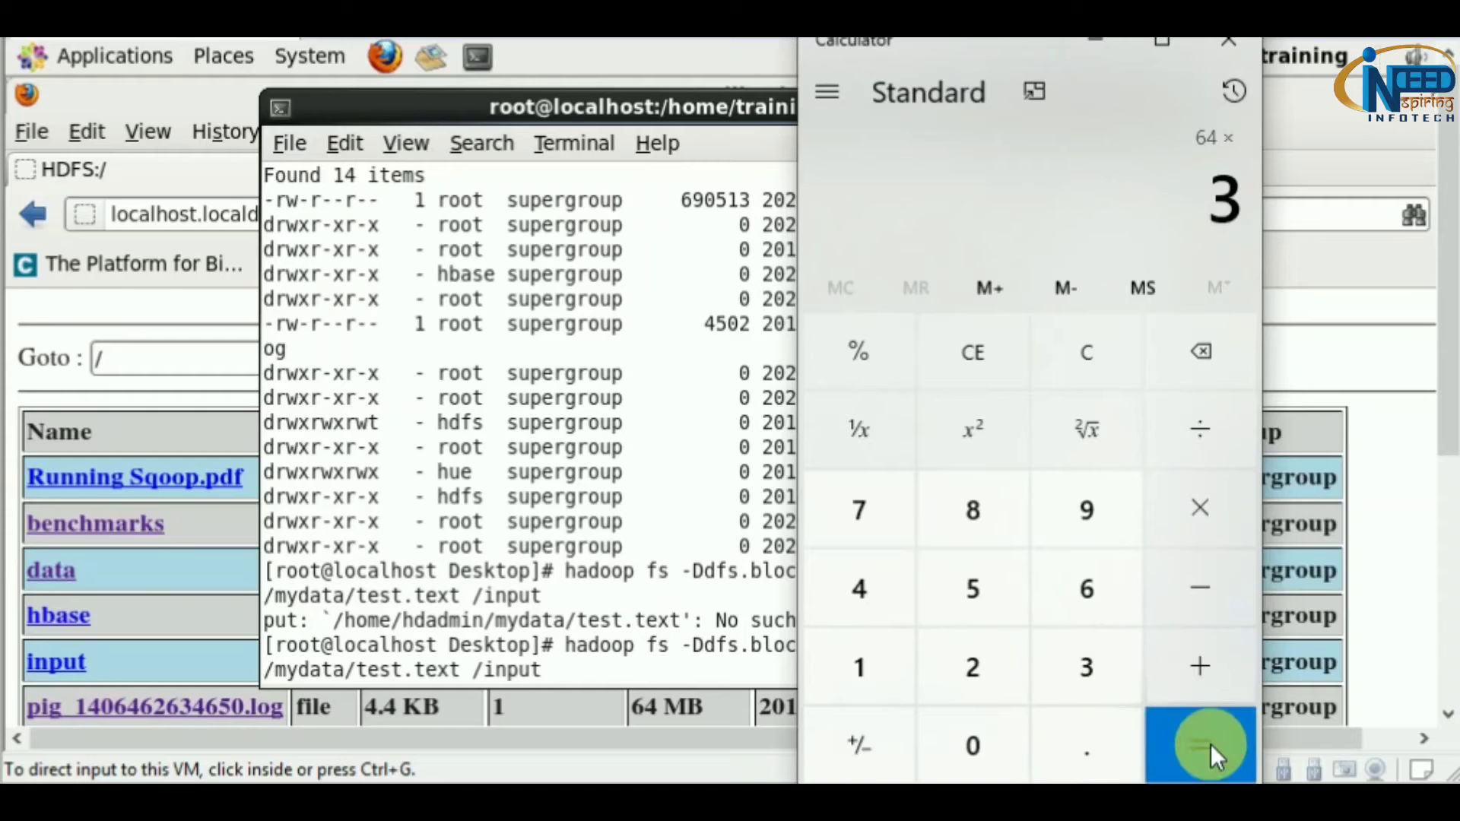
pyautogui.click(1200, 746)
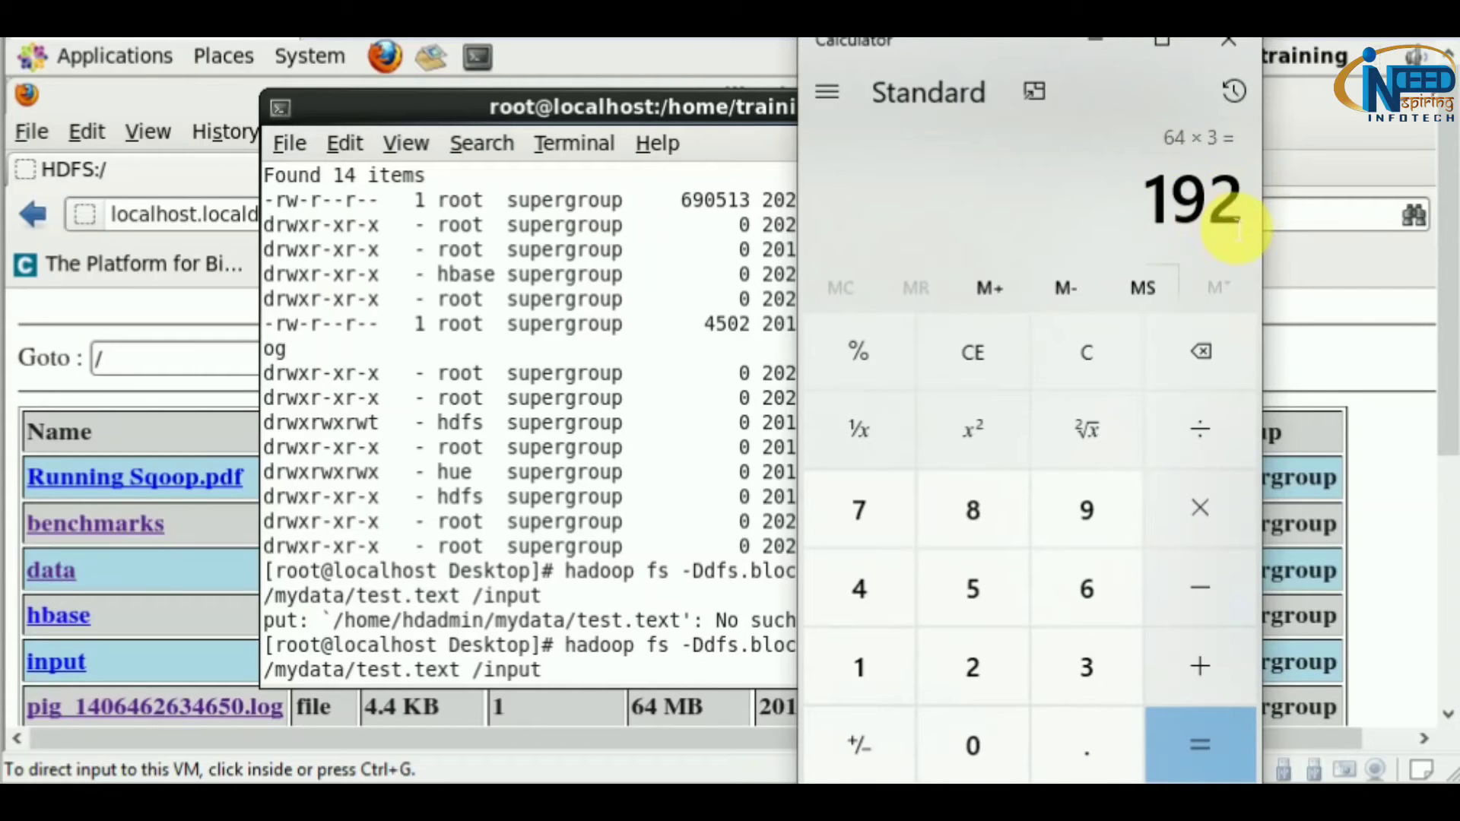
pyautogui.click(860, 668)
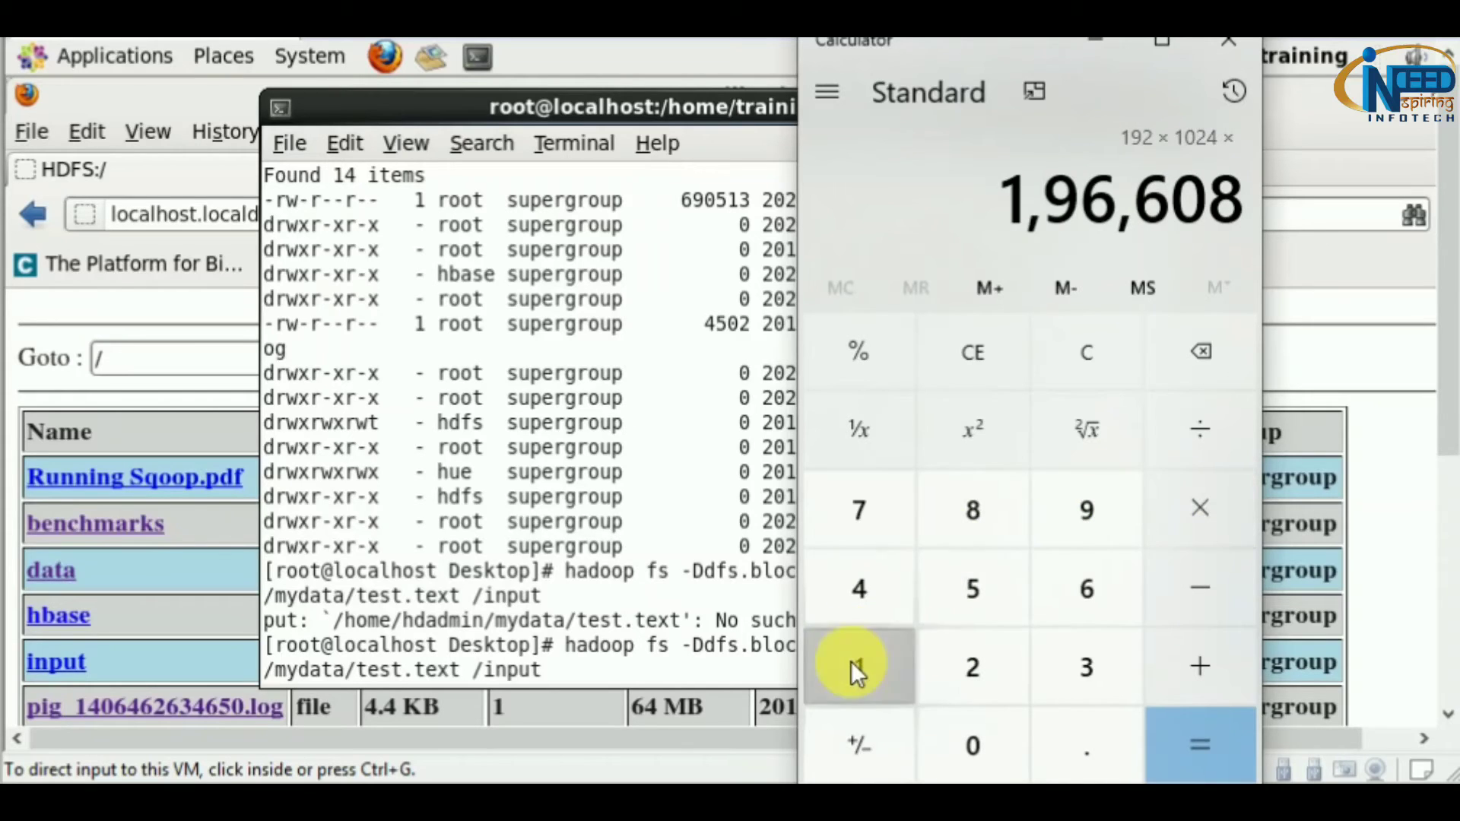
pyautogui.click(858, 588)
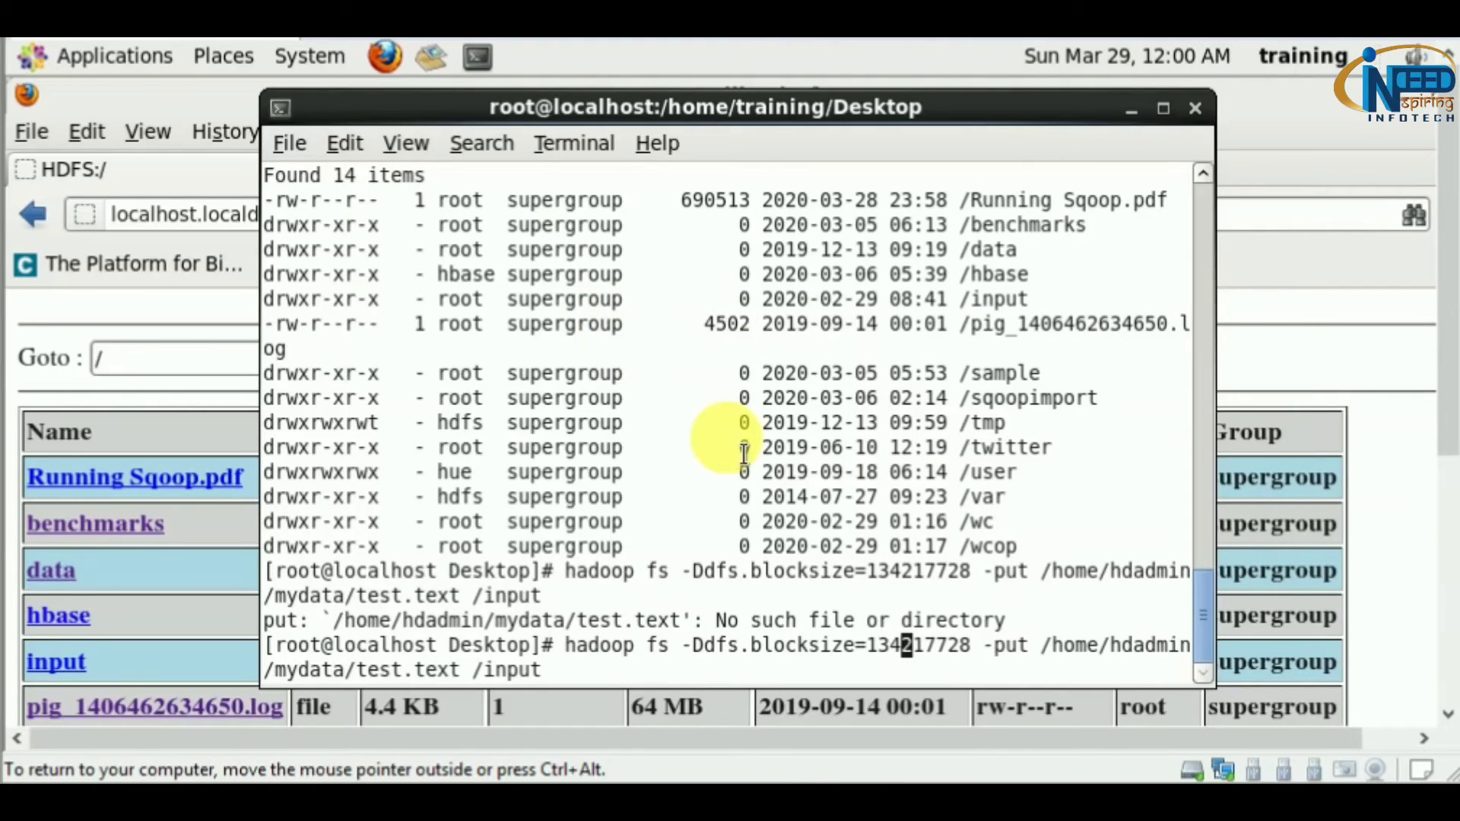
pyautogui.moveTo(591, 673)
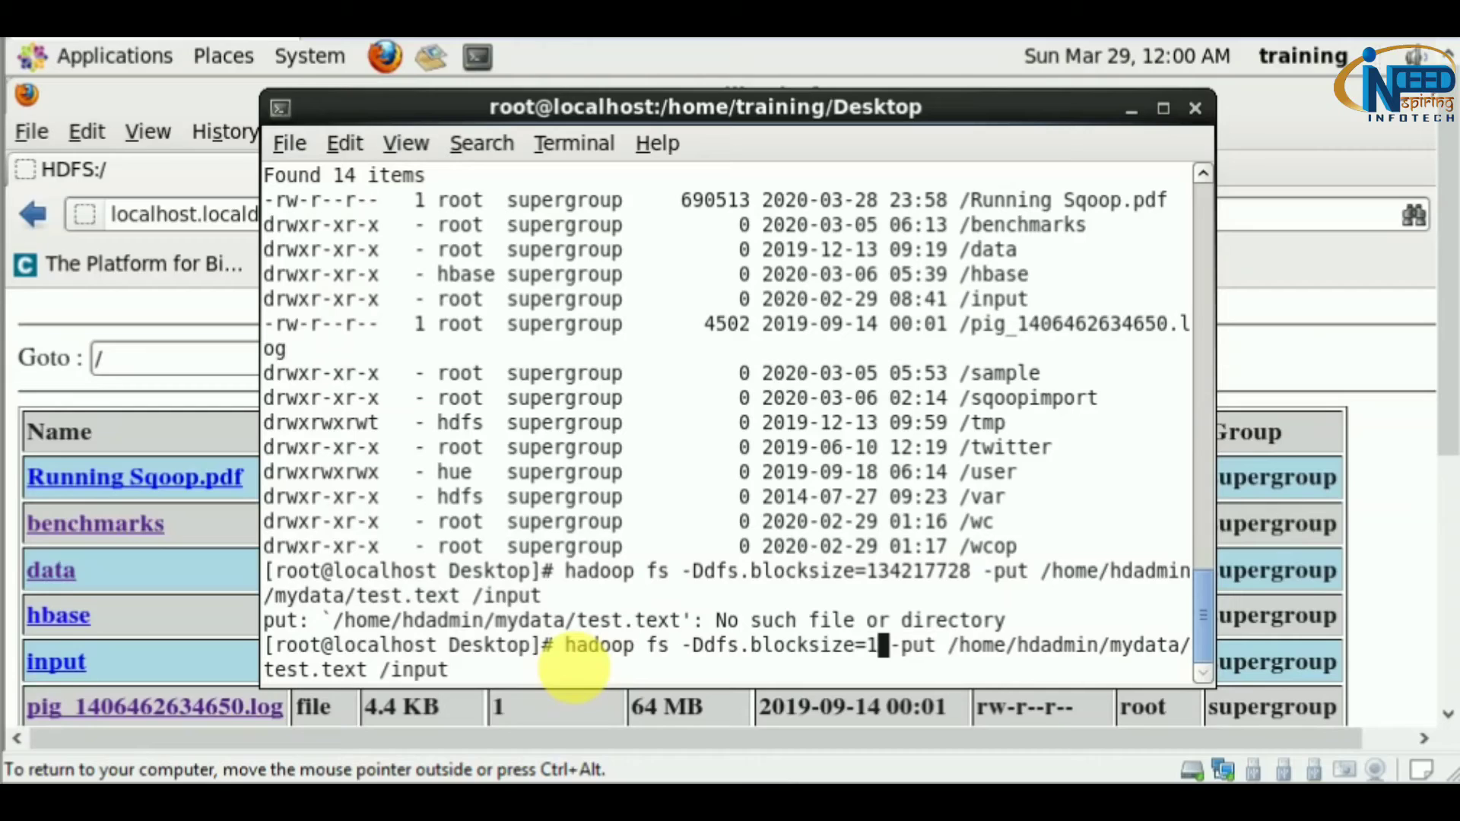
# Step: Run hadoop fs -Ddfs.blocksize=201326592 -put /home/training/Desktop/iris.csv / to upload with 192 MB blocks
pyautogui.write('20,13,26,592')
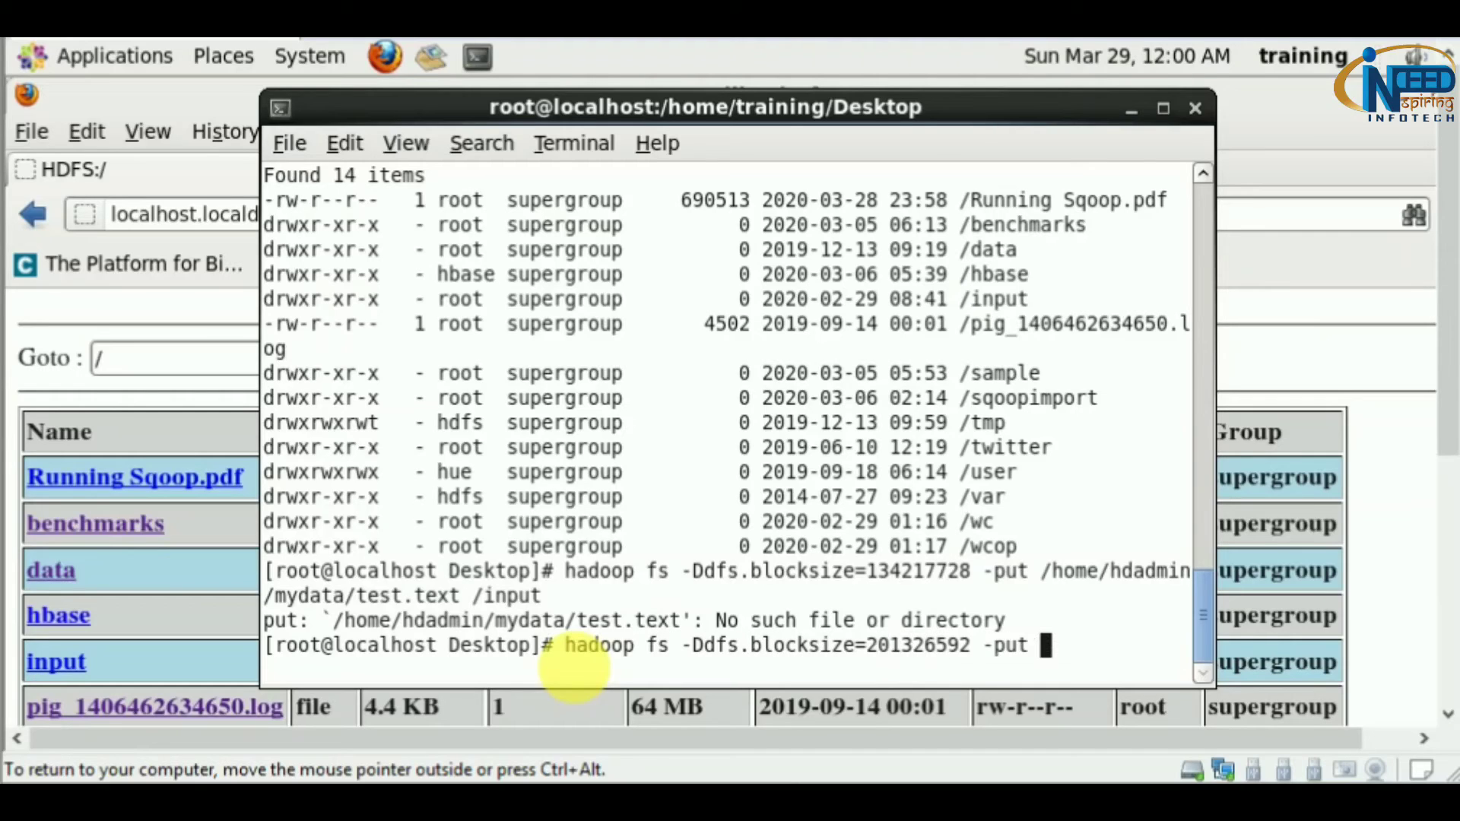
pyautogui.write('/home/')
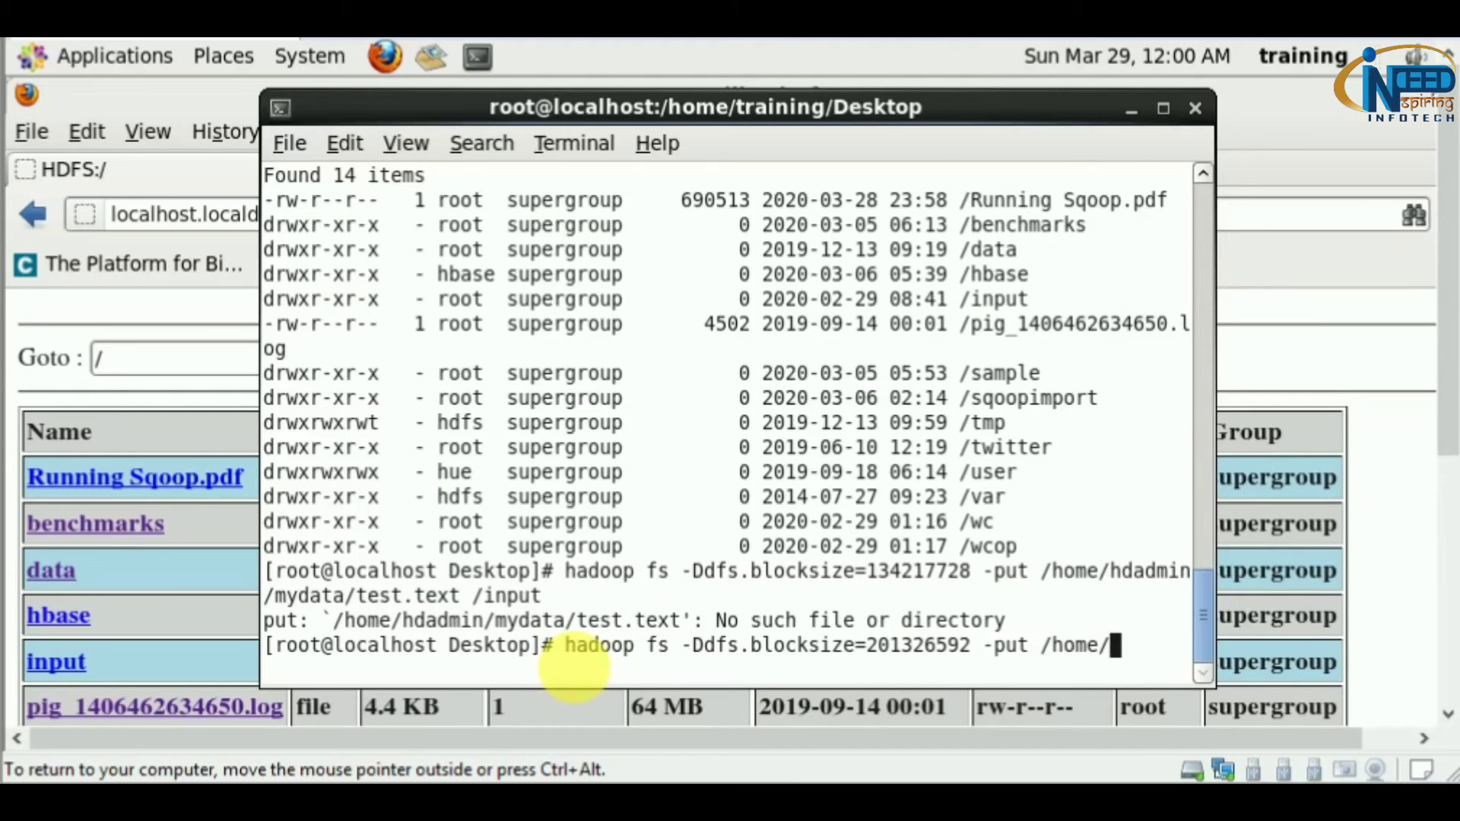
pyautogui.write('t')
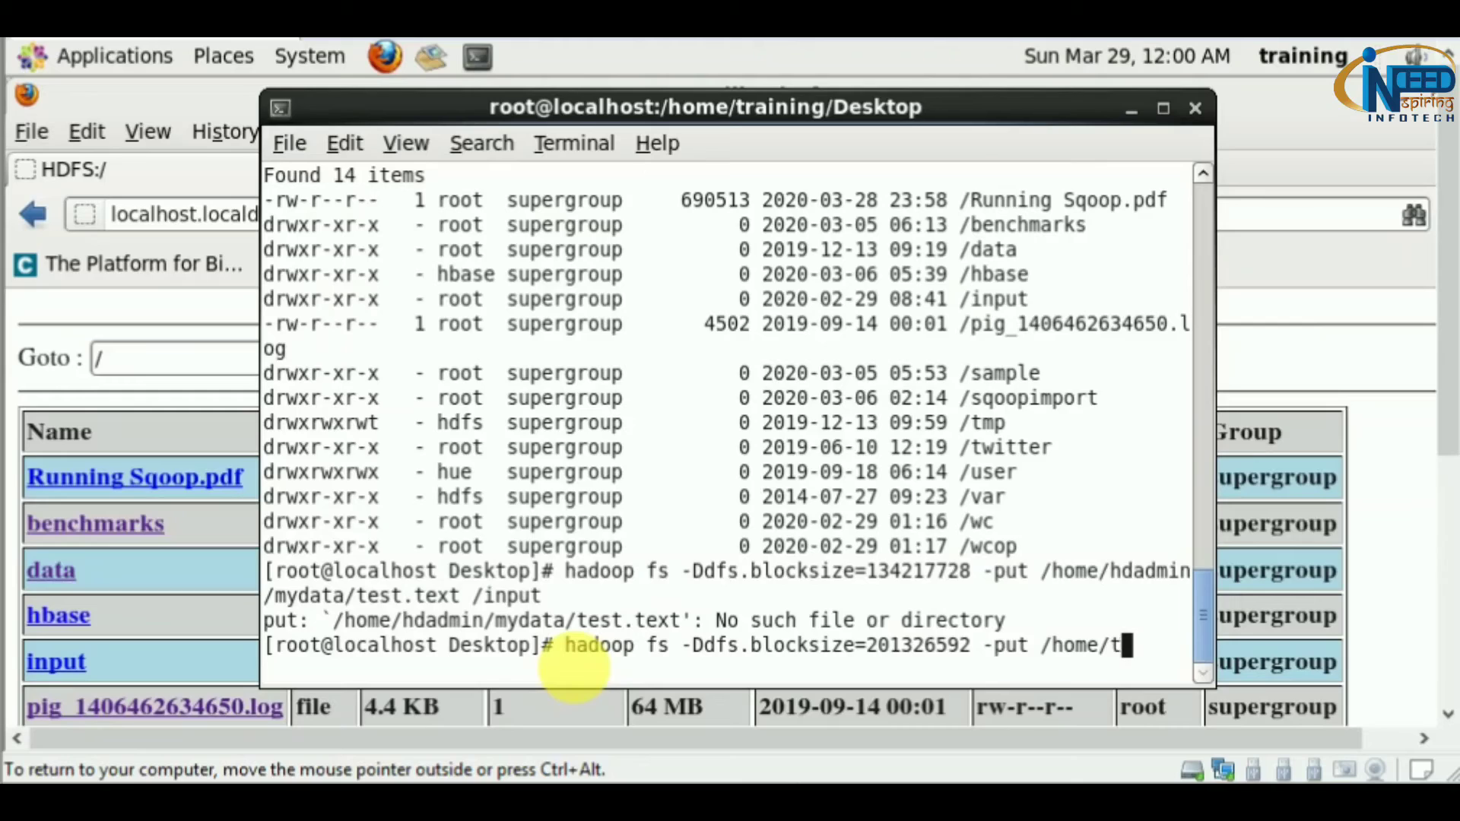
pyautogui.write('raining/Desktop/')
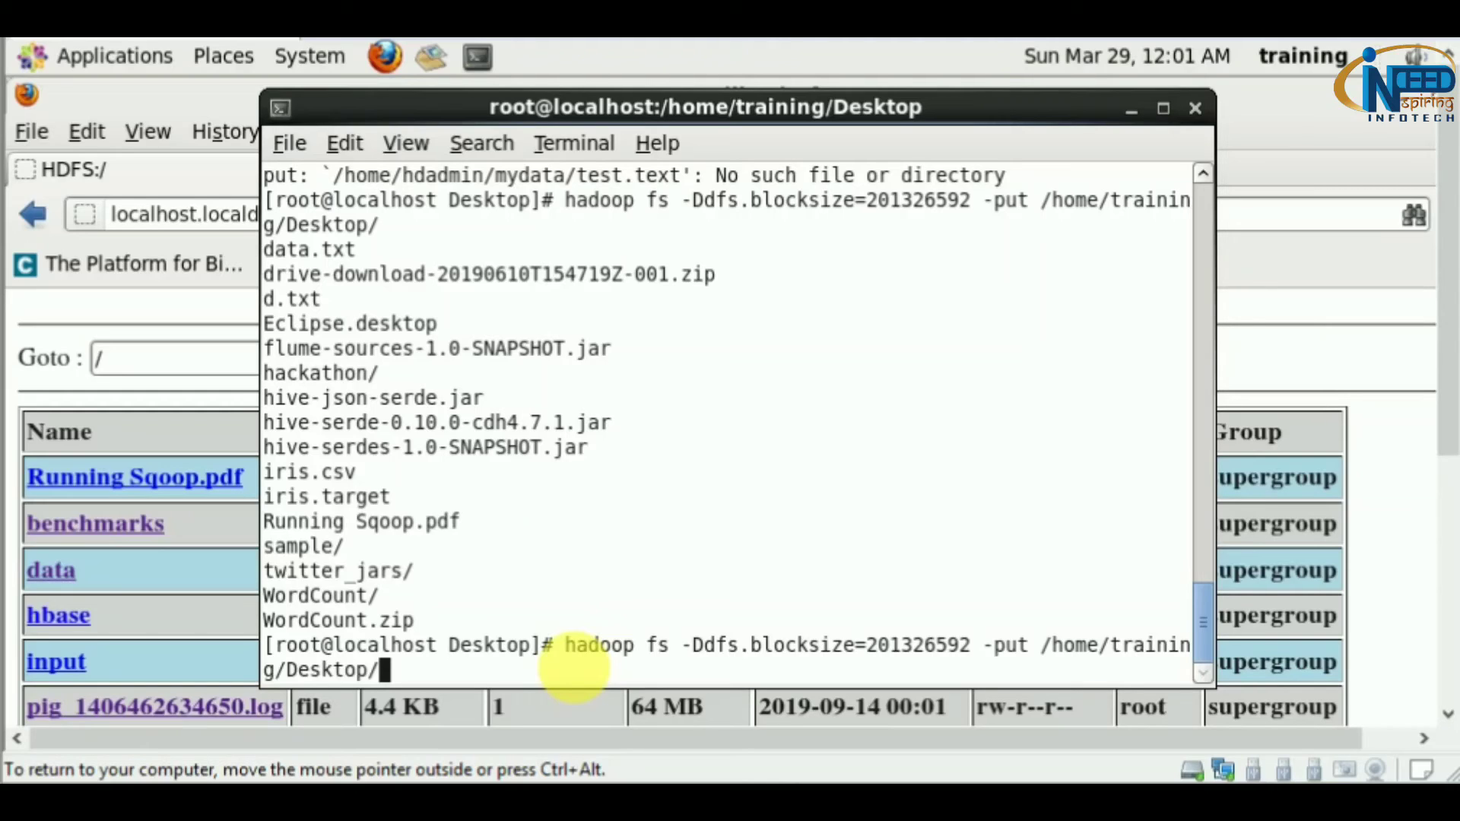
pyautogui.write('iris.')
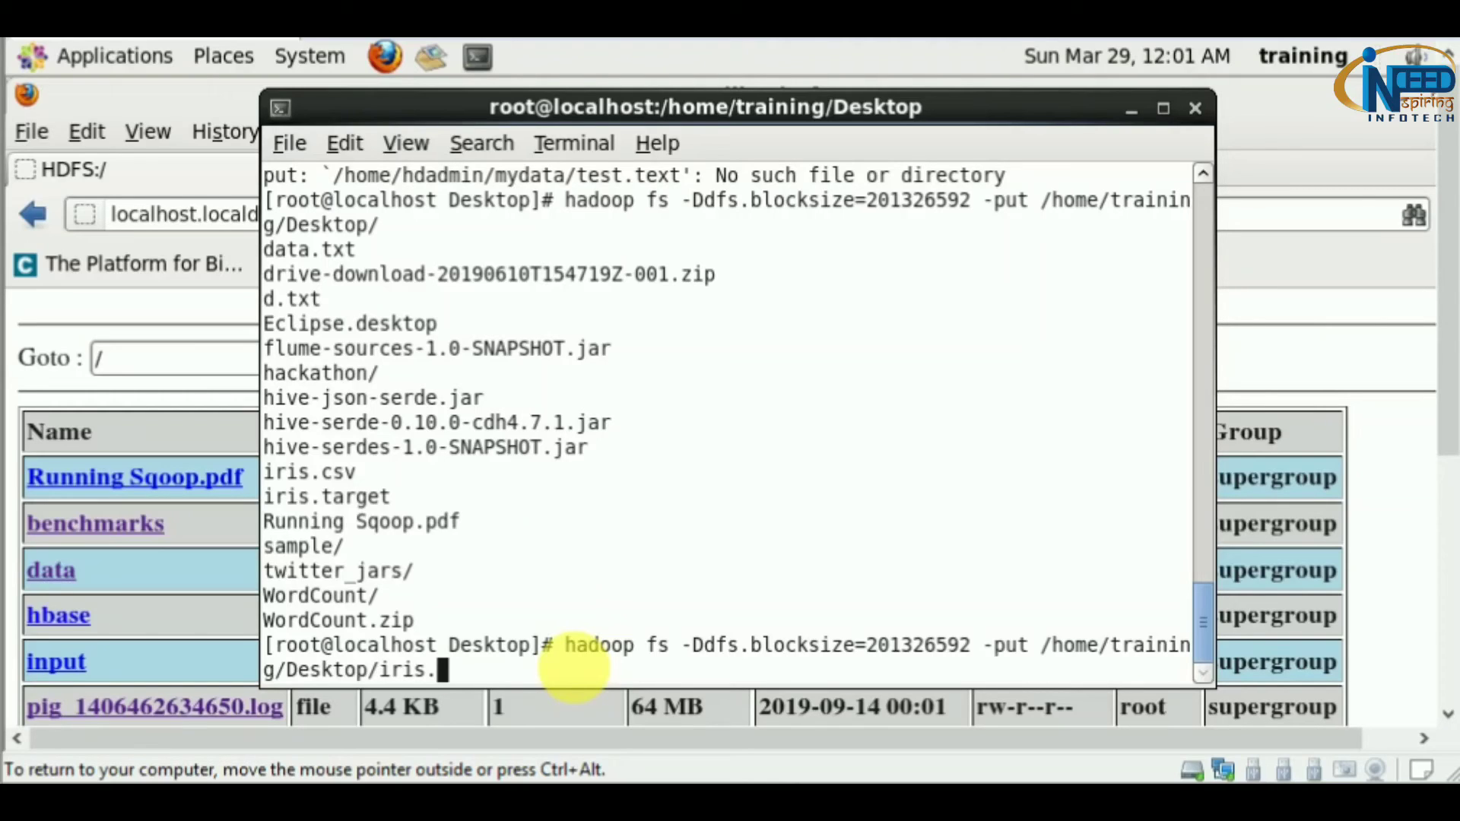
pyautogui.write('csv')
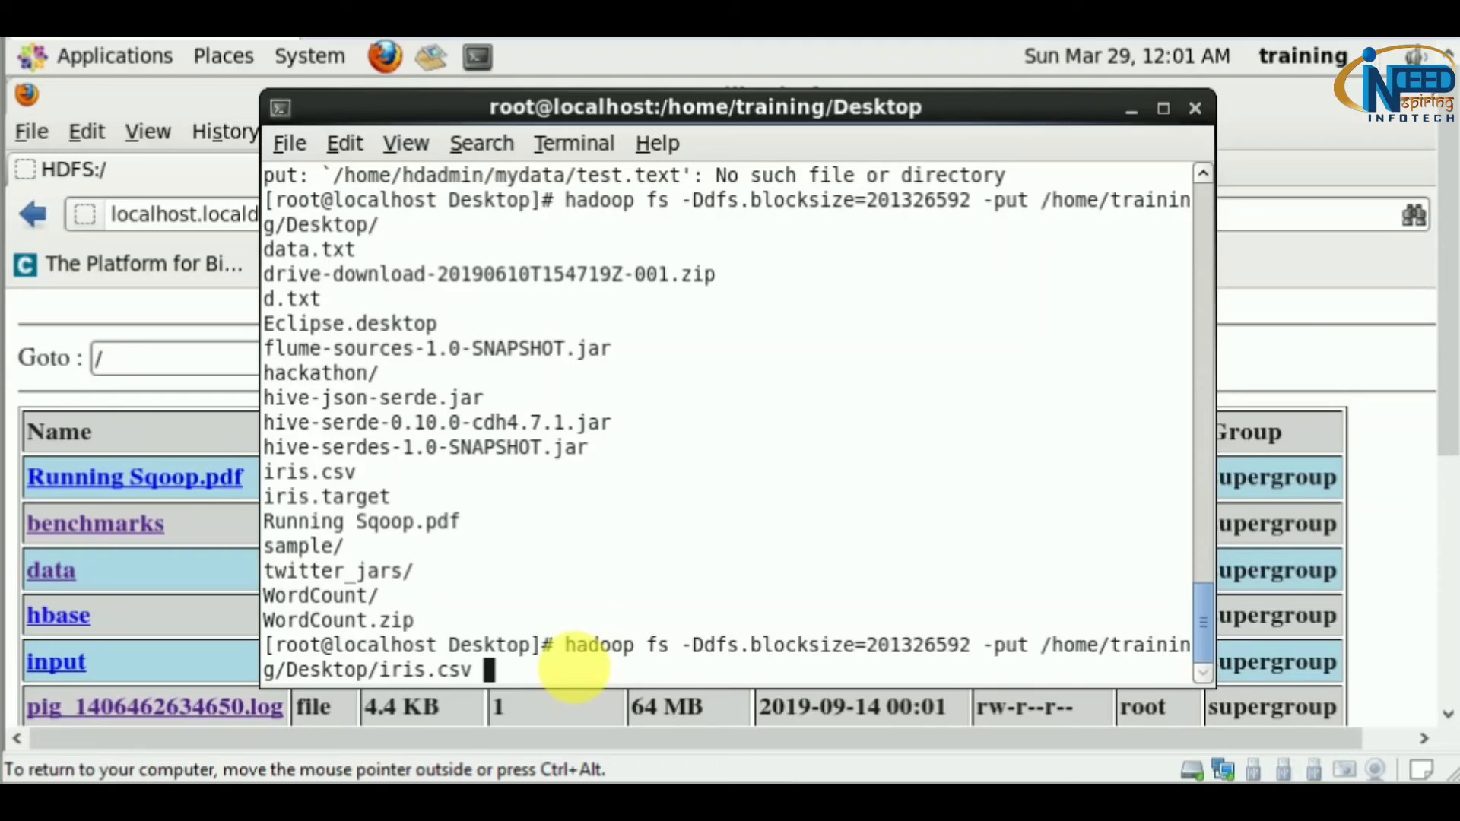
pyautogui.write('/')
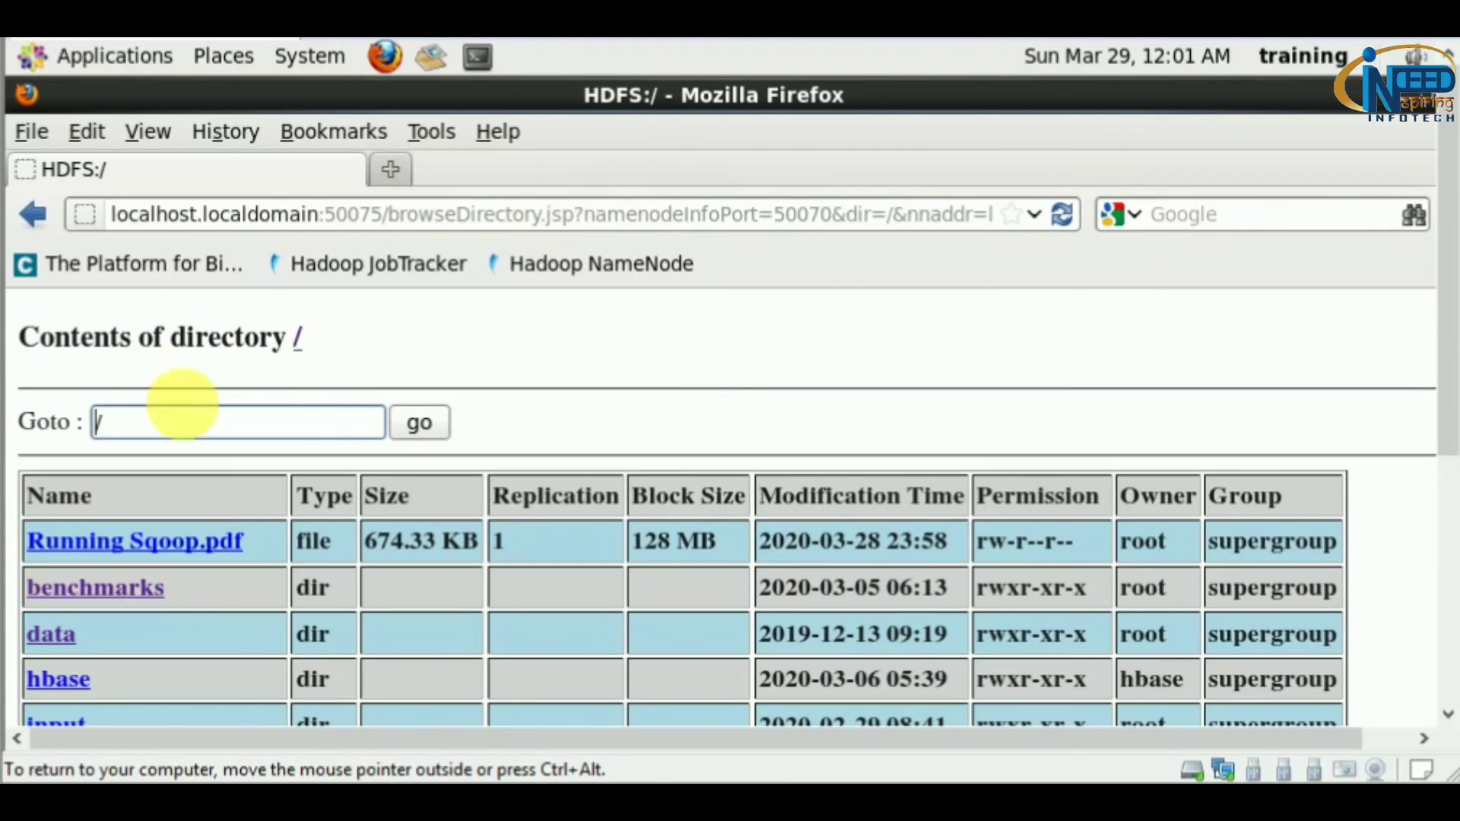
# Step: Reload the HDFS root listing and highlight iris.csv's 192 MB block size
pyautogui.click(419, 422)
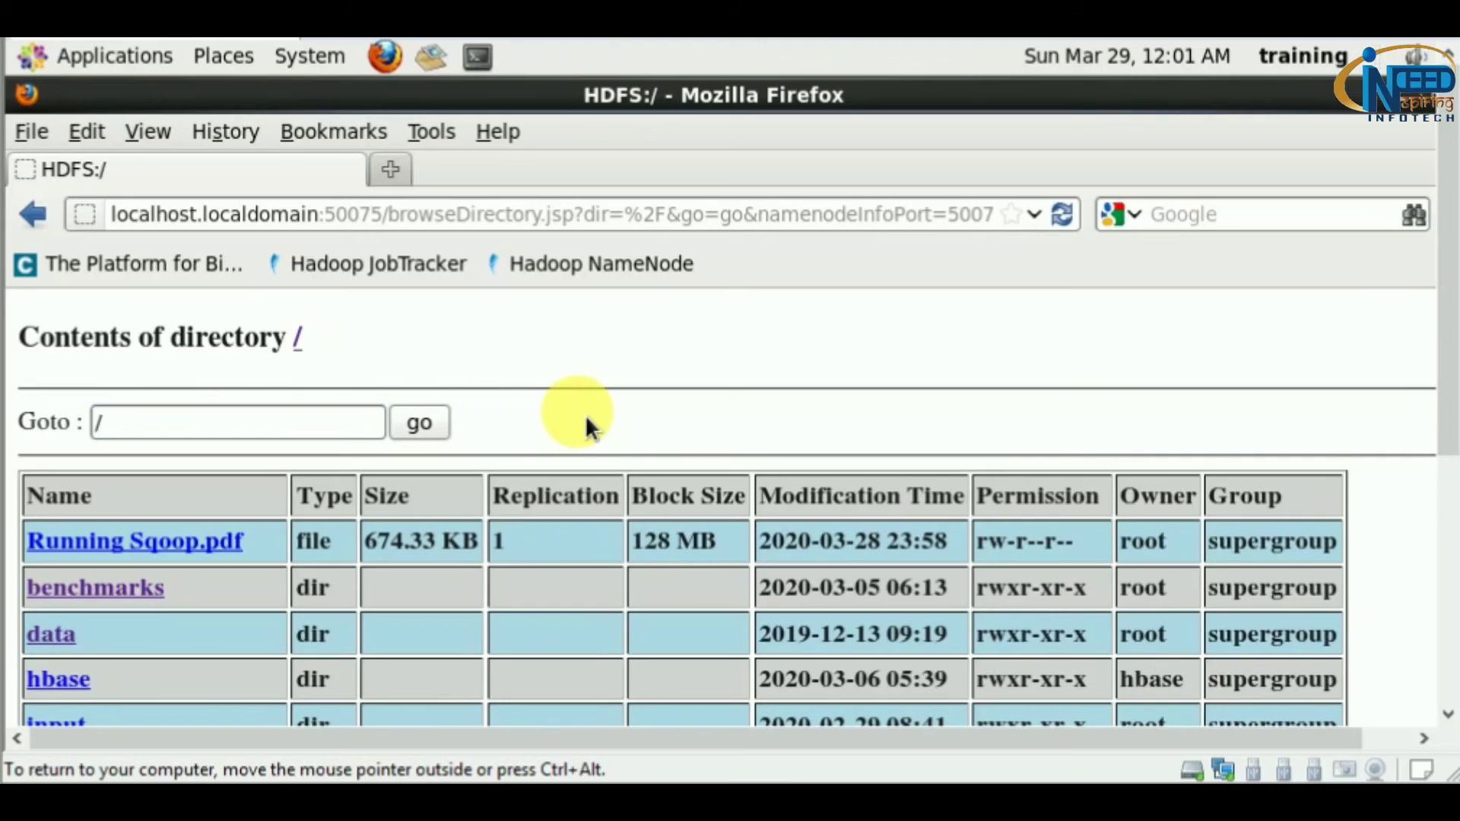
pyautogui.scroll(-3)
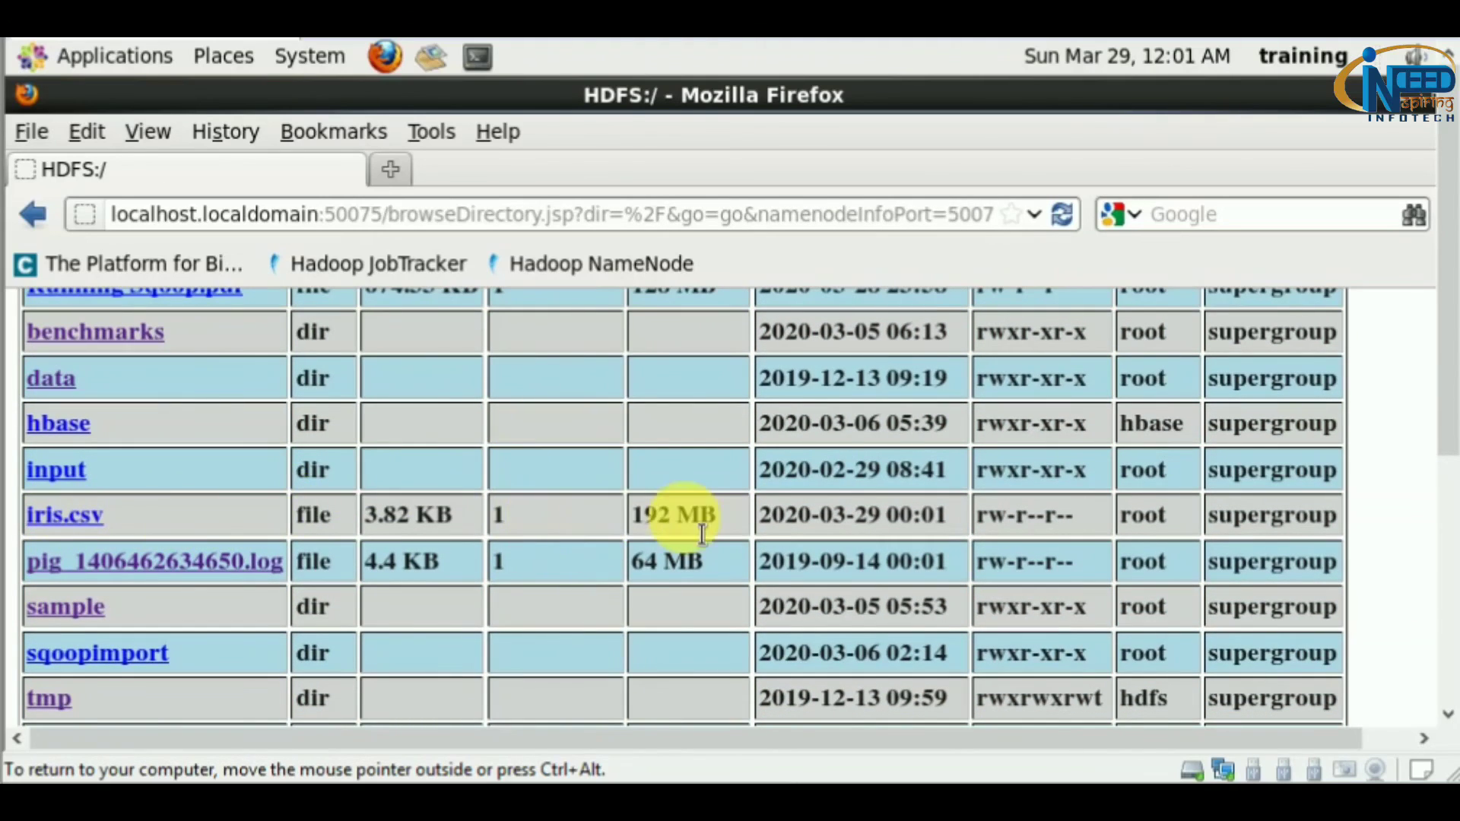
pyautogui.doubleClick(657, 515)
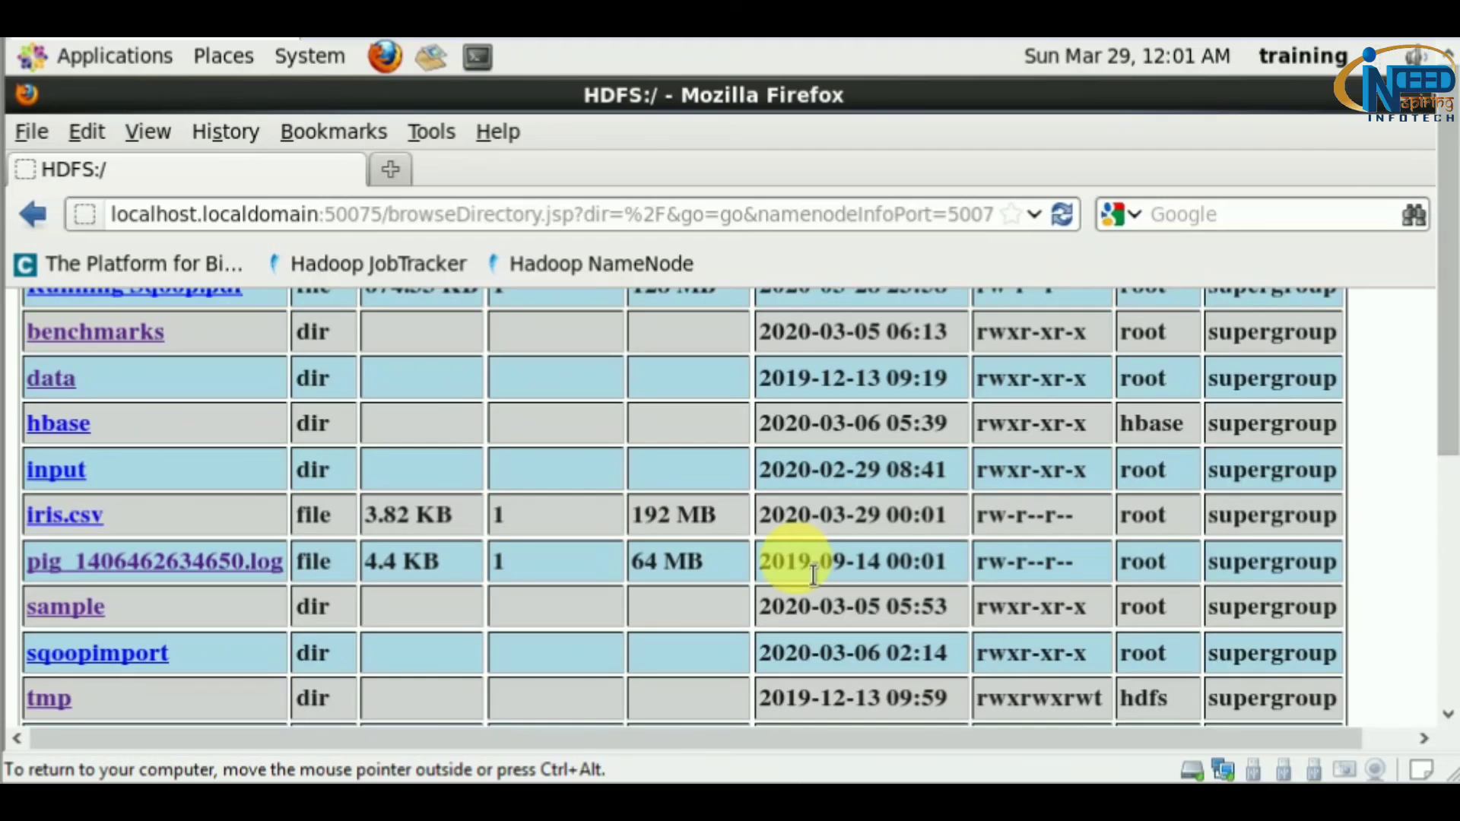
pyautogui.moveTo(102, 500)
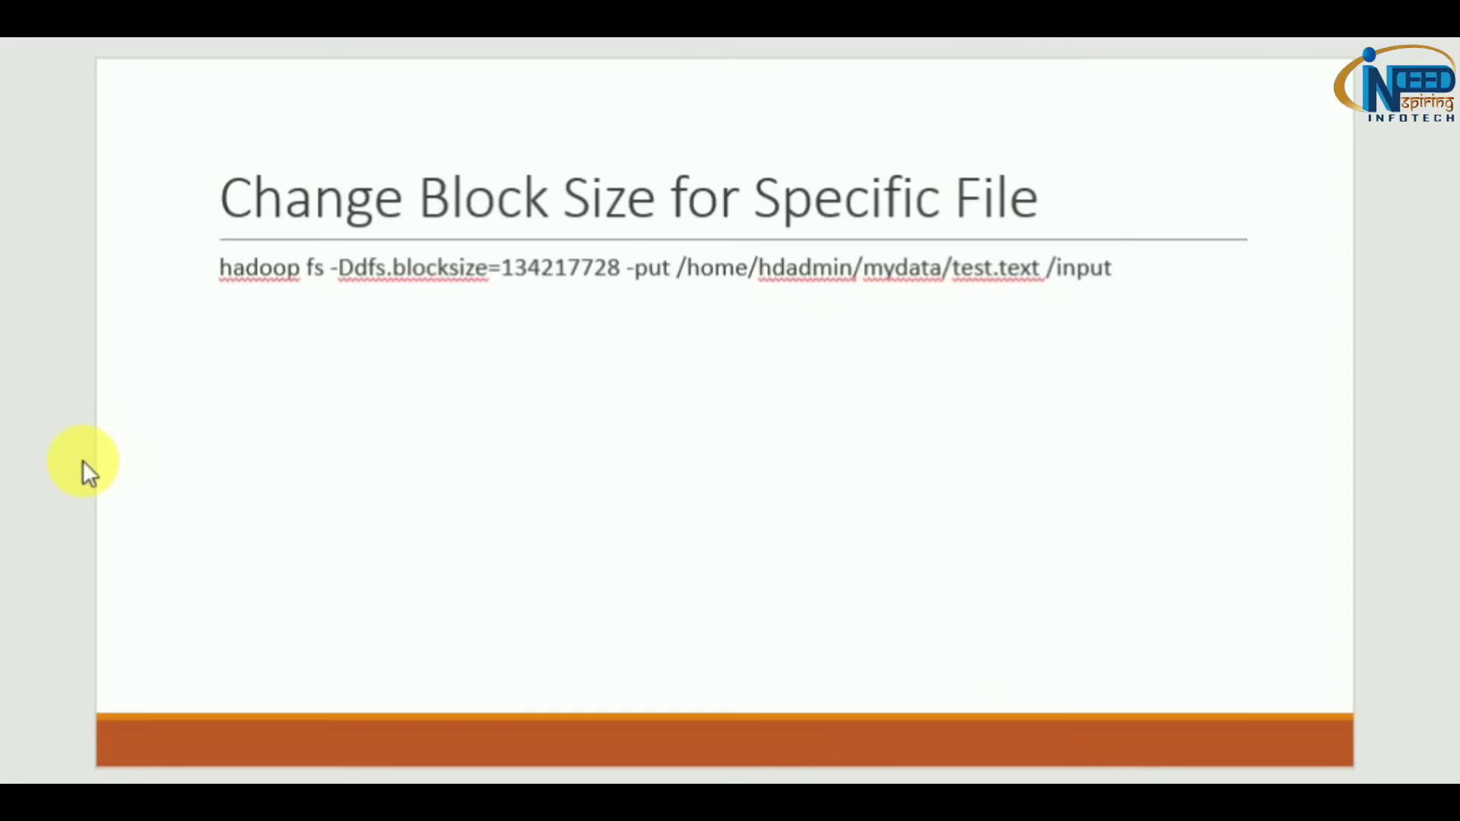
# Step: Advance past the per-file block-size slide to the closing channel promo
pyautogui.press('Right')
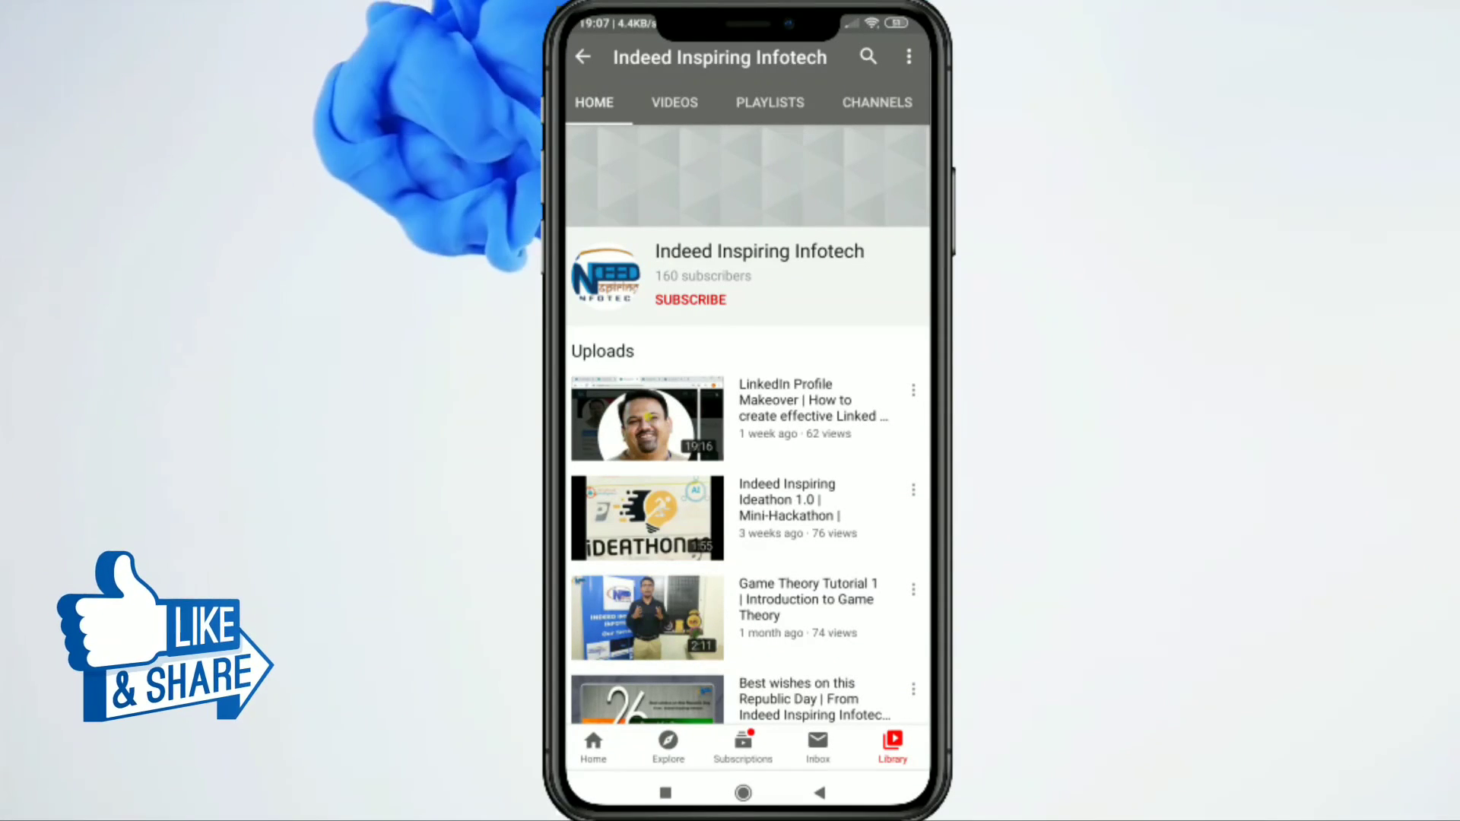
pyautogui.click(690, 299)
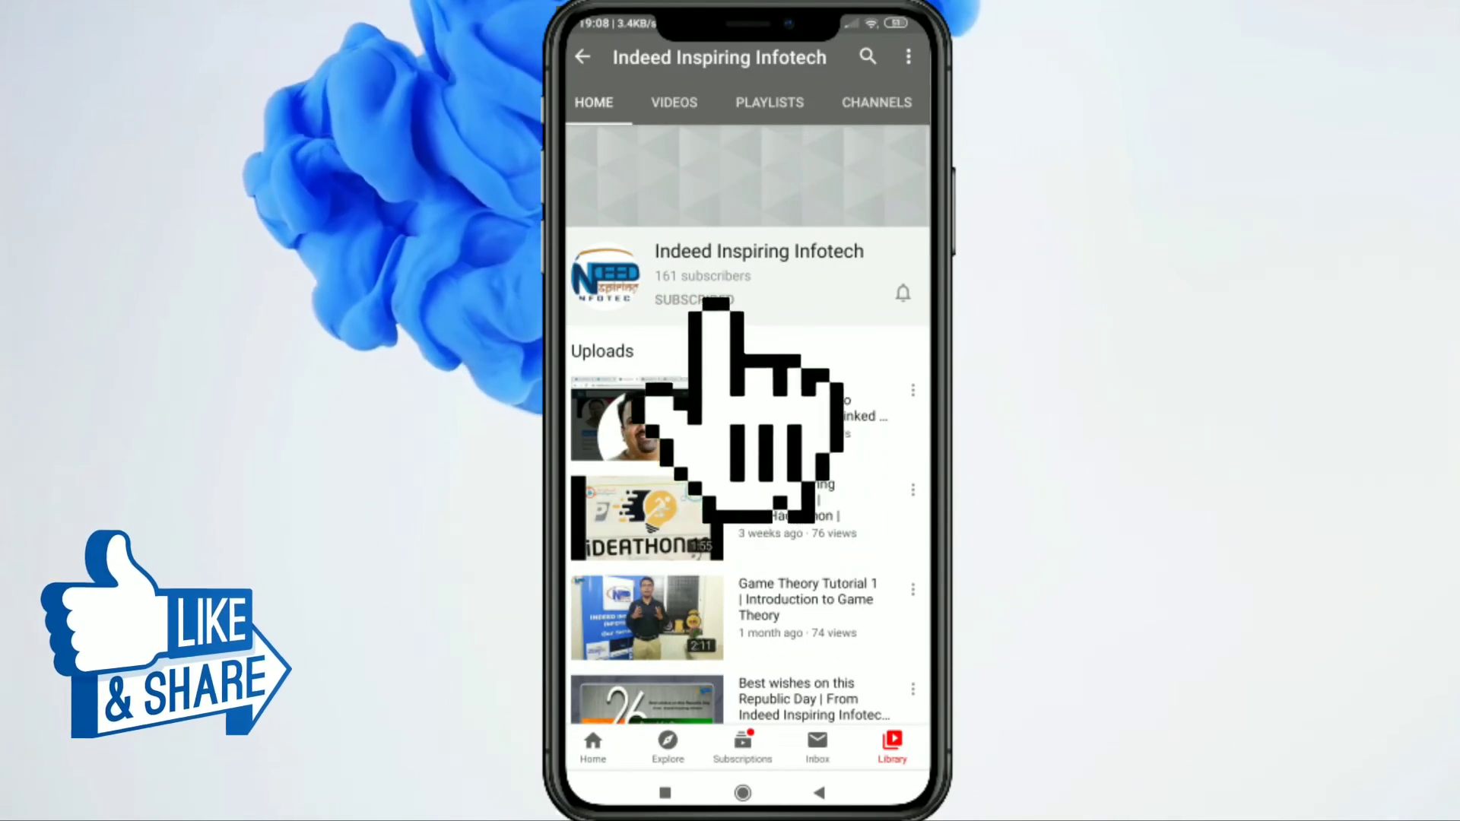